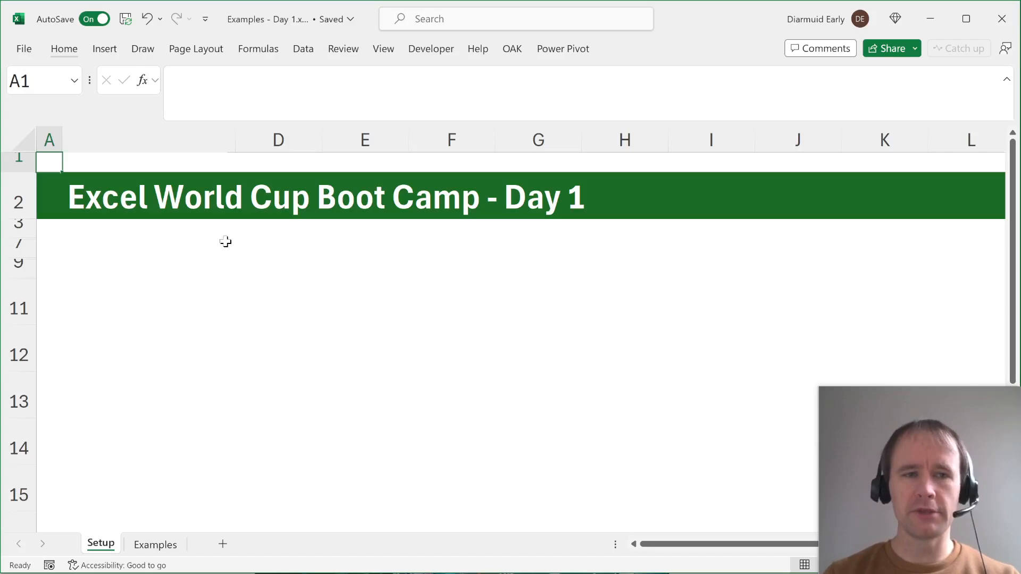
# Step: Unhide the Setup rows with the A-counting question, letter string, alternative question, and answer 5
pyautogui.click(49, 224)
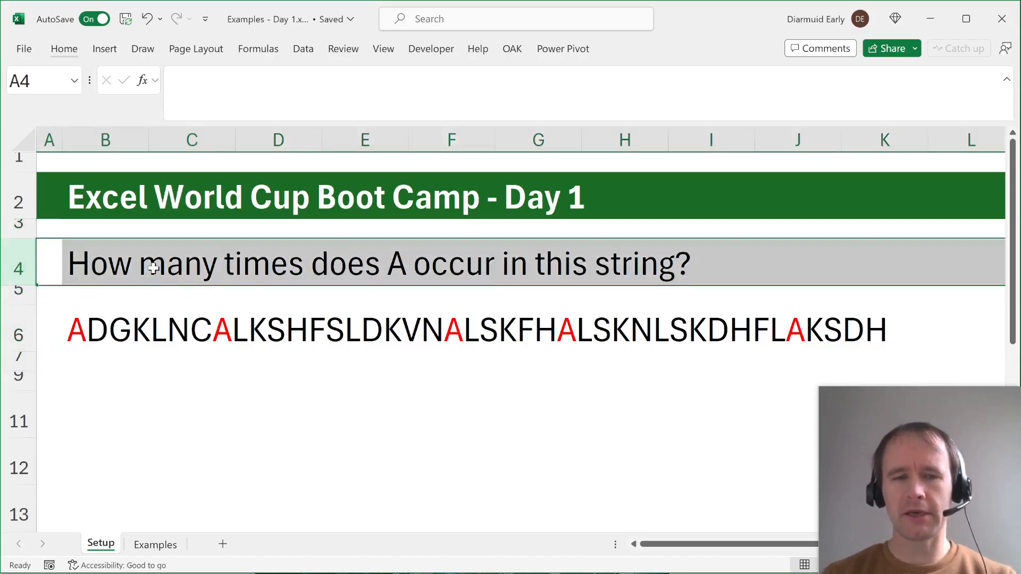
pyautogui.click(105, 328)
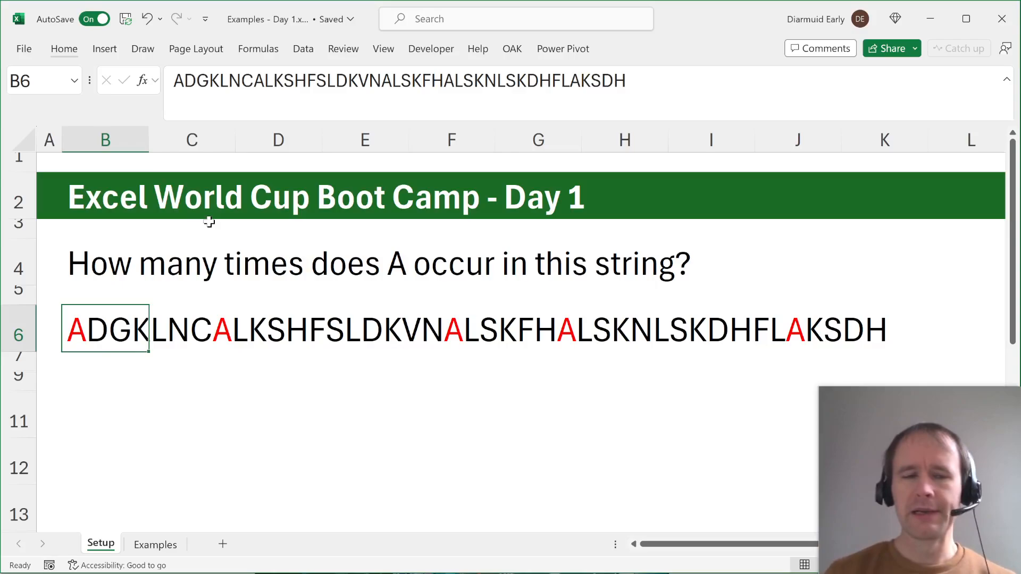
pyautogui.click(49, 327)
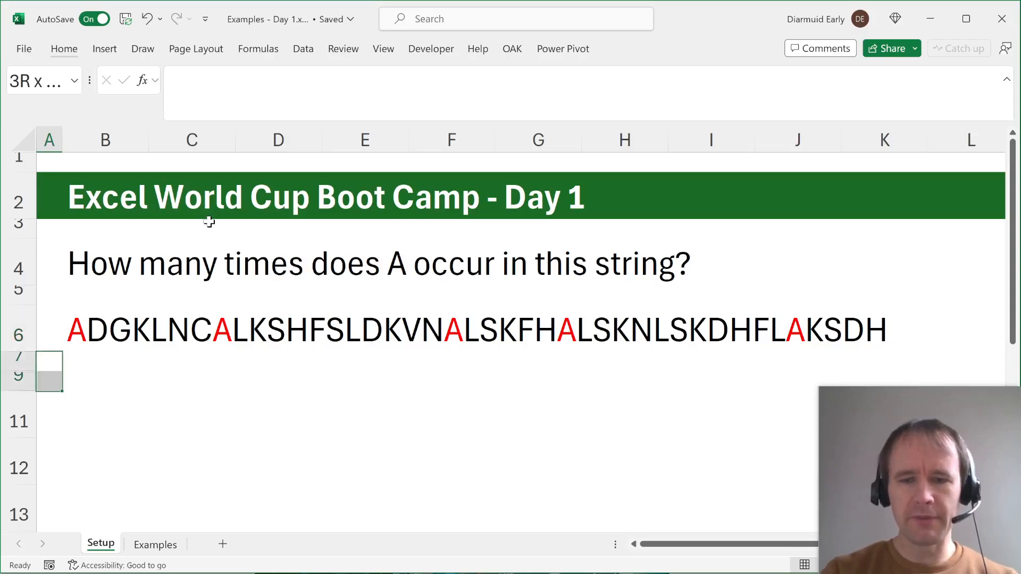
pyautogui.click(105, 396)
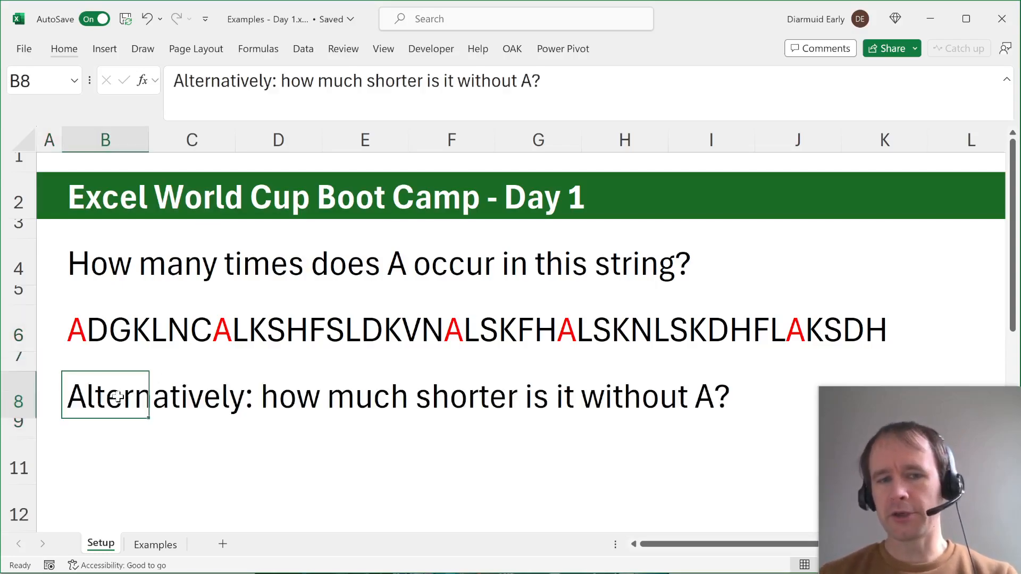
pyautogui.click(105, 329)
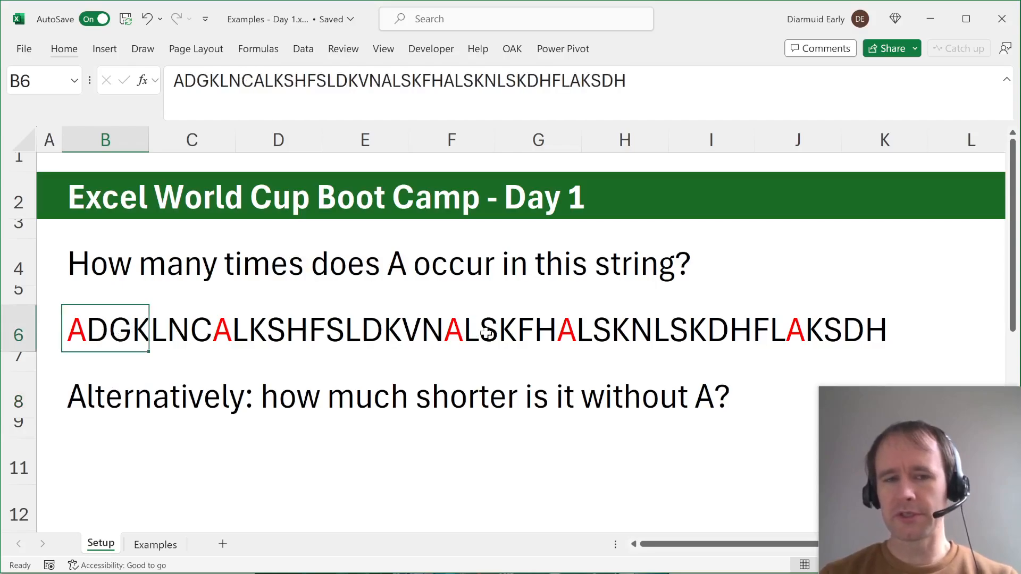
pyautogui.moveTo(462, 320)
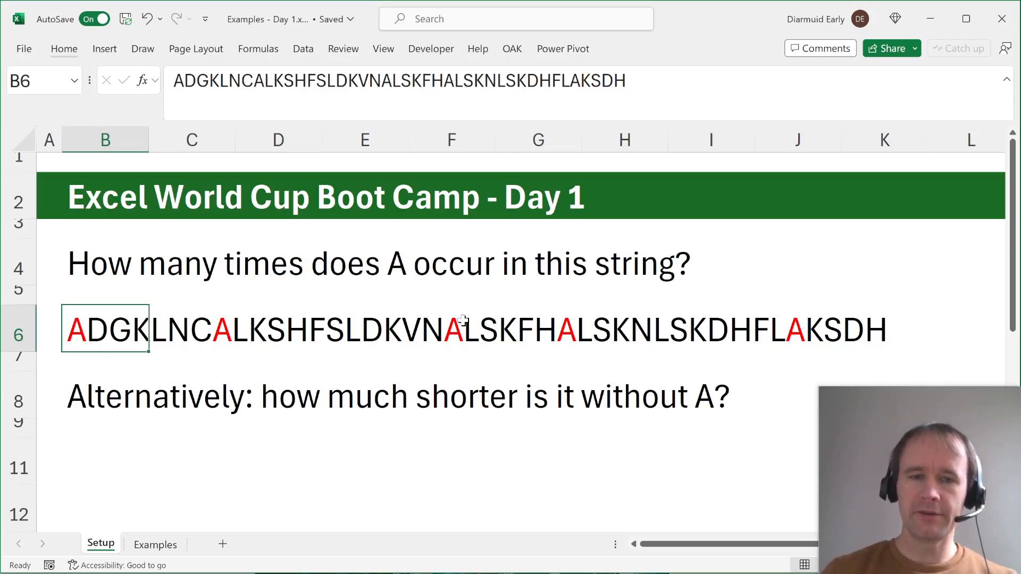
pyautogui.moveTo(762, 337)
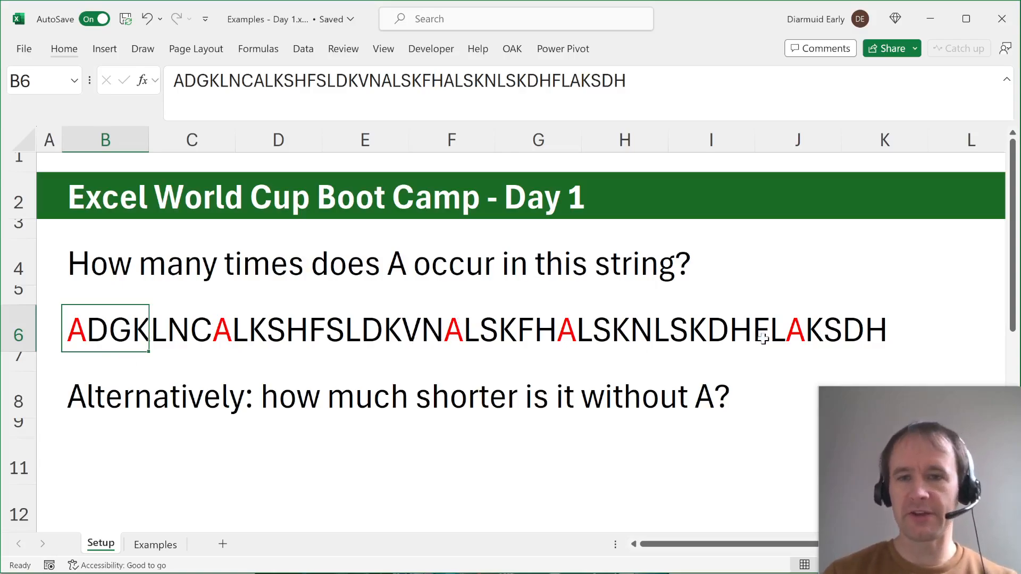
pyautogui.click(48, 395)
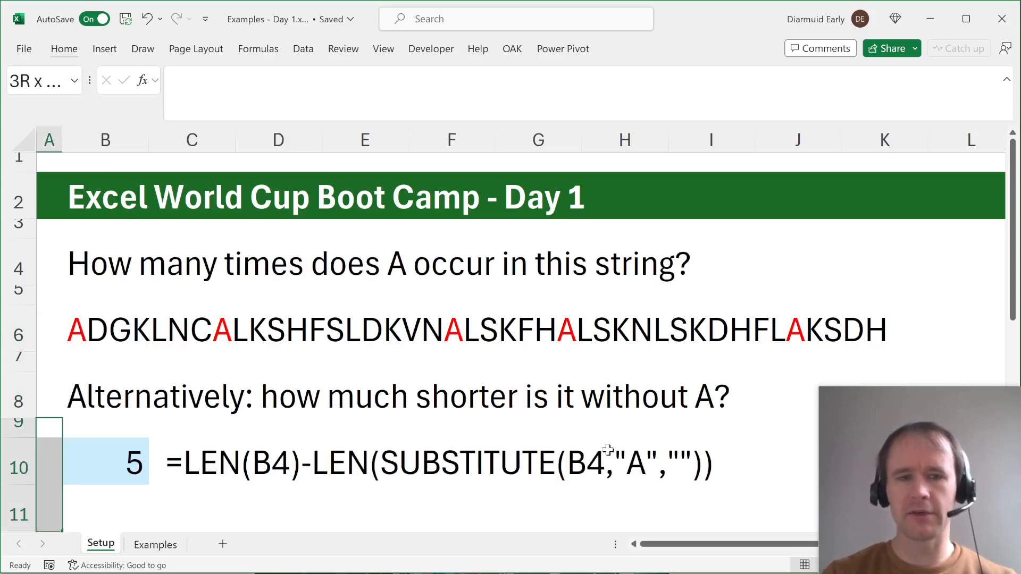
# Step: Open B10's LEN minus LEN(SUBSTITUTE) formula to show its references to the string cell
pyautogui.click(191, 462)
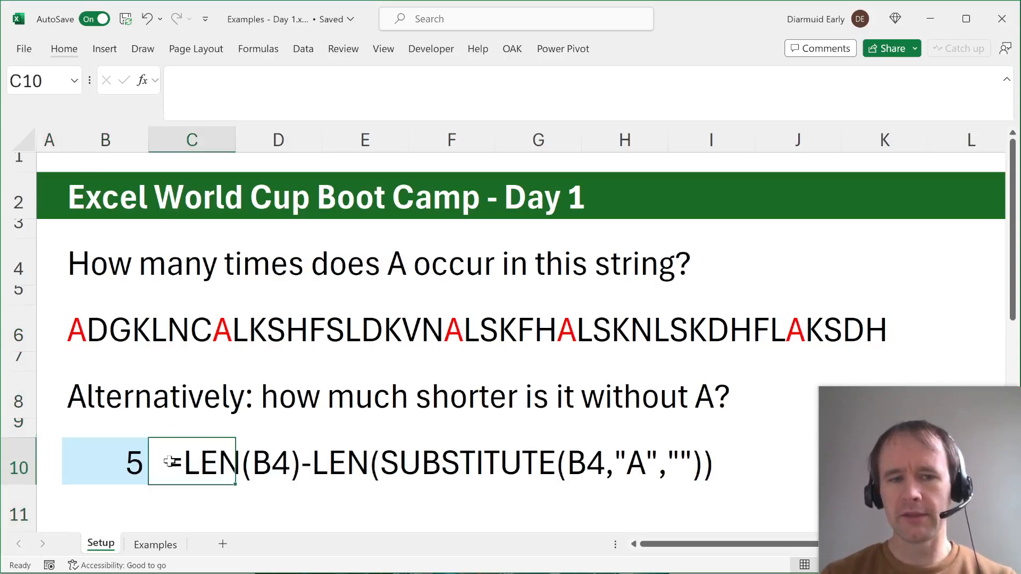
pyautogui.click(191, 462)
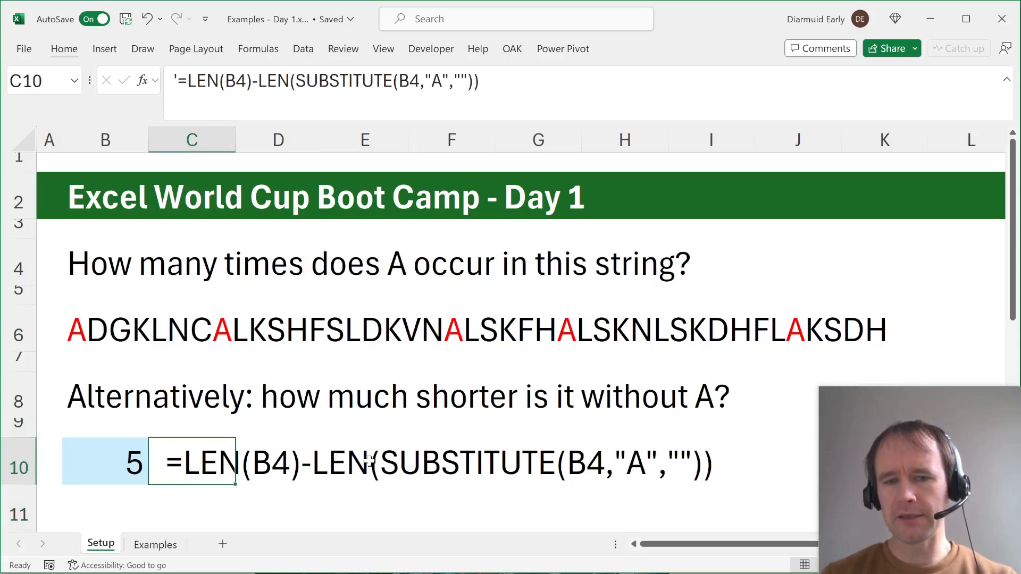
pyautogui.moveTo(647, 466)
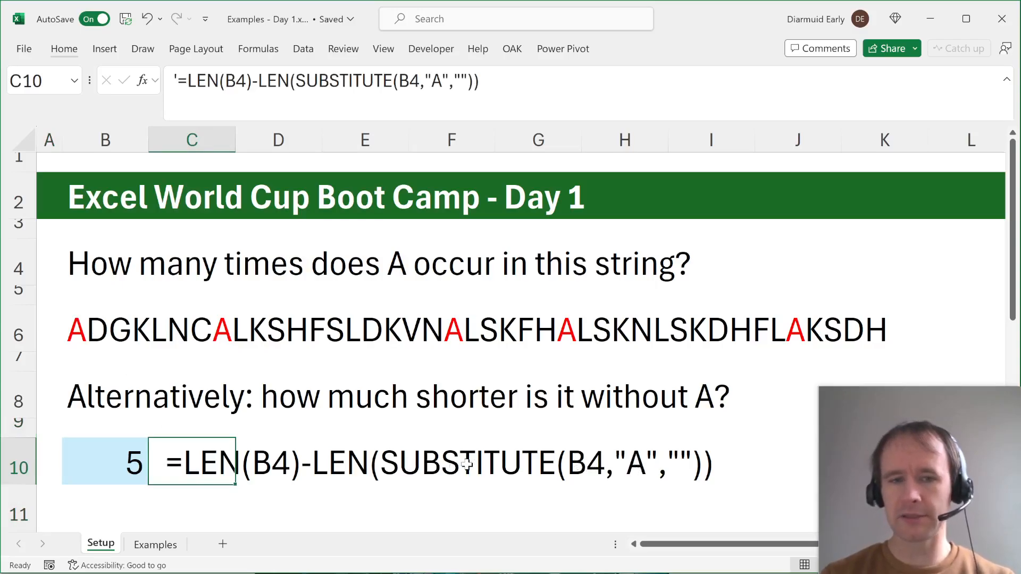
pyautogui.moveTo(471, 483)
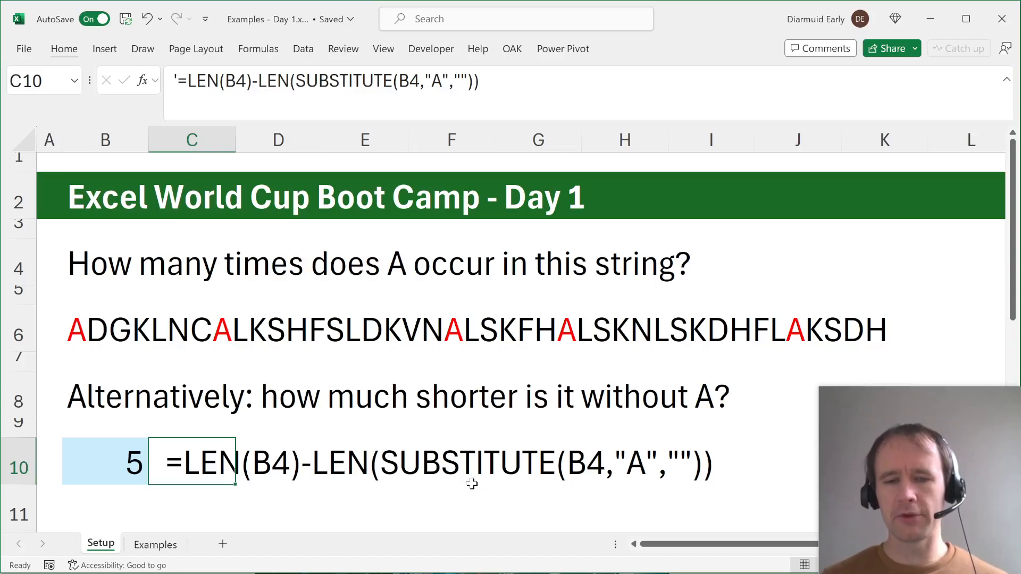
pyautogui.moveTo(314, 462)
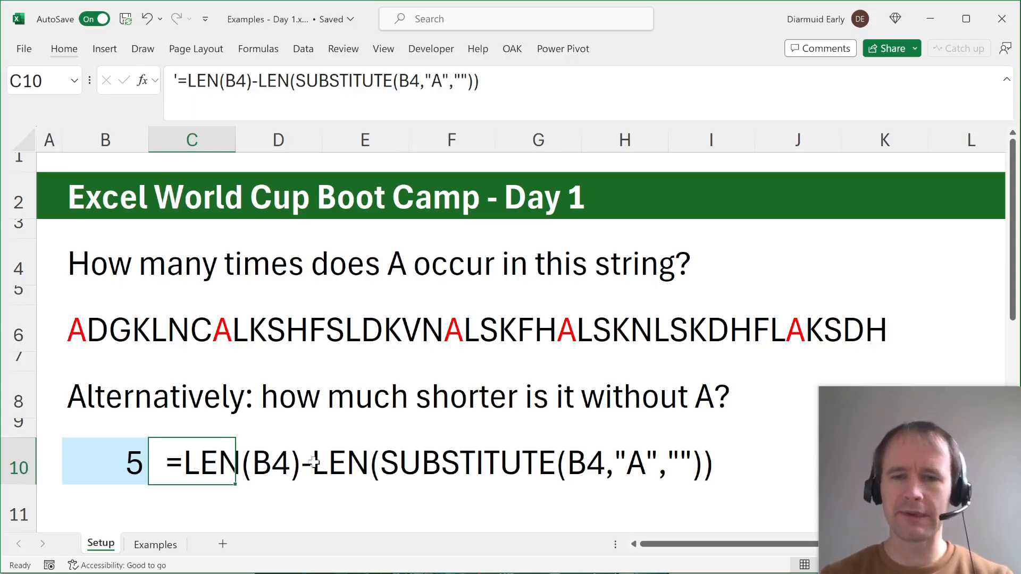
pyautogui.click(105, 461)
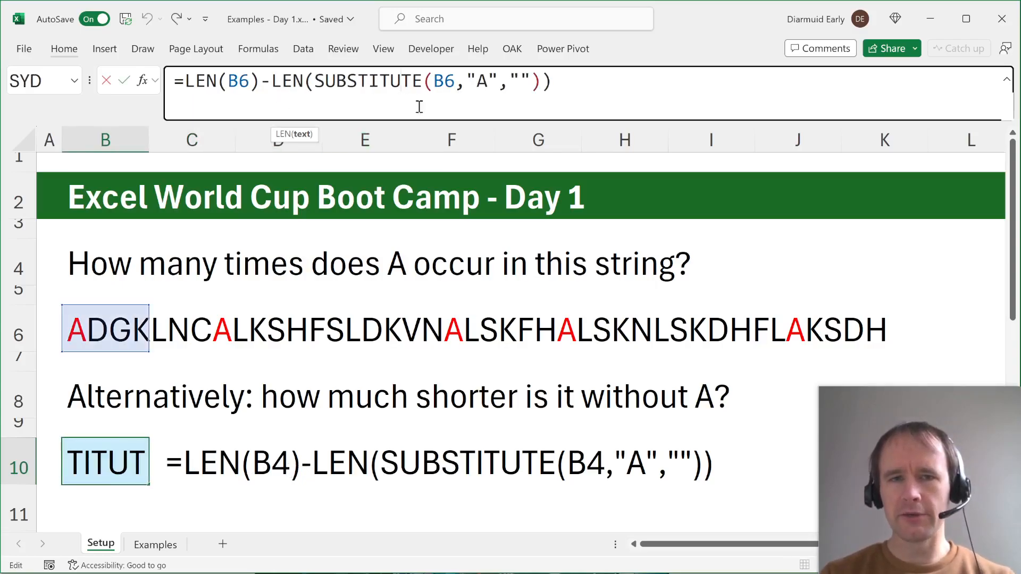
pyautogui.press('Return')
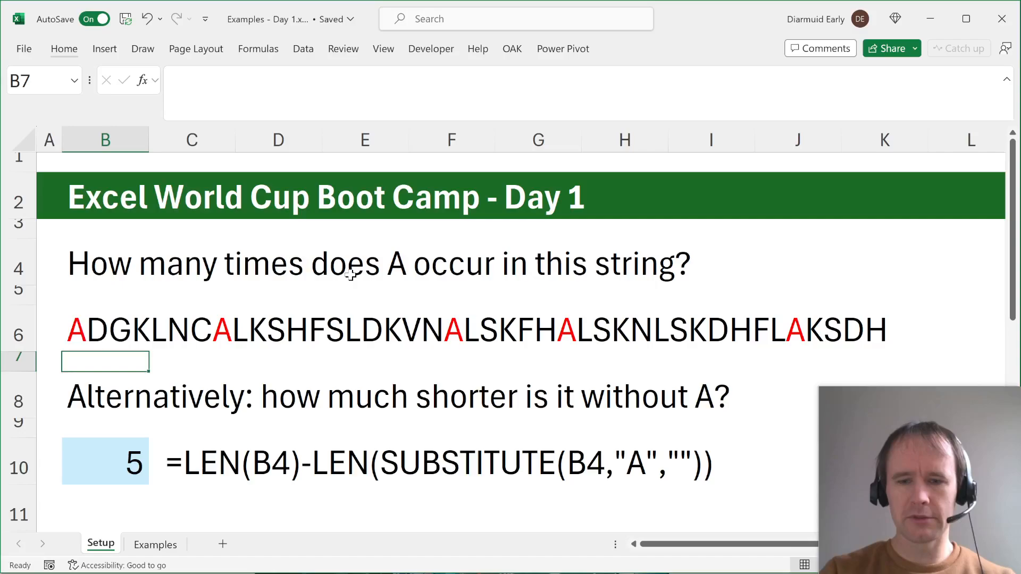
pyautogui.write('=SUBSTITUTE(B6')
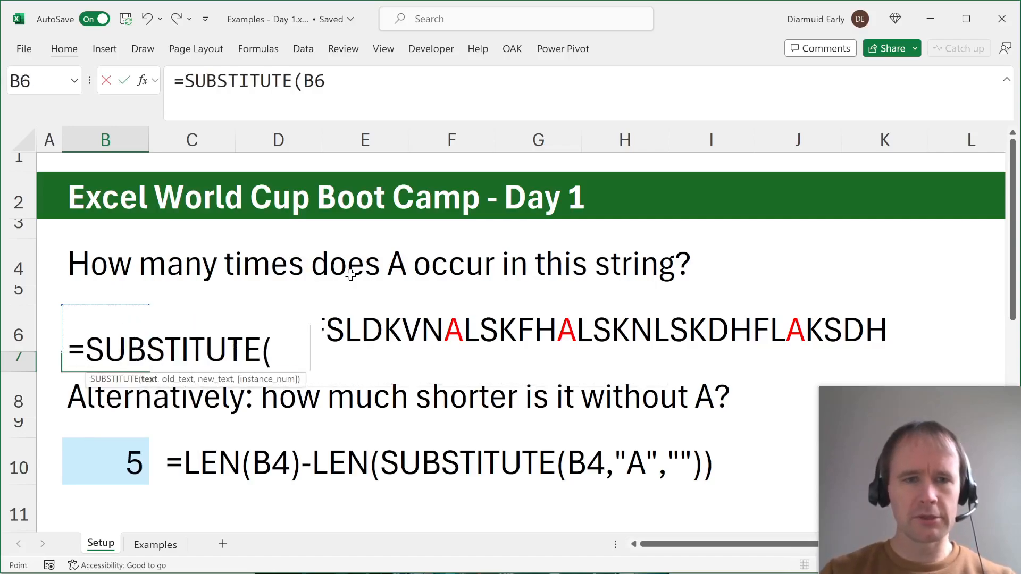
pyautogui.write(',"A","')
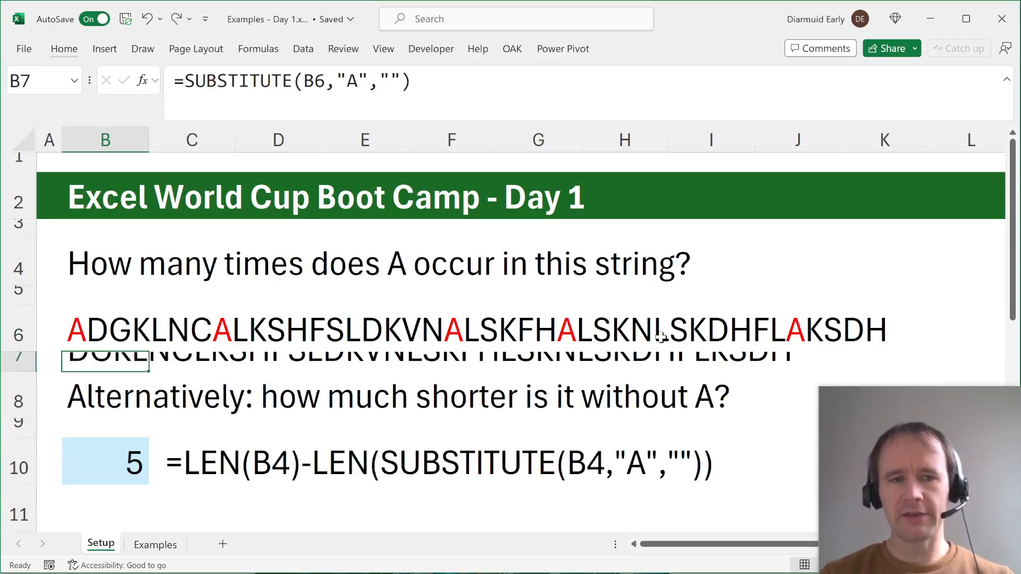
pyautogui.click(192, 463)
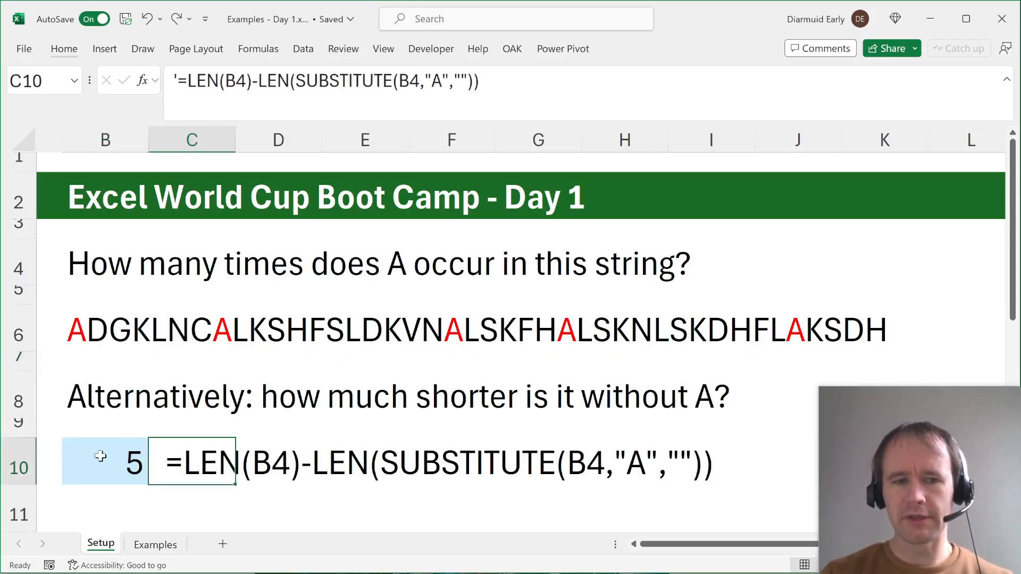
pyautogui.click(105, 461)
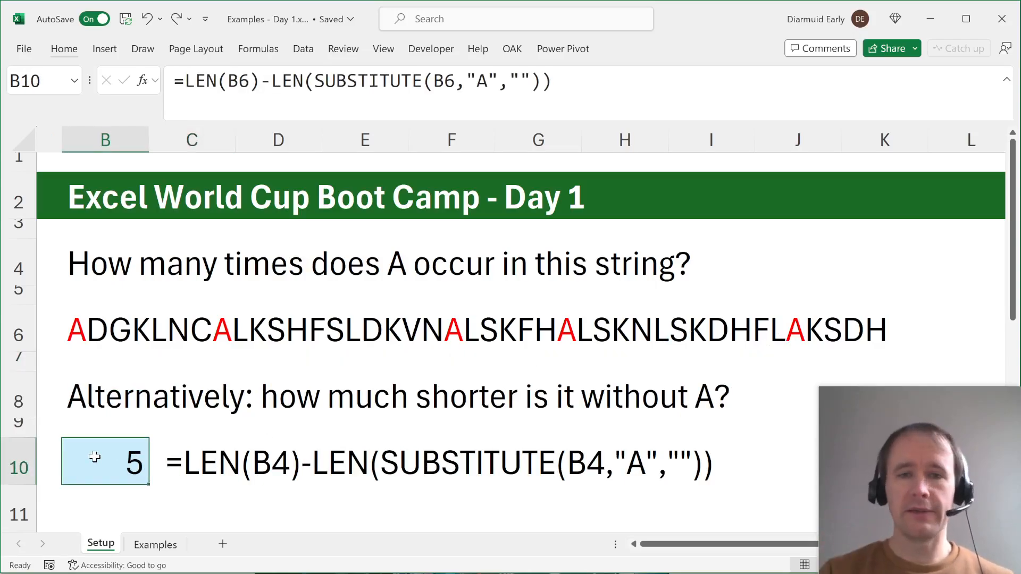
pyautogui.click(48, 161)
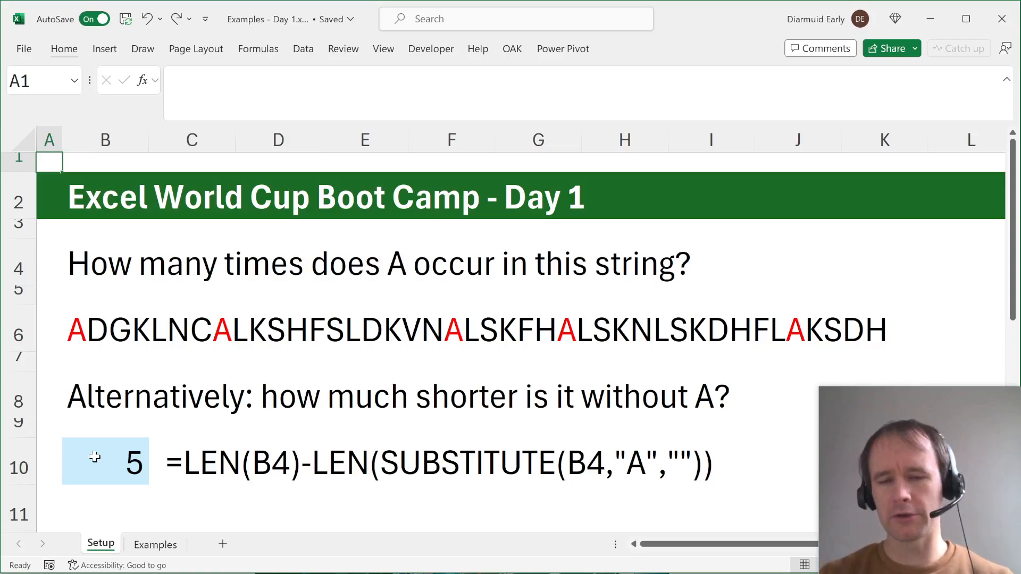
# Step: On Examples, count emails with =LEN(emails)-LEN(SUBSTITUTE(emails,"@","")), giving 17
pyautogui.click(155, 543)
pyautogui.write('=')
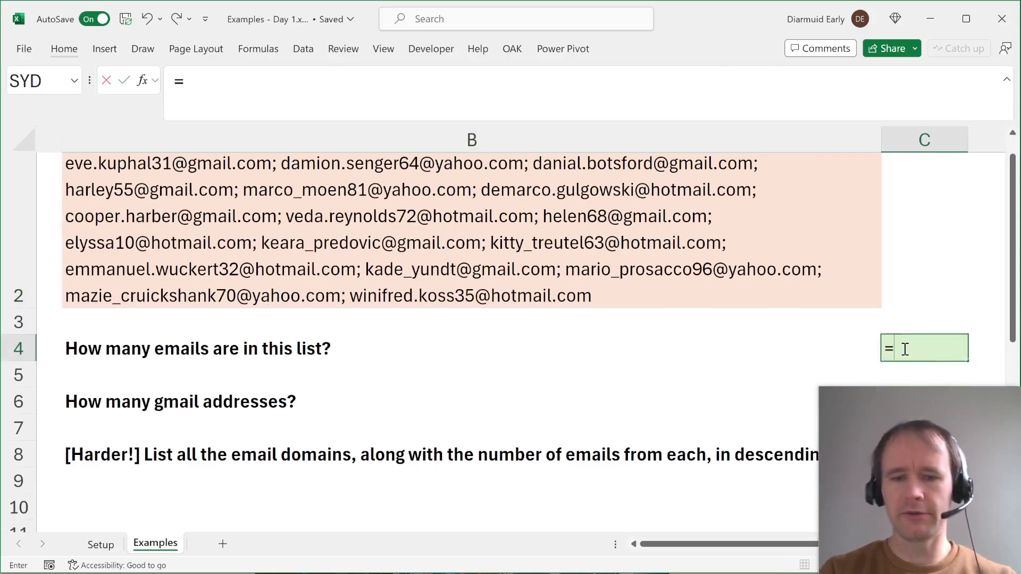
pyautogui.write('LEN(emai')
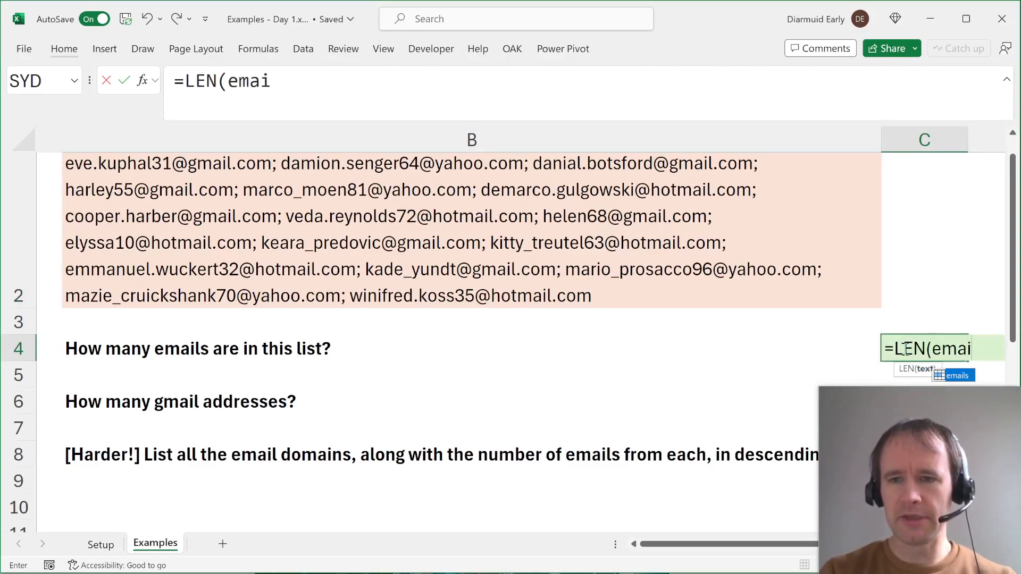
pyautogui.write('s)-len')
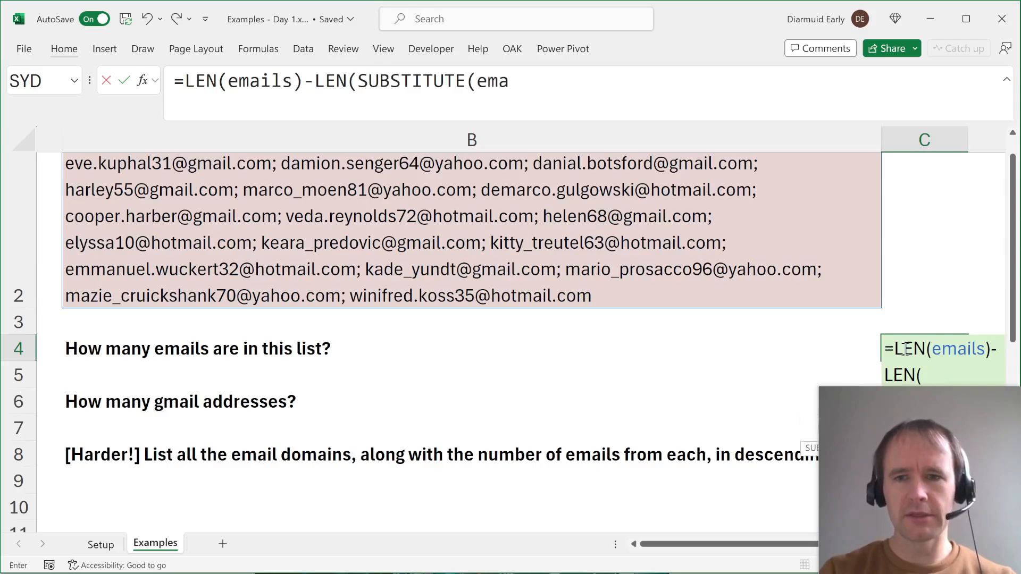
pyautogui.write('ils,"@",')
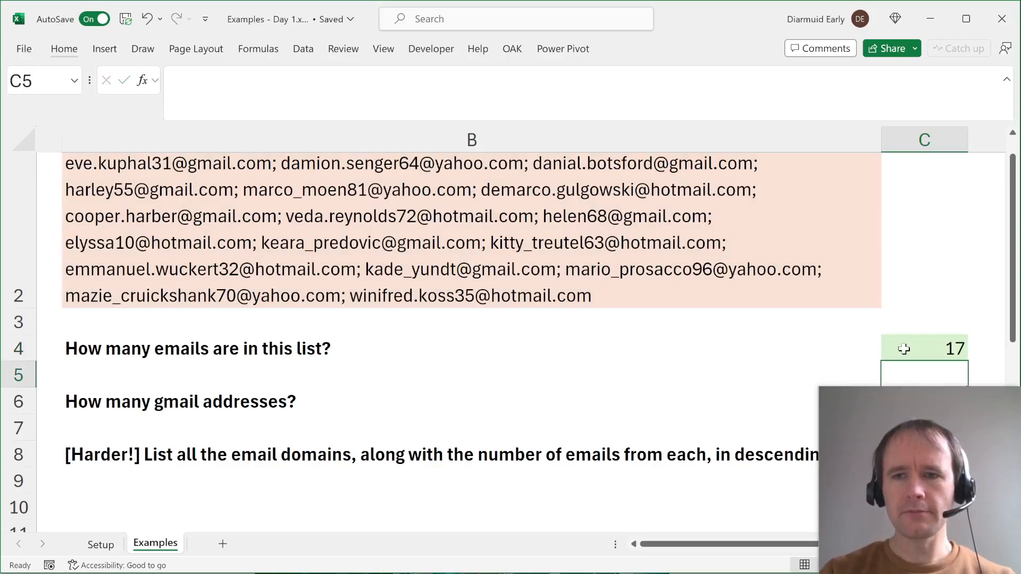
pyautogui.click(923, 348)
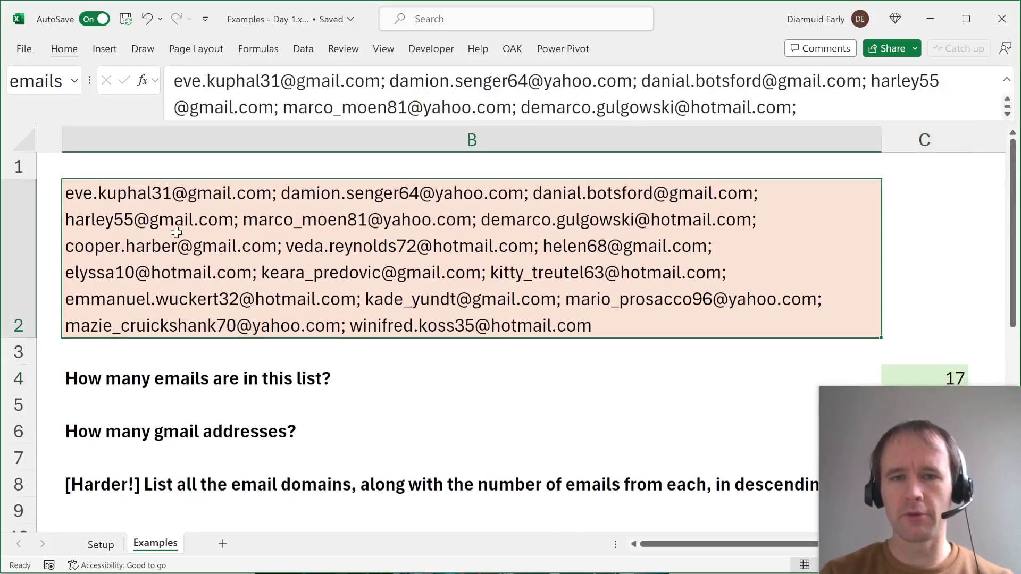
pyautogui.moveTo(537, 278)
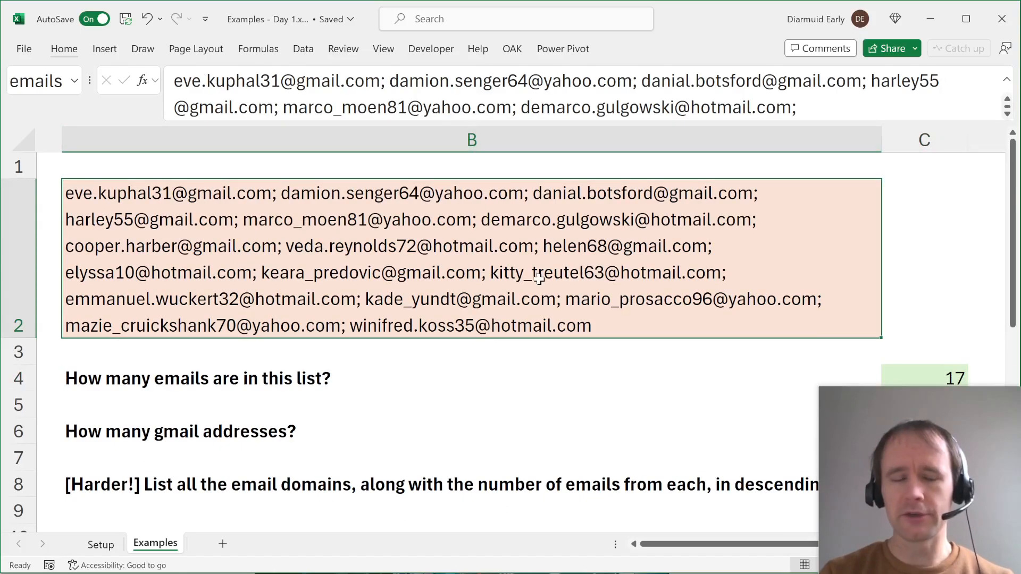
pyautogui.scroll(-3)
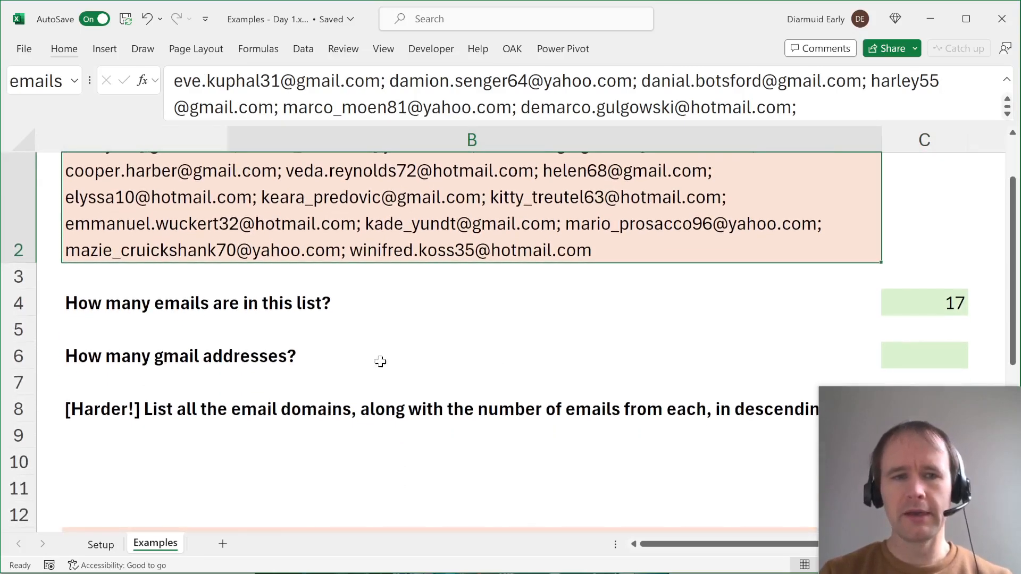
# Step: Enter LEN(emails)-LEN(SUBSTITUTE(emails,"gmail","")) as the gmail count in C6
pyautogui.click(923, 356)
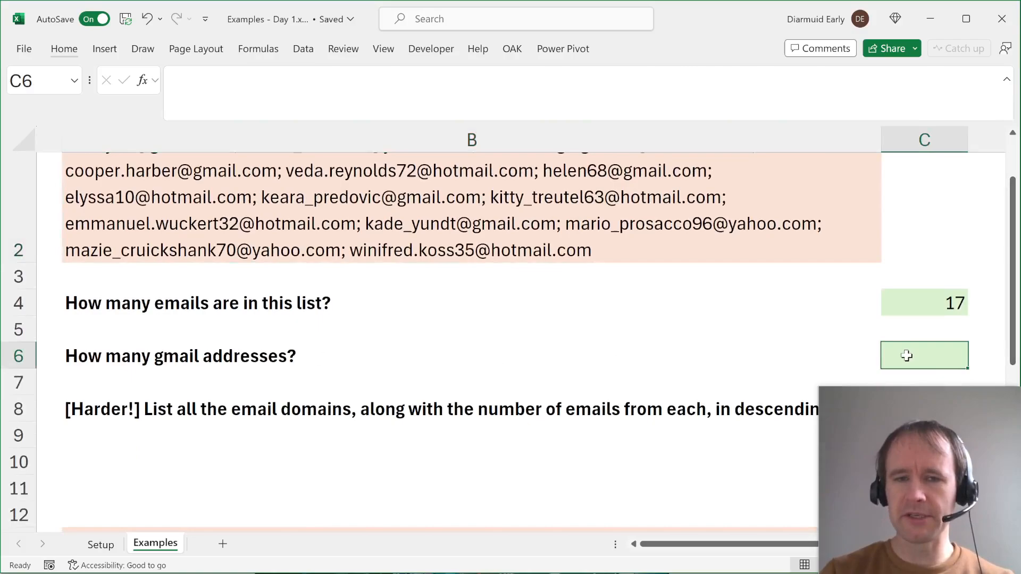
pyautogui.click(100, 544)
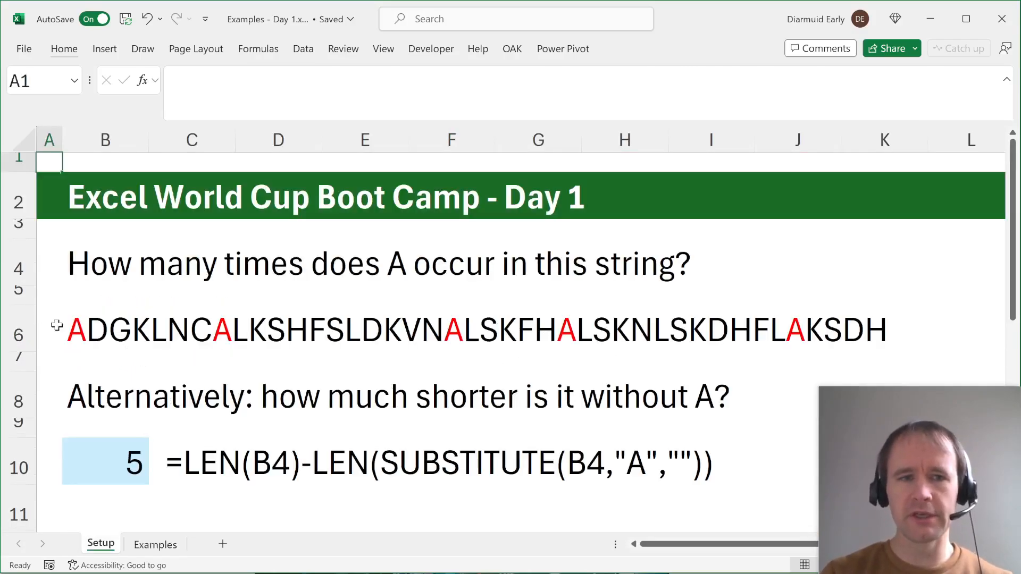
pyautogui.moveTo(85, 369)
pyautogui.write('=len')
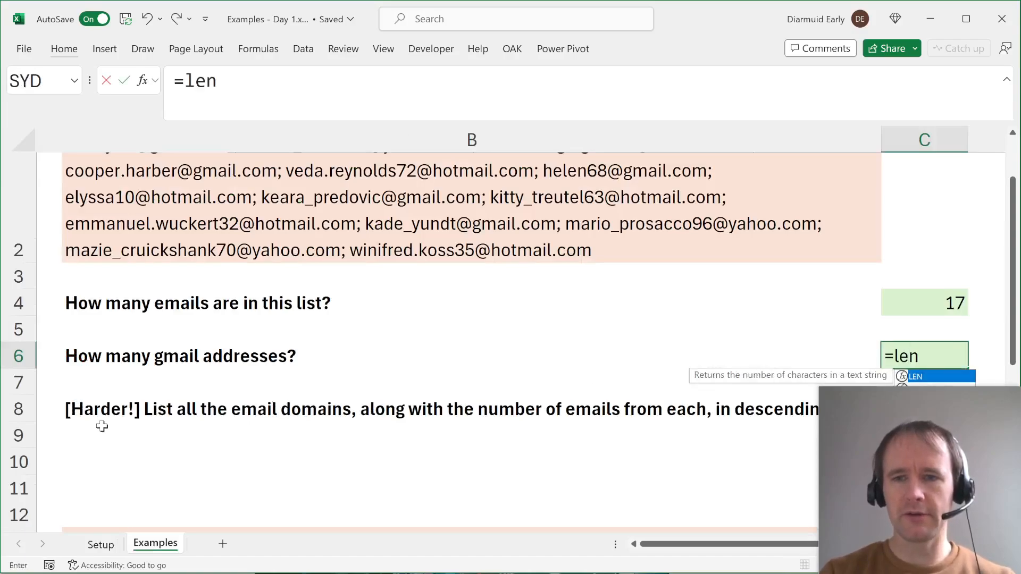
pyautogui.write('(emails')
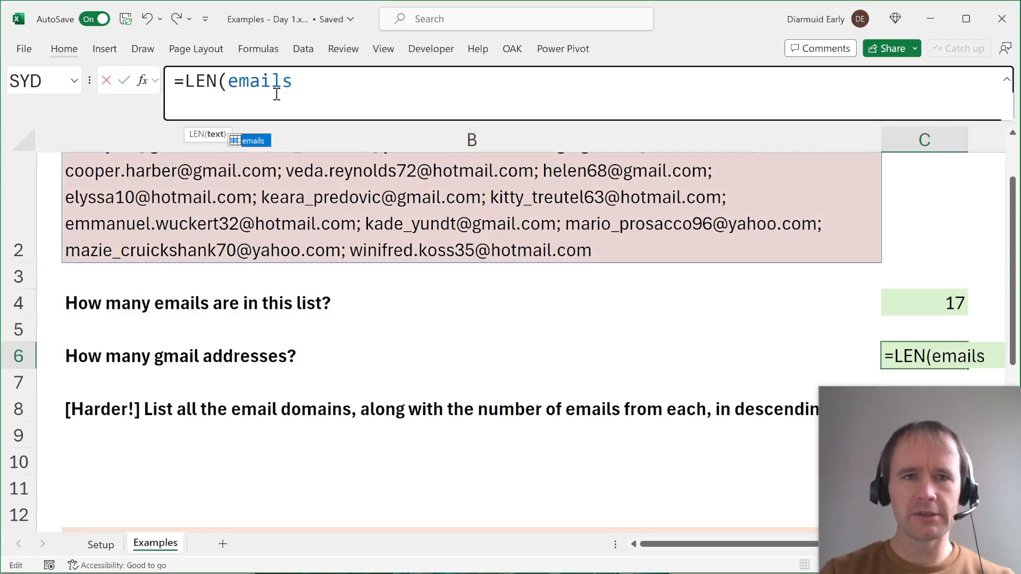
pyautogui.write(')-LEN(s')
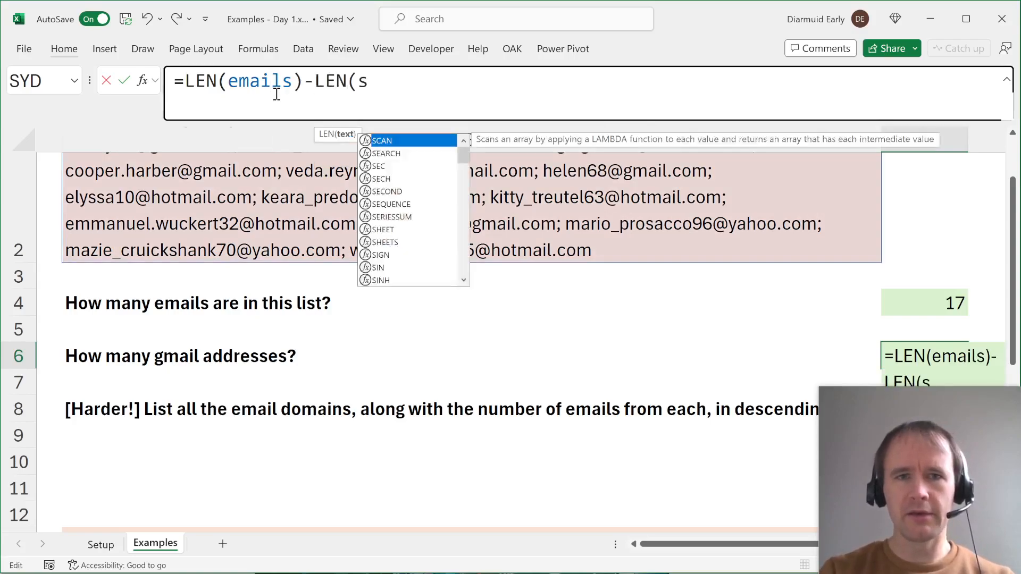
pyautogui.write('UBSTITUTE(emails')
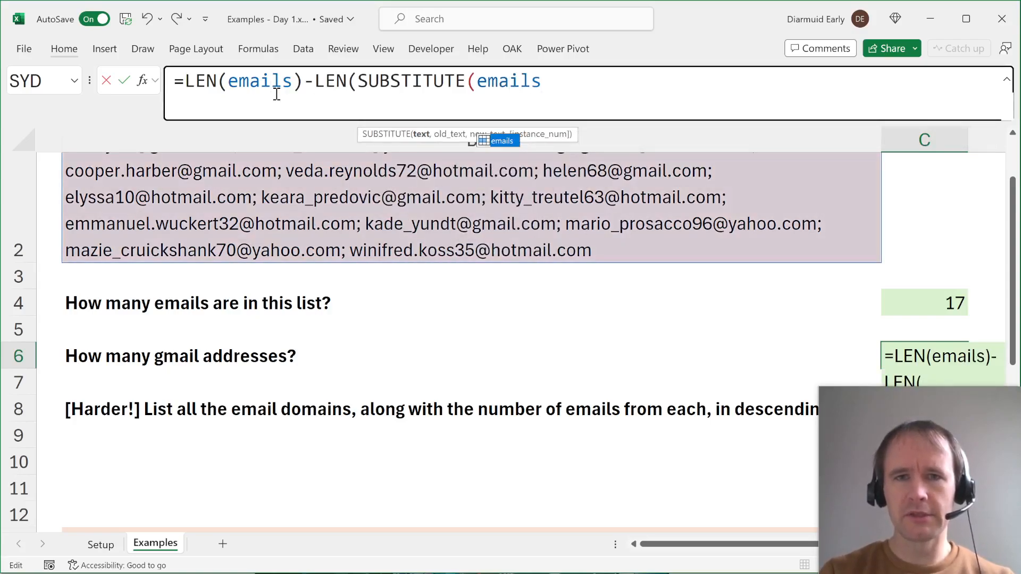
pyautogui.write(',"gmail",')
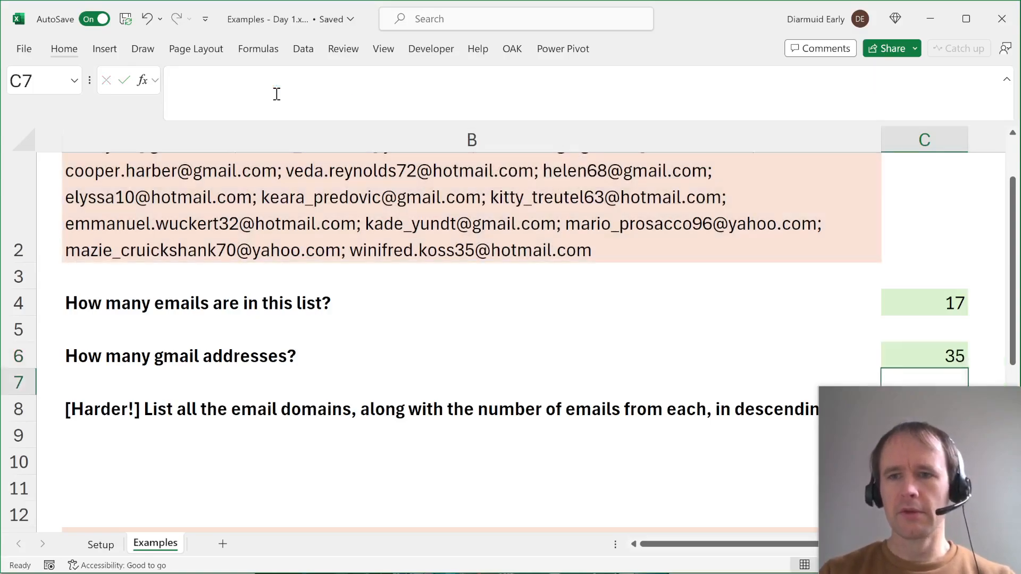
# Step: Compare with the email count formula and divide by LEN("gmail") to get 7
pyautogui.click(922, 355)
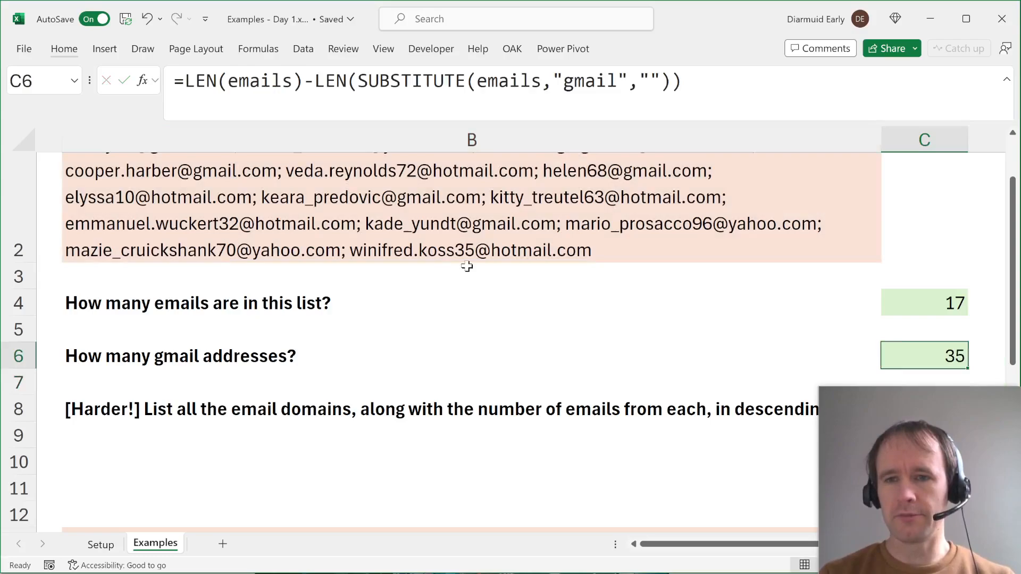
pyautogui.click(923, 302)
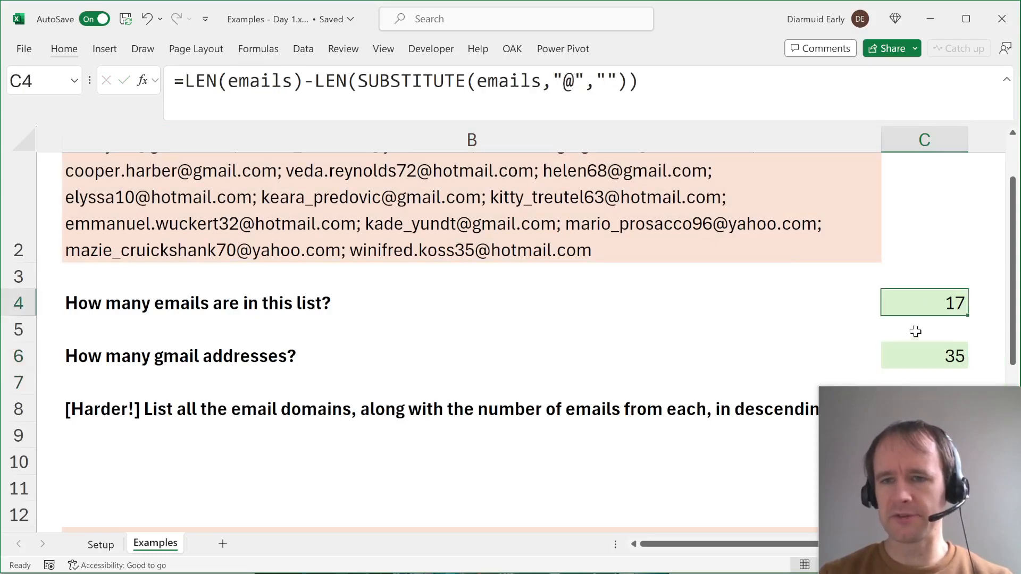
pyautogui.click(923, 356)
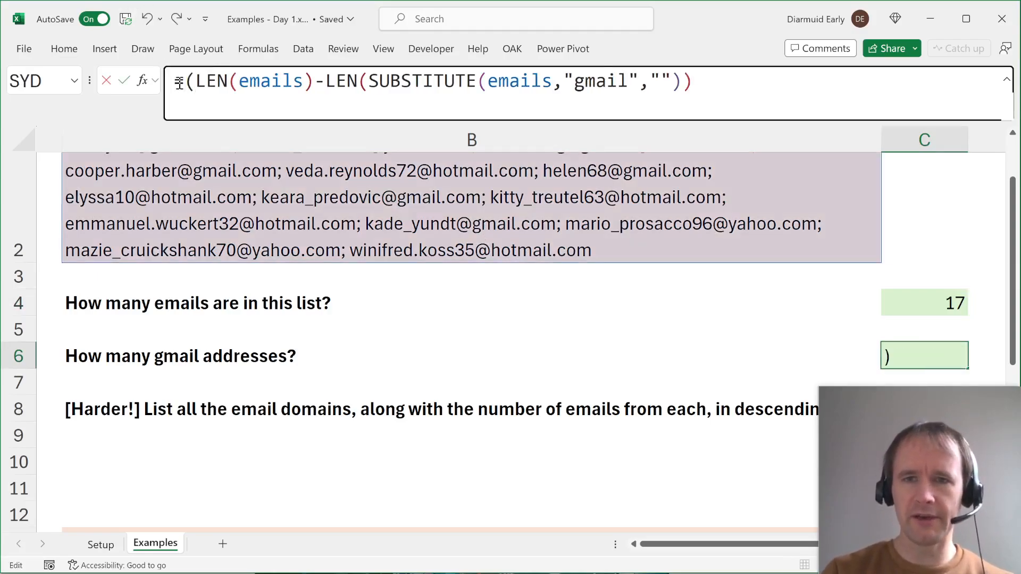
pyautogui.write(')/LEN("gmail")')
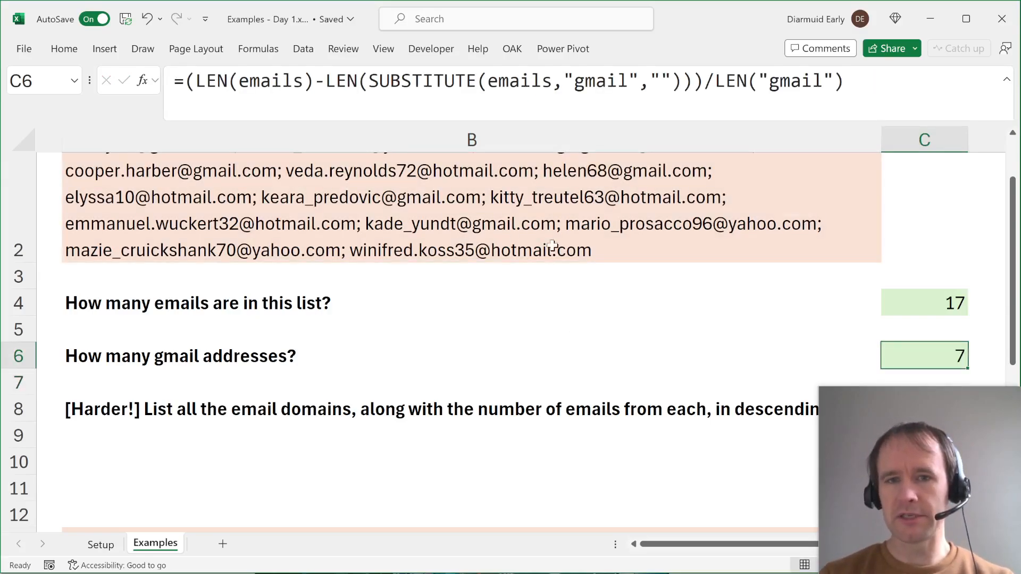
pyautogui.moveTo(656, 98)
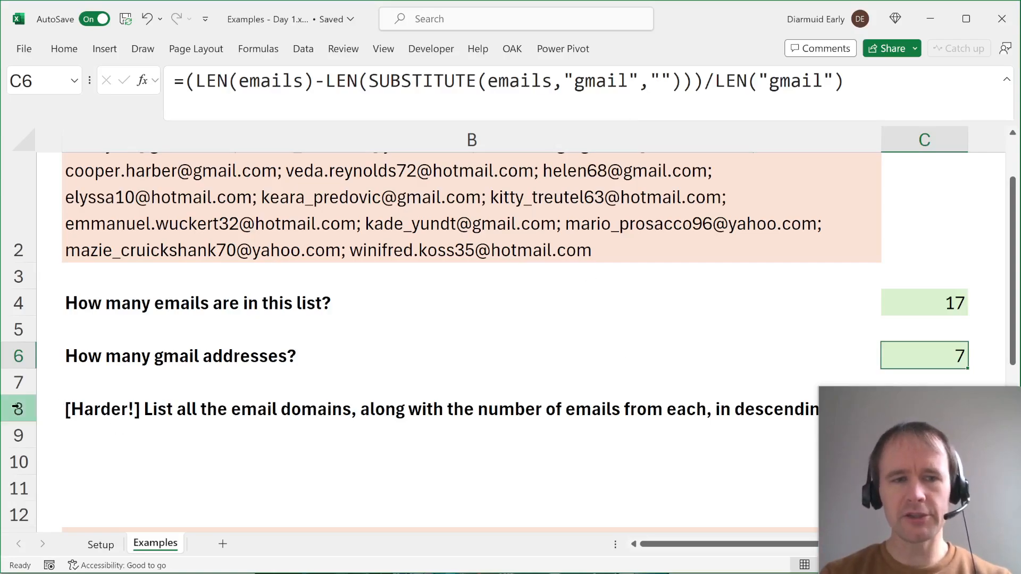
pyautogui.click(49, 409)
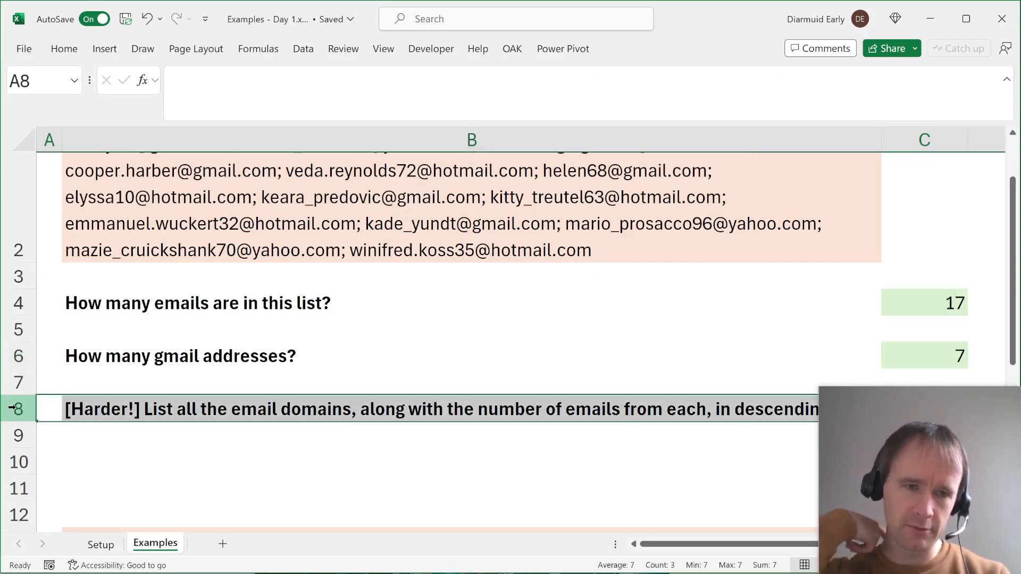
pyautogui.moveTo(205, 313)
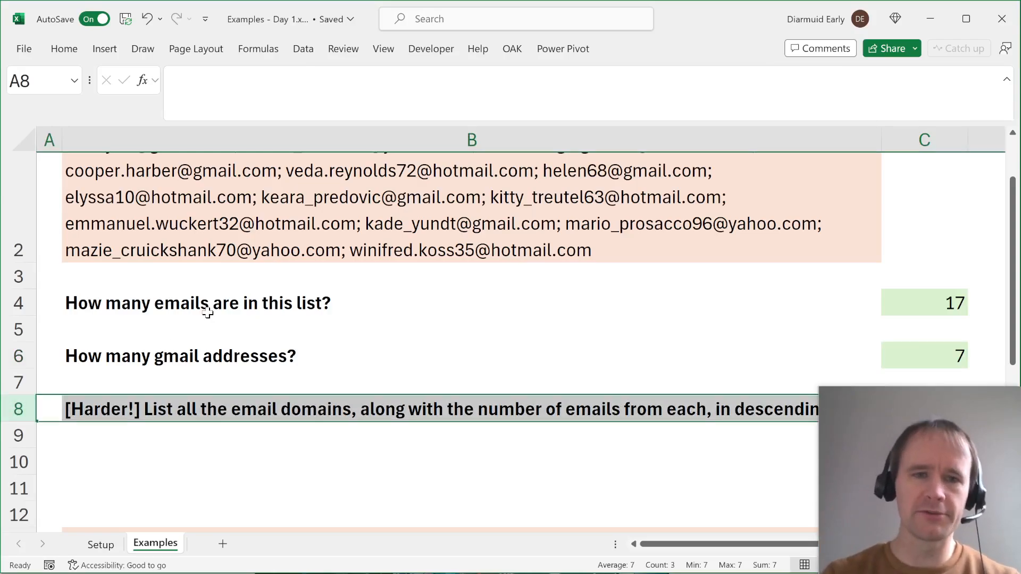
pyautogui.scroll(3)
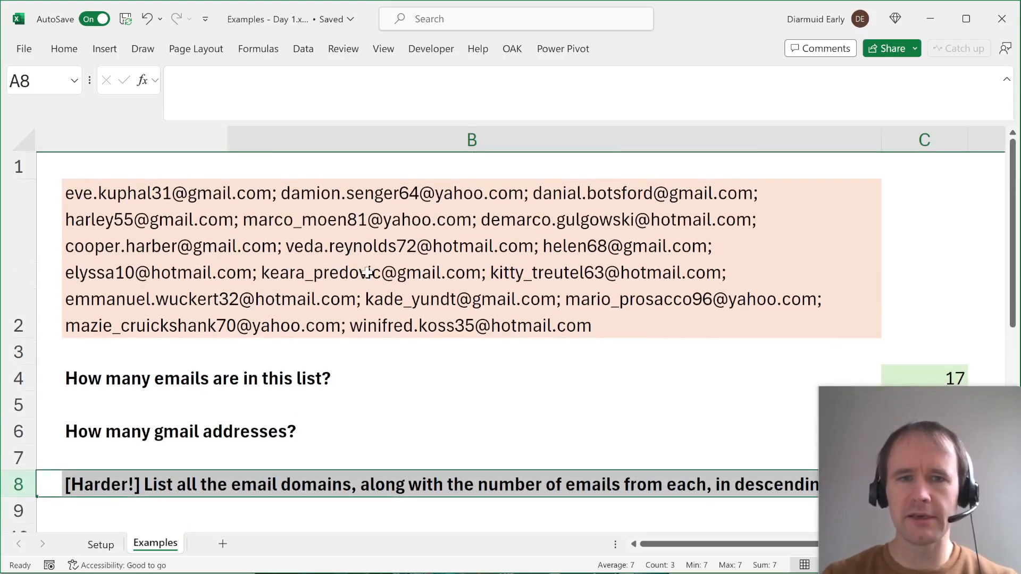
pyautogui.scroll(-3)
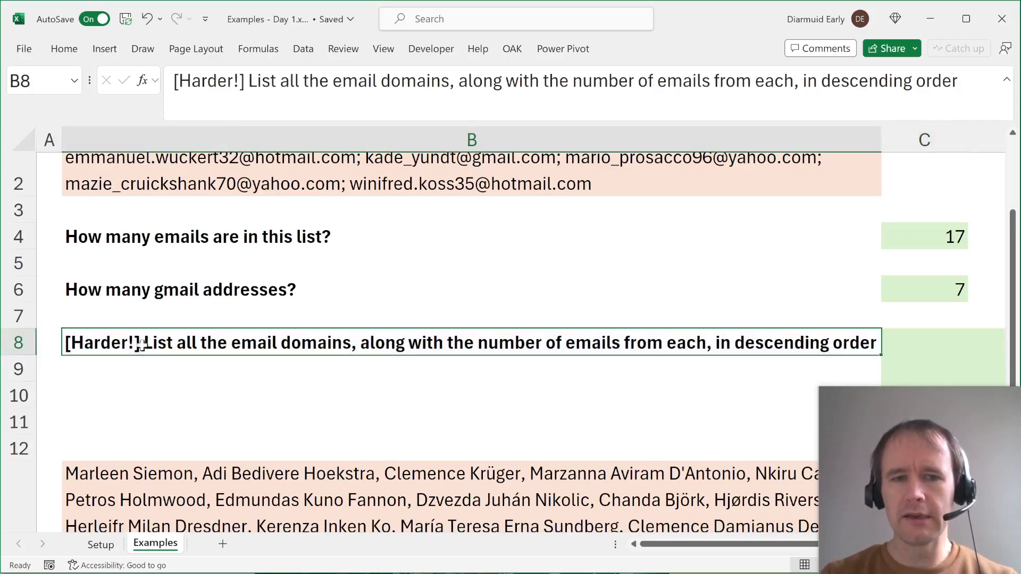
pyautogui.scroll(3)
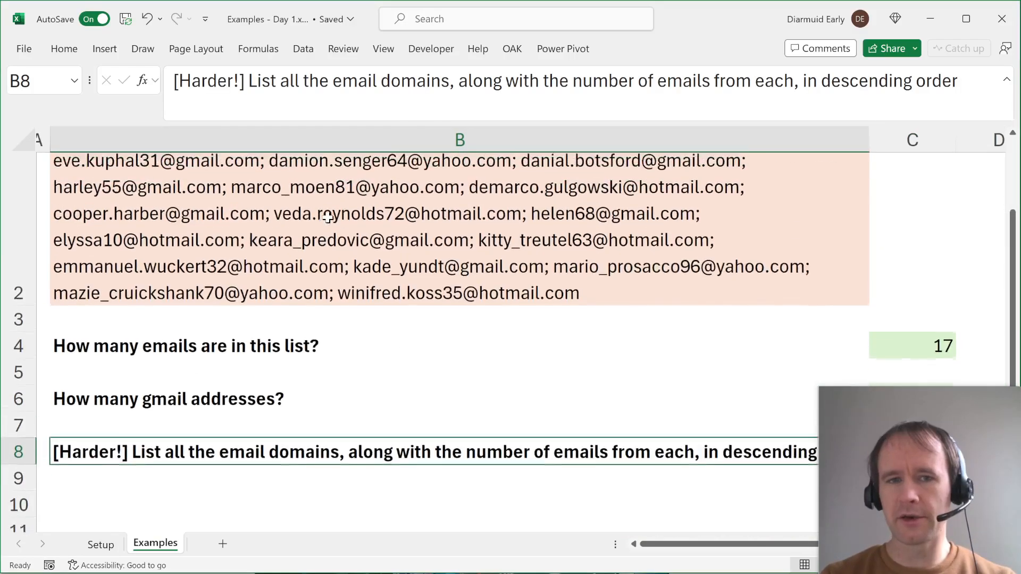
pyautogui.scroll(-3)
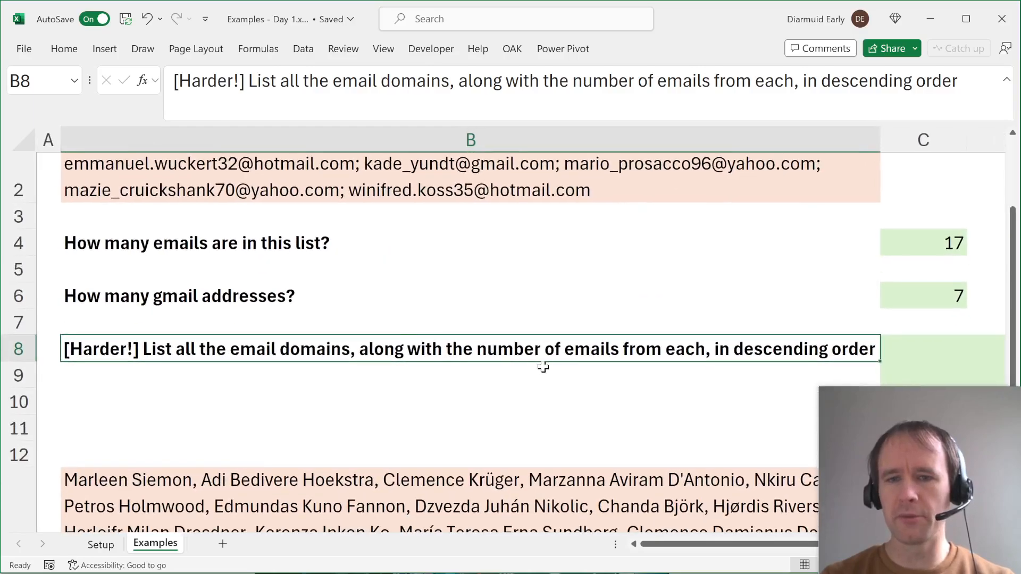
pyautogui.hscroll(3)
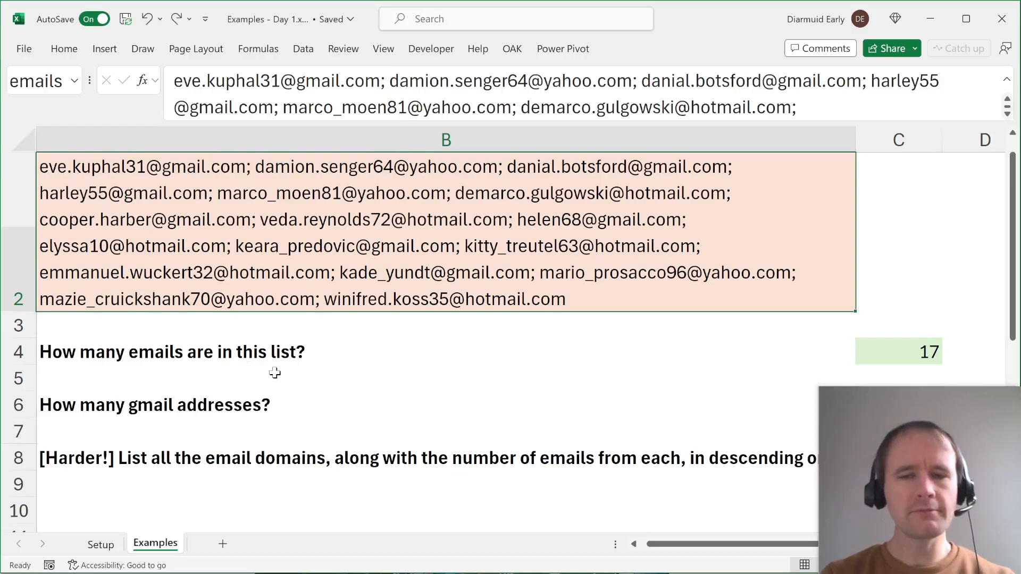
pyautogui.scroll(-3)
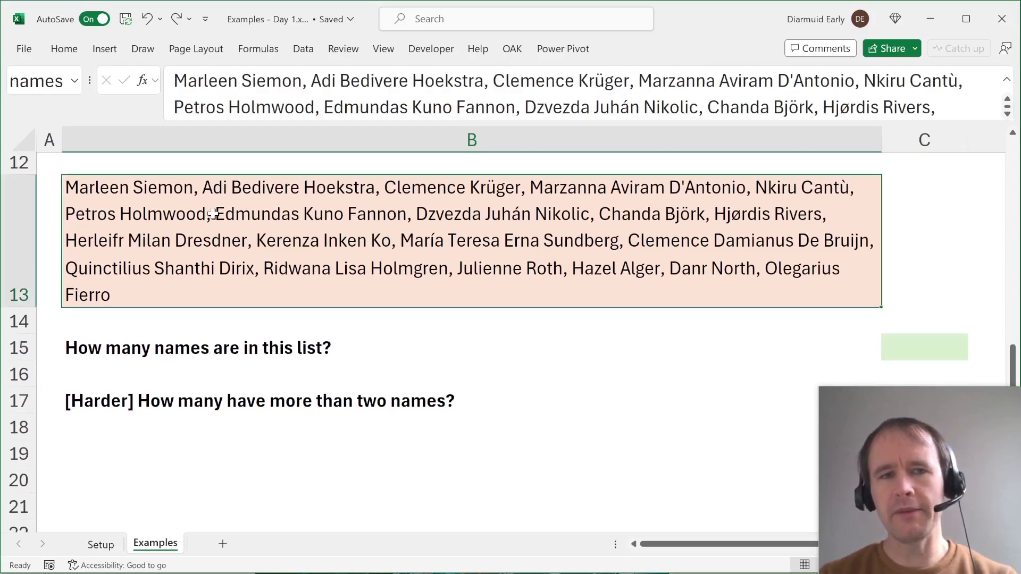
# Step: Count names with =LEN(names)-LEN(SUBSTITUTE(names,",",""))+1, giving 20
pyautogui.scroll(3)
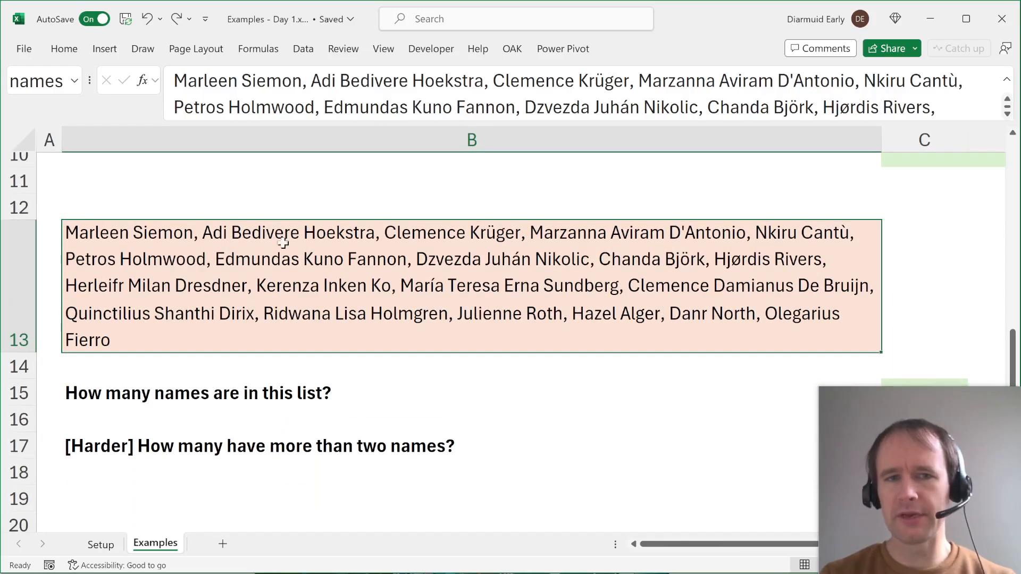
pyautogui.moveTo(266, 238)
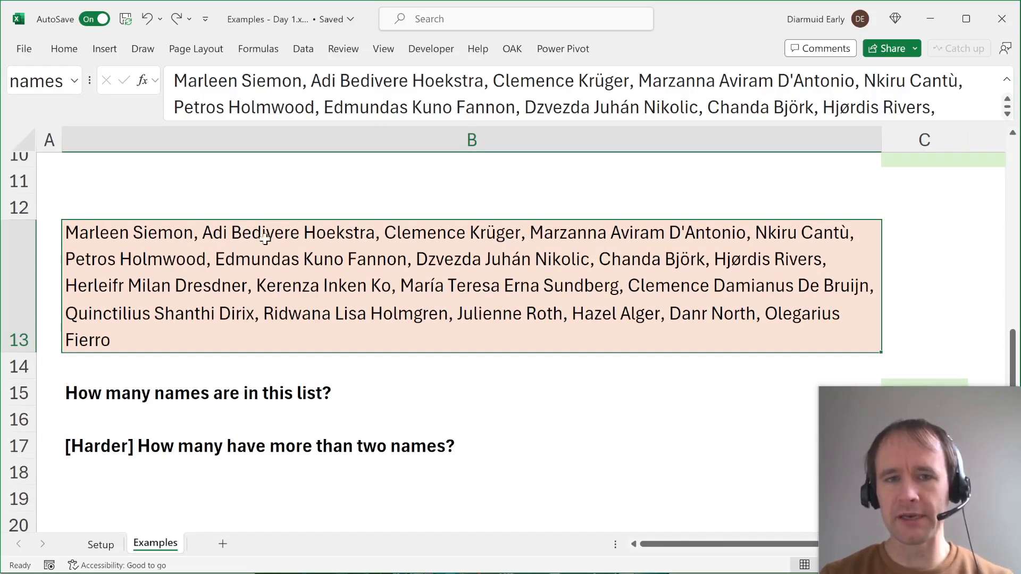
pyautogui.moveTo(618, 285)
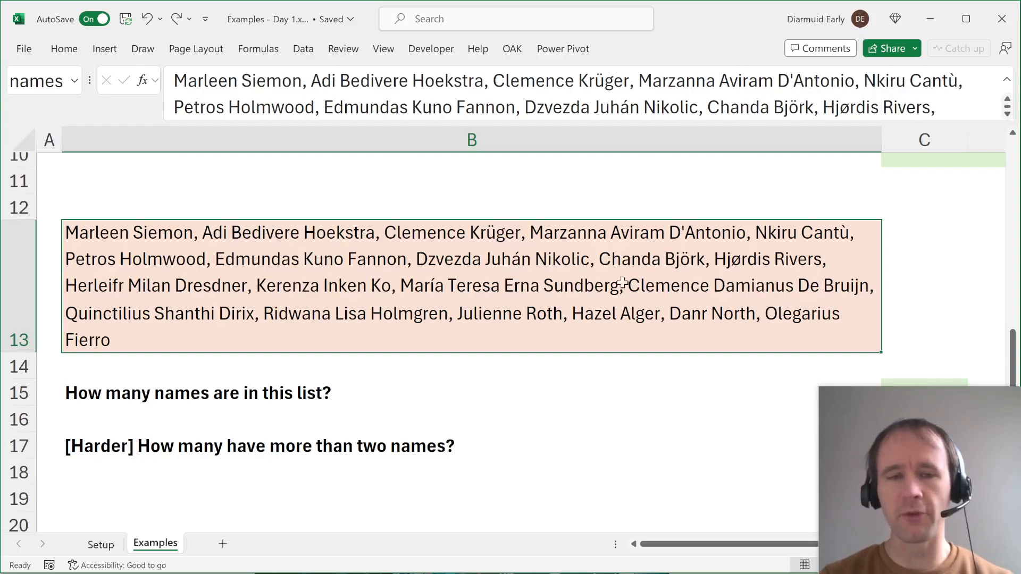
pyautogui.moveTo(316, 348)
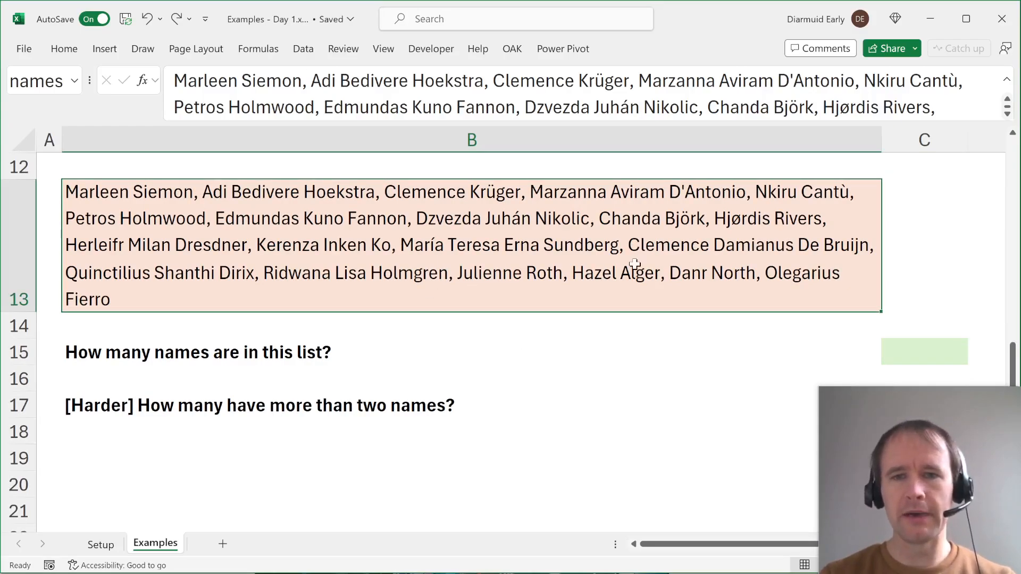
pyautogui.moveTo(302, 80)
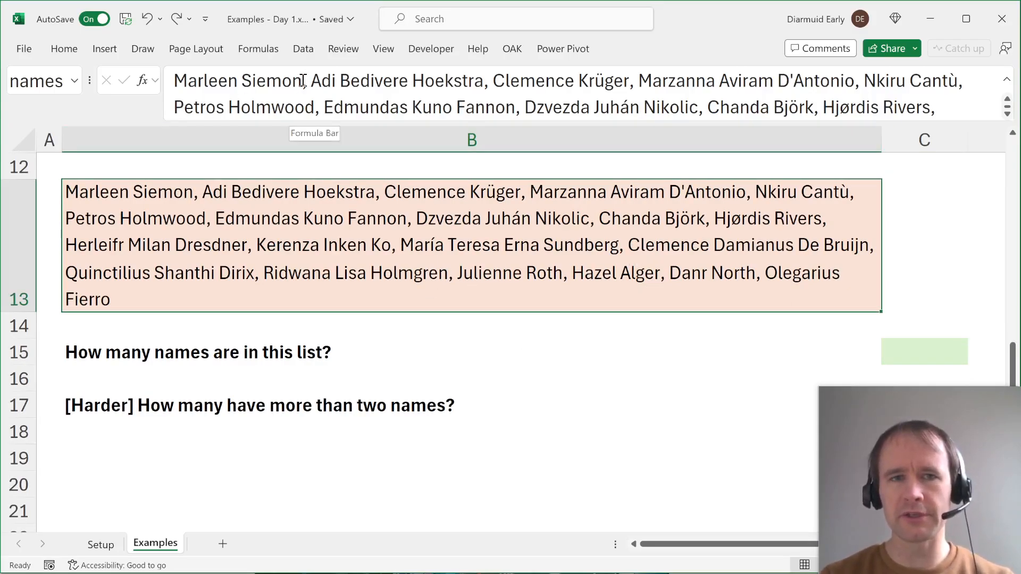
pyautogui.click(923, 351)
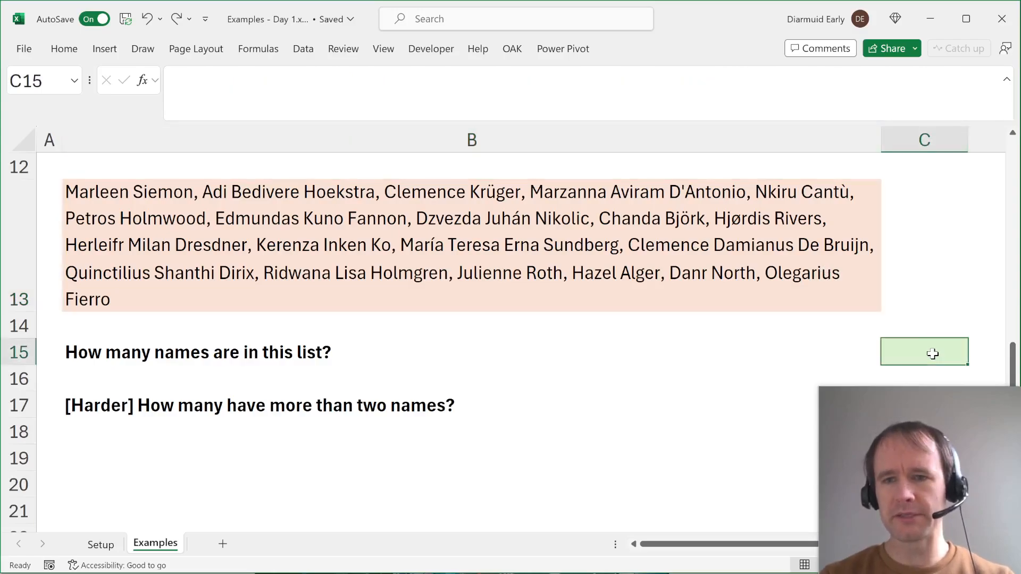
pyautogui.write('=LEN(n')
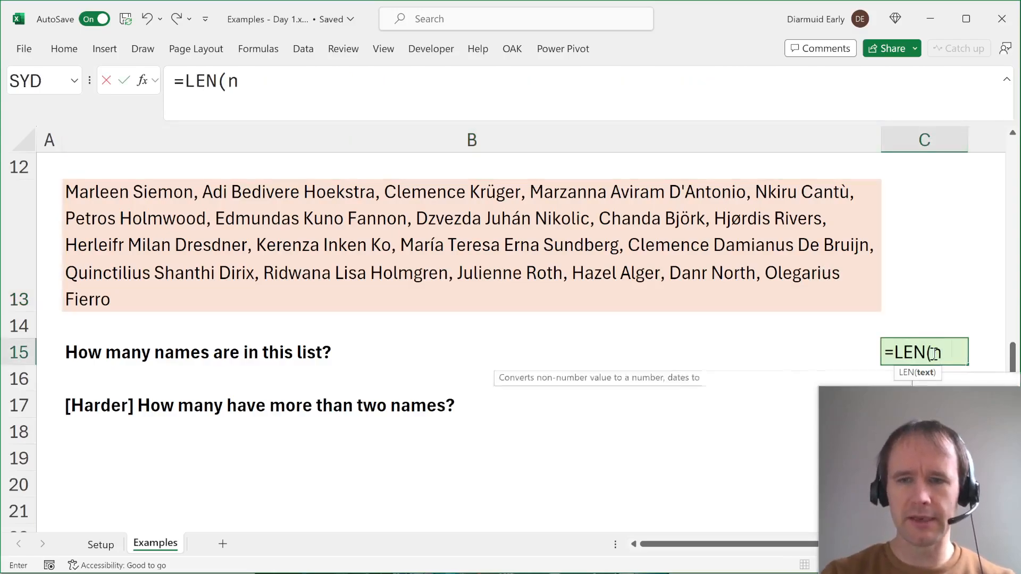
pyautogui.write('ames')
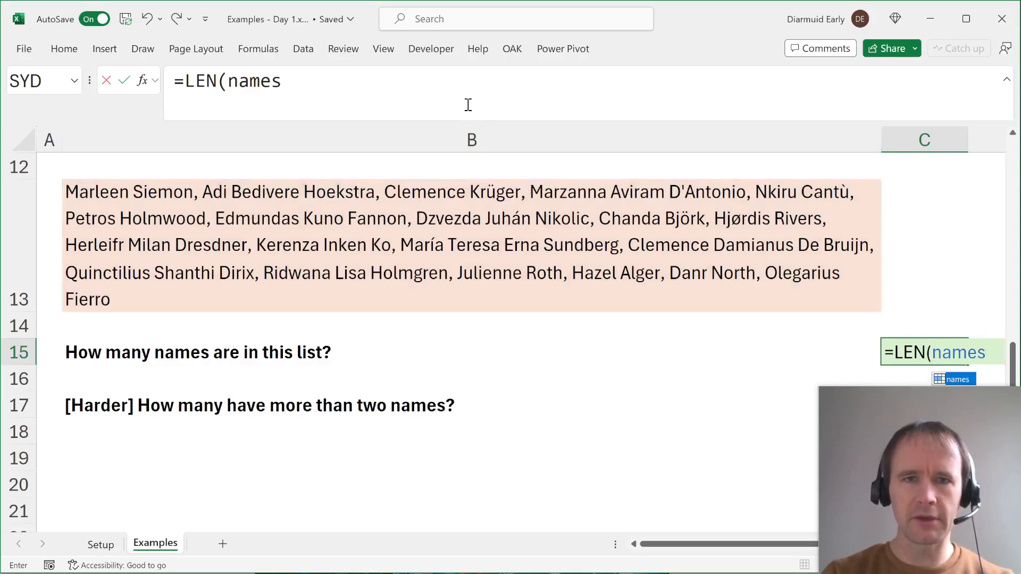
pyautogui.write(')-LEN(sub')
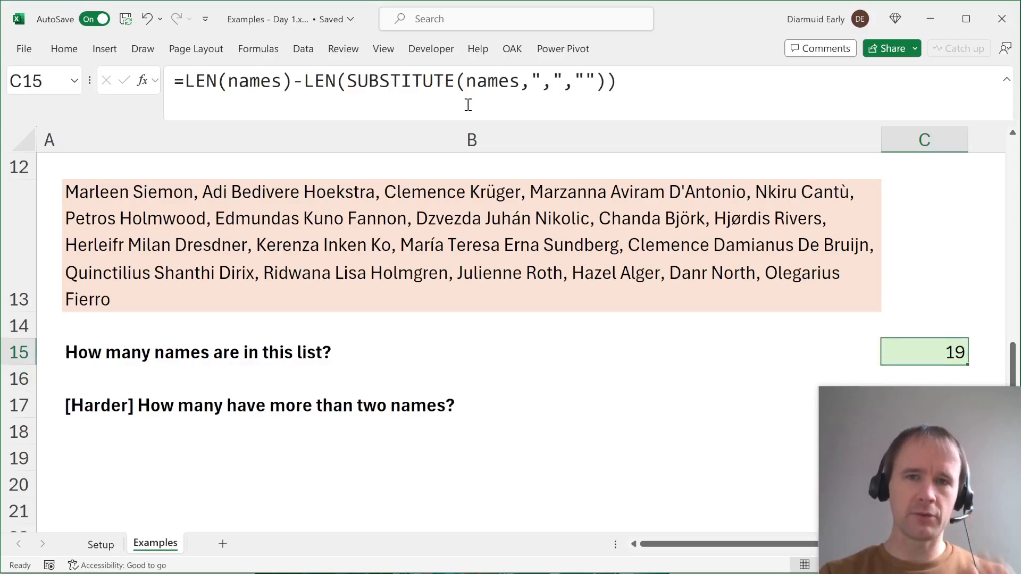
pyautogui.write('+')
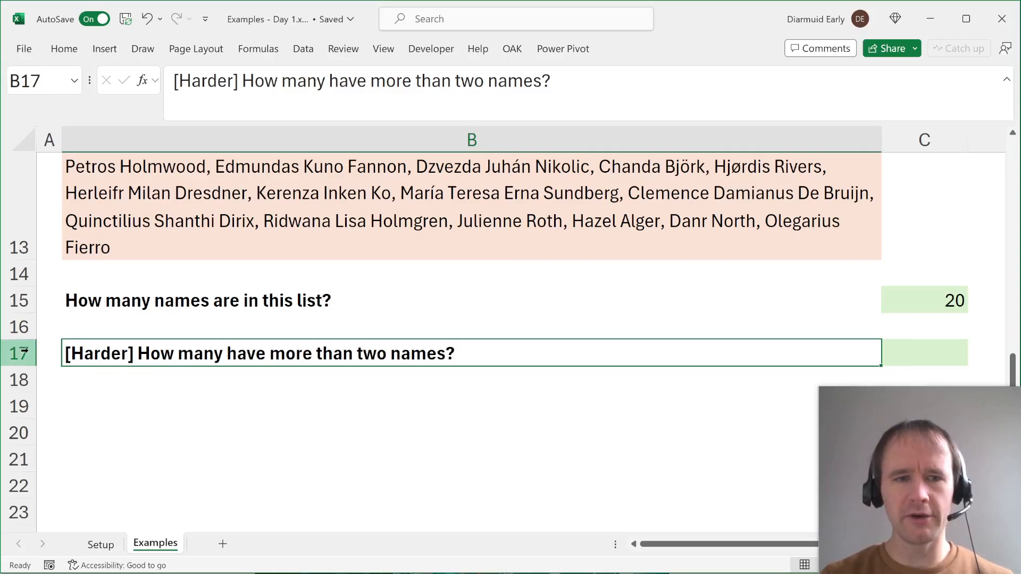
# Step: Scroll the Examples sheet back up to the emails list and its count of 17
pyautogui.click(49, 353)
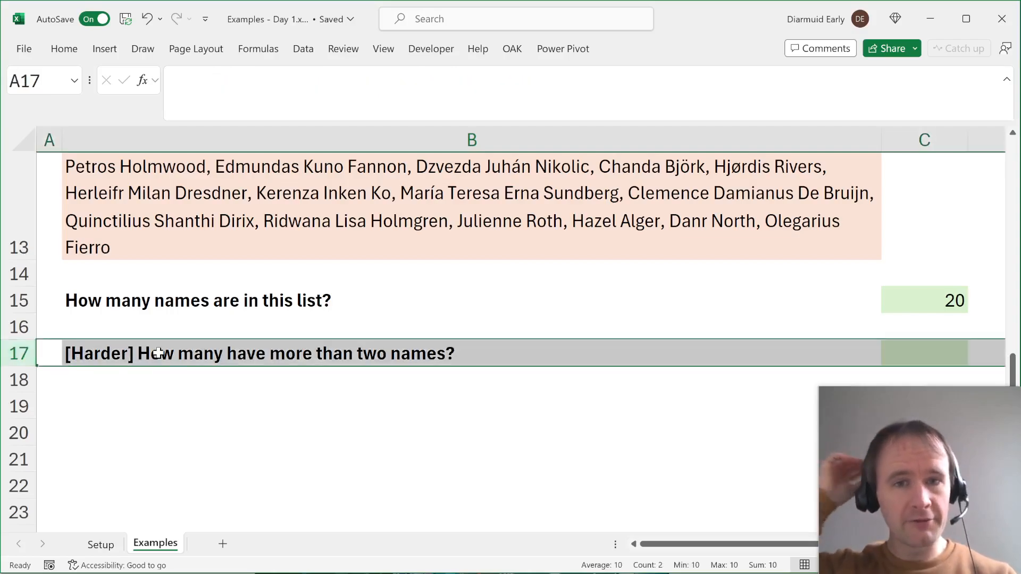
pyautogui.scroll(3)
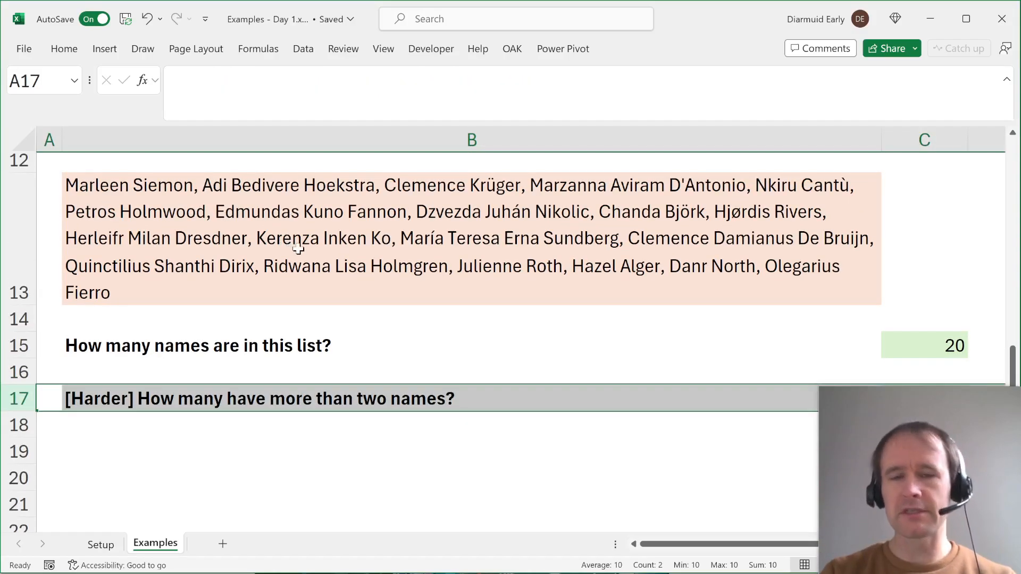
pyautogui.moveTo(285, 253)
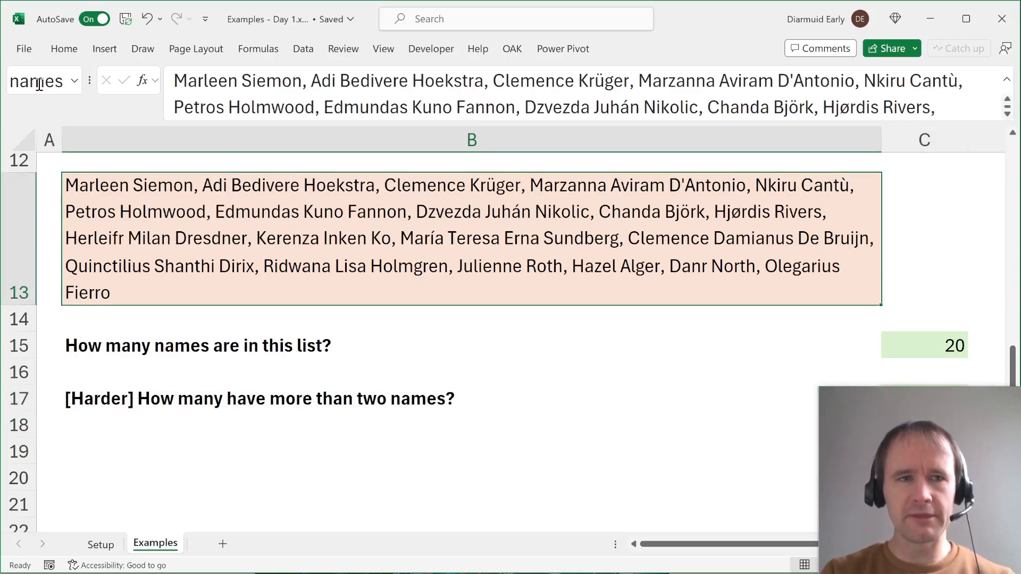
pyautogui.scroll(3)
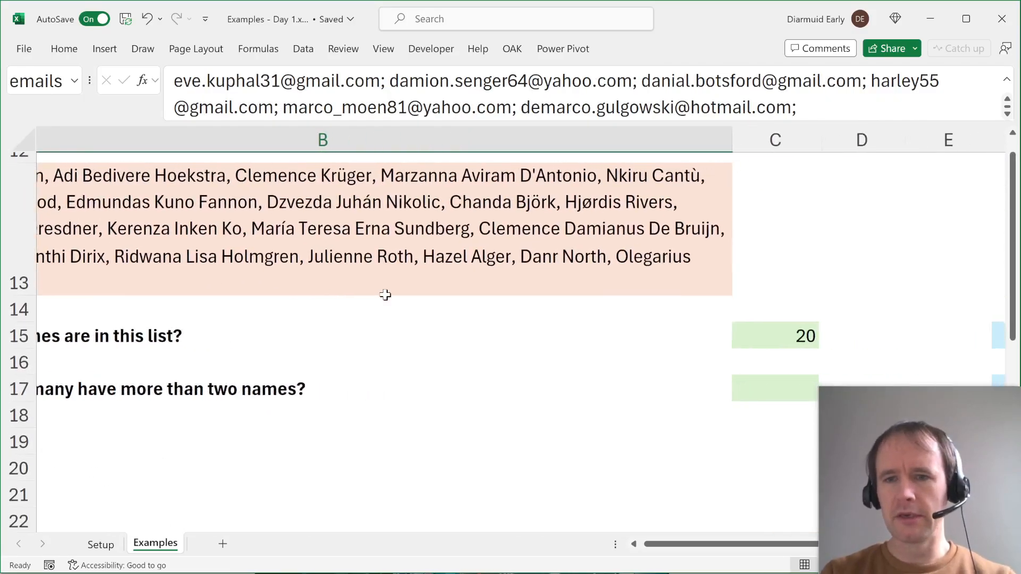
pyautogui.scroll(3)
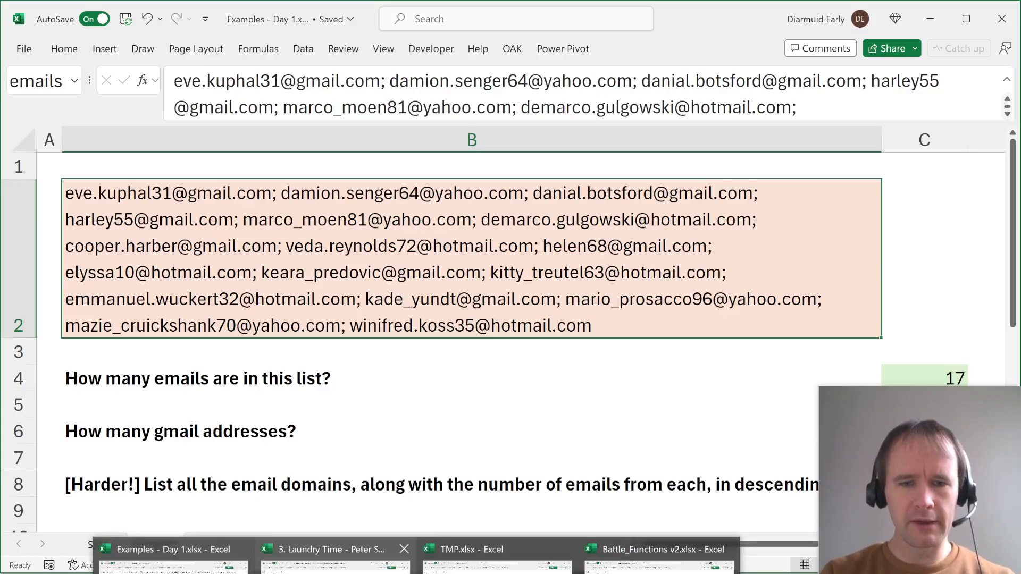
# Step: Switch to the Laundry Time workbook and scroll to the Level 1 clothing-count questions
pyautogui.click(332, 548)
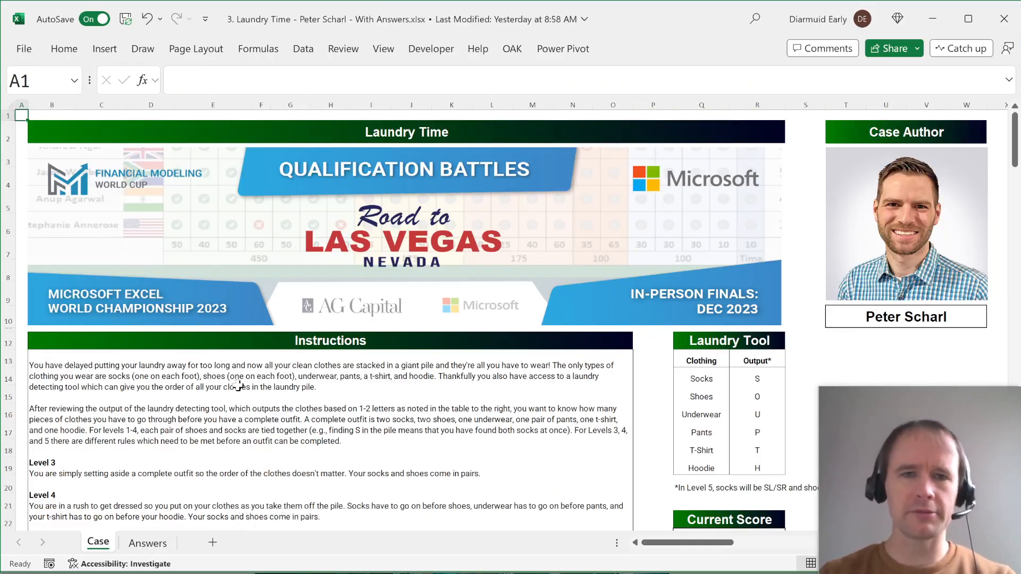
pyautogui.scroll(-3)
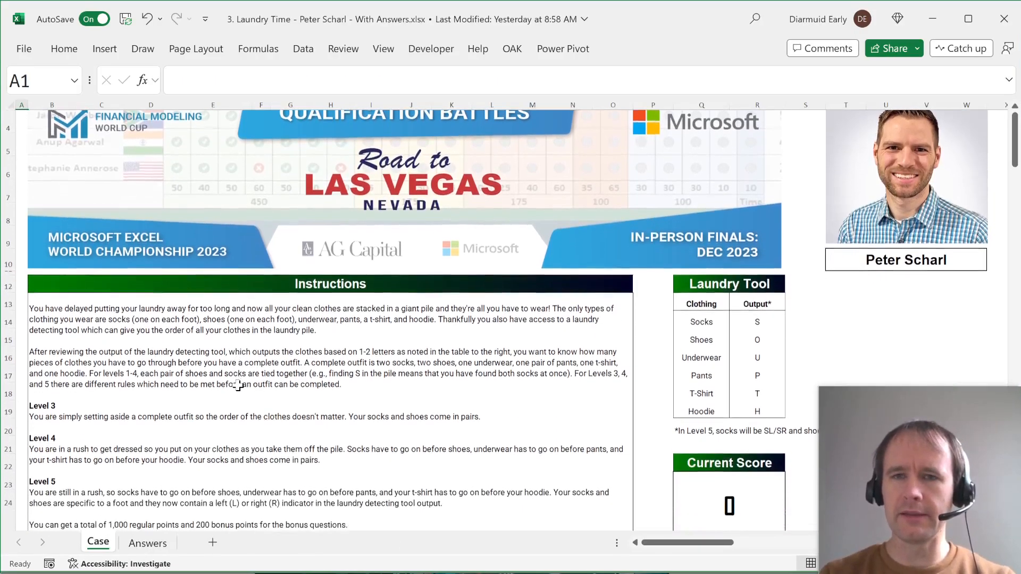
pyautogui.scroll(-3)
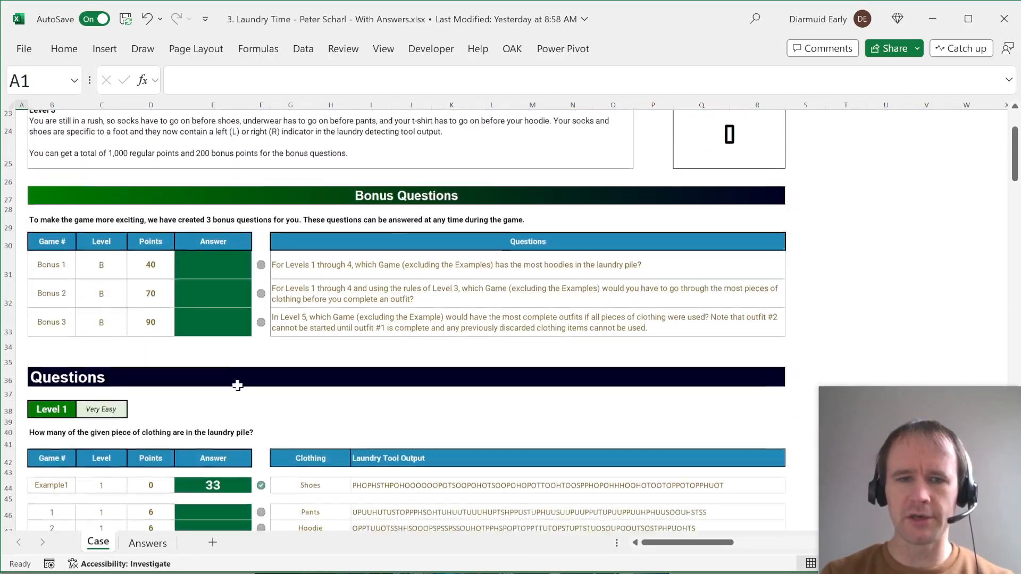
pyautogui.scroll(-3)
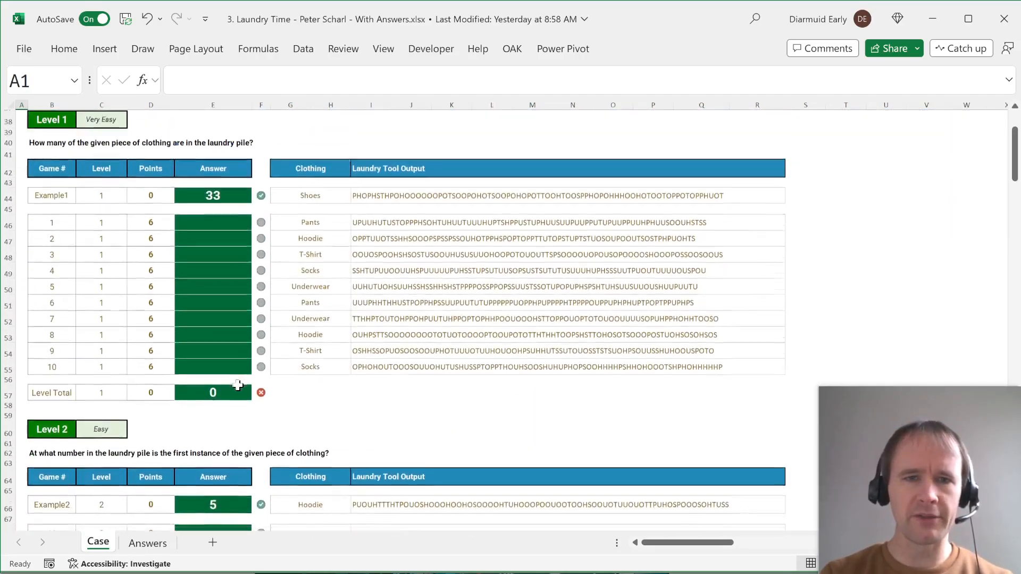
pyautogui.scroll(3)
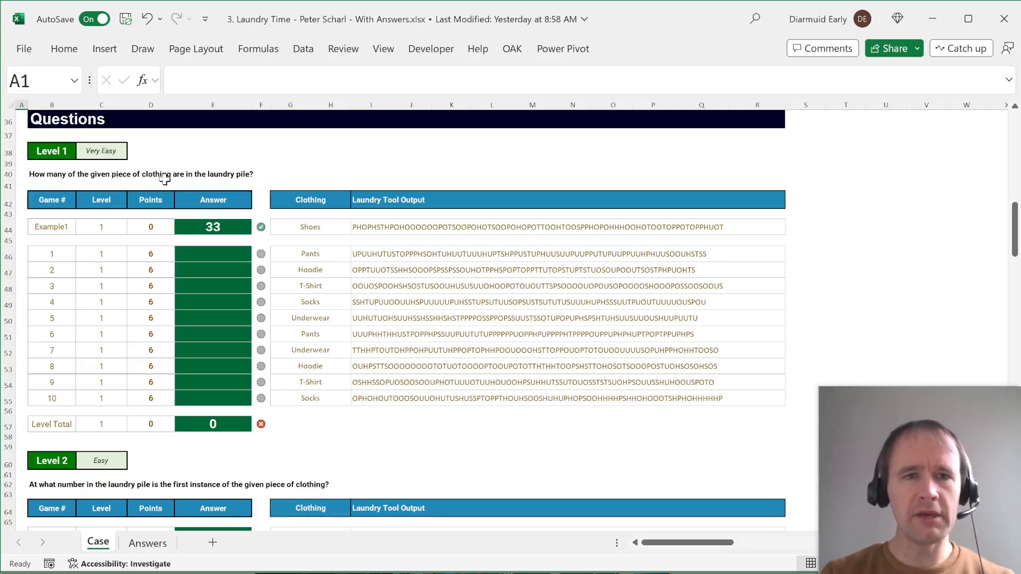
# Step: Add XLOOKUP letter codes from the Laundry Tool output beside each Level 1 game
pyautogui.click(310, 253)
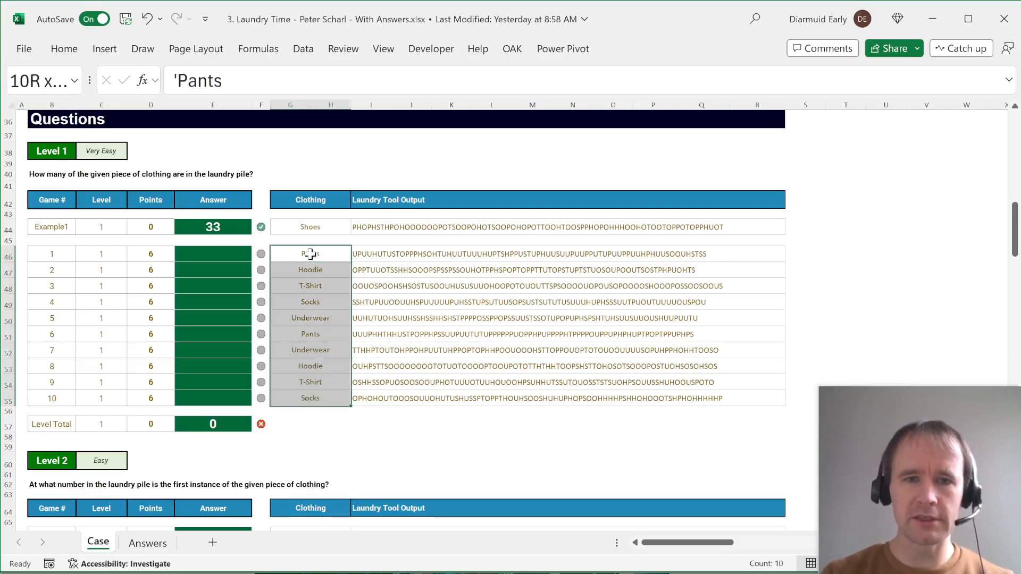
pyautogui.click(371, 254)
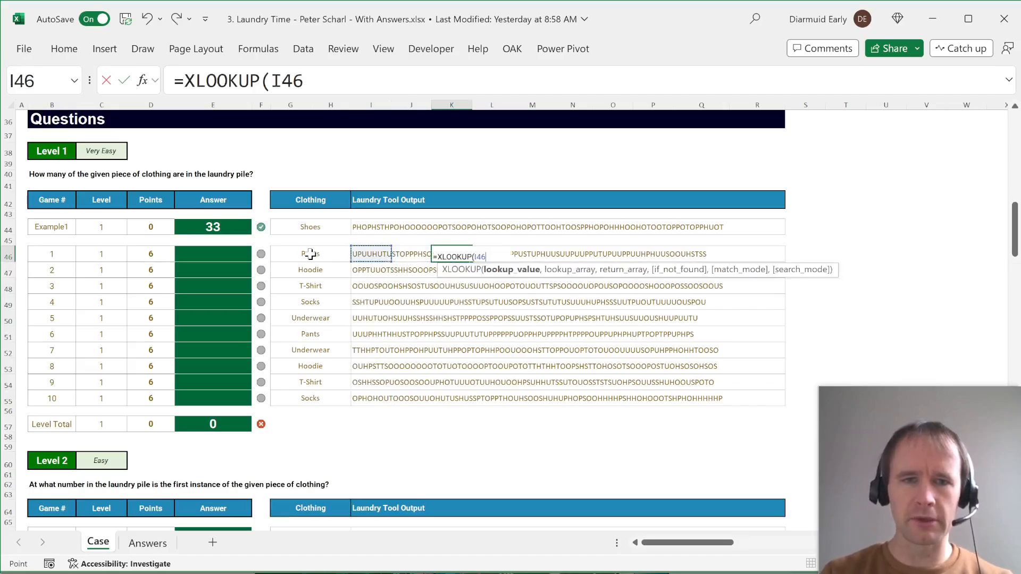
pyautogui.click(310, 253)
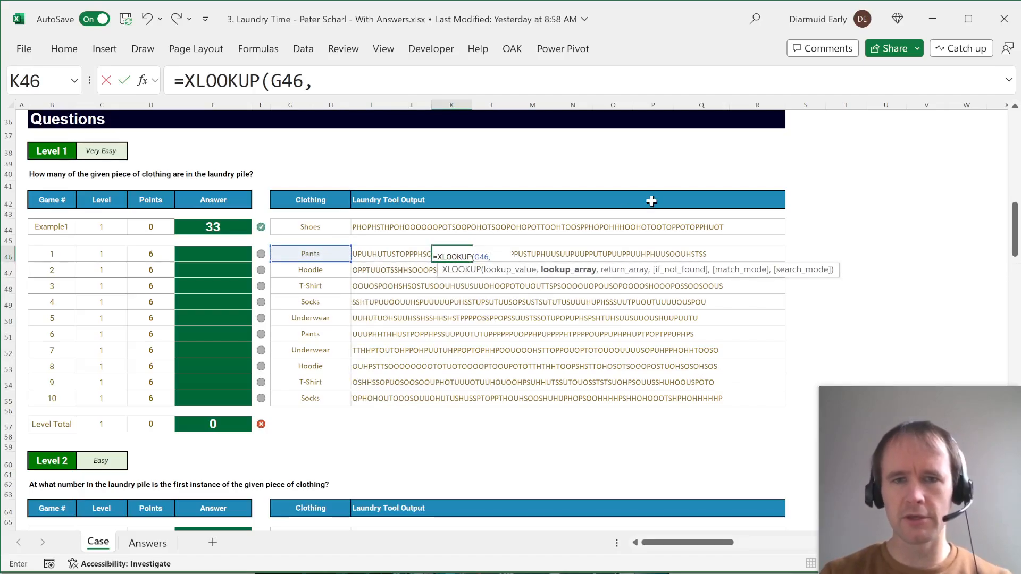
pyautogui.scroll(3)
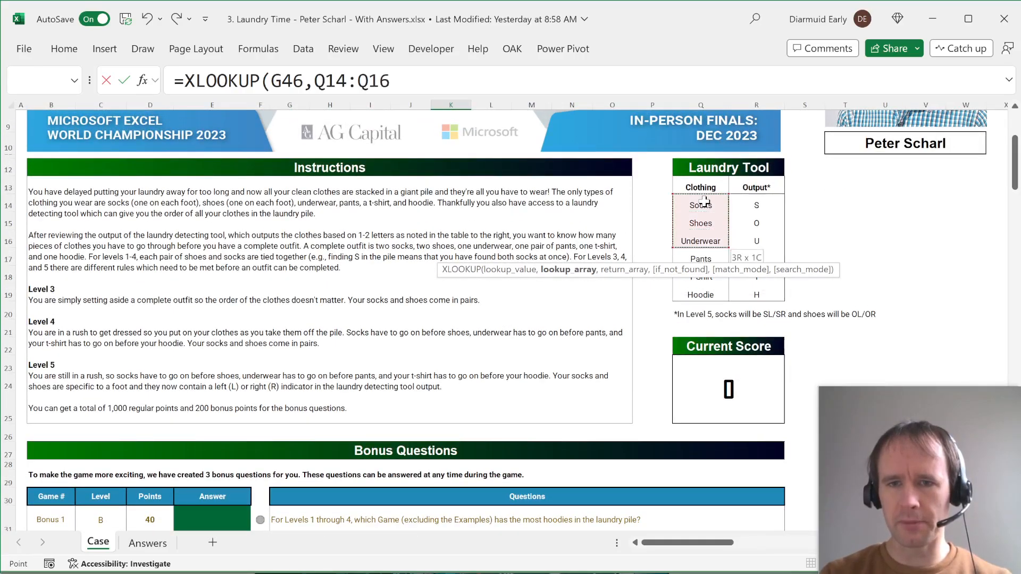
pyautogui.click(756, 205)
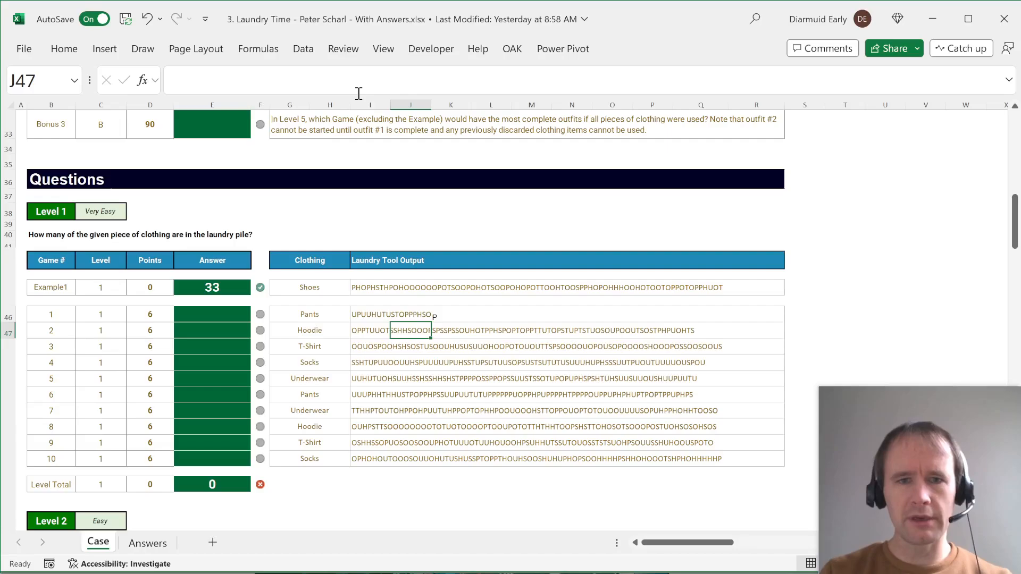
pyautogui.scroll(-3)
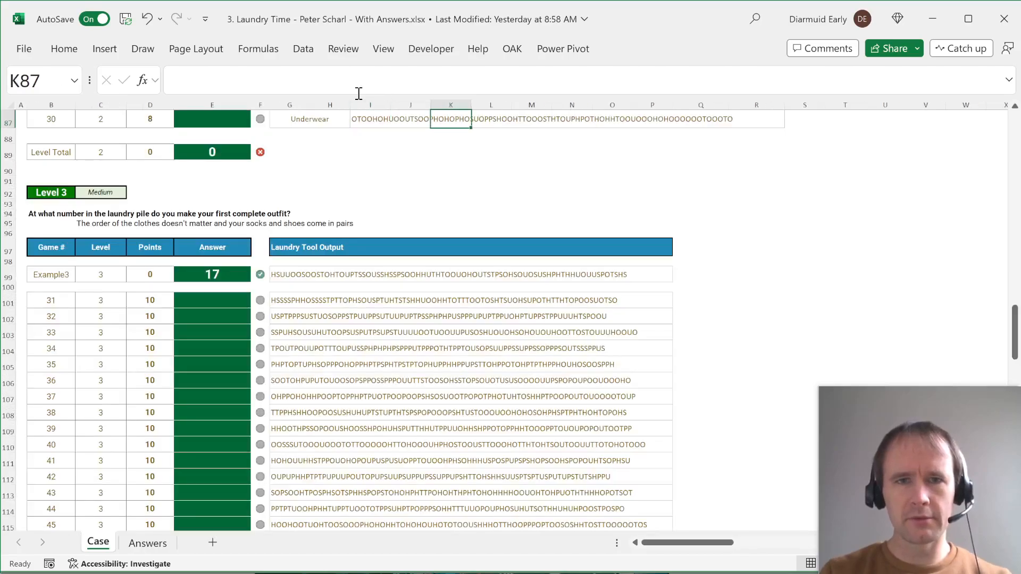
pyautogui.scroll(3)
pyautogui.write('=LEN(J46')
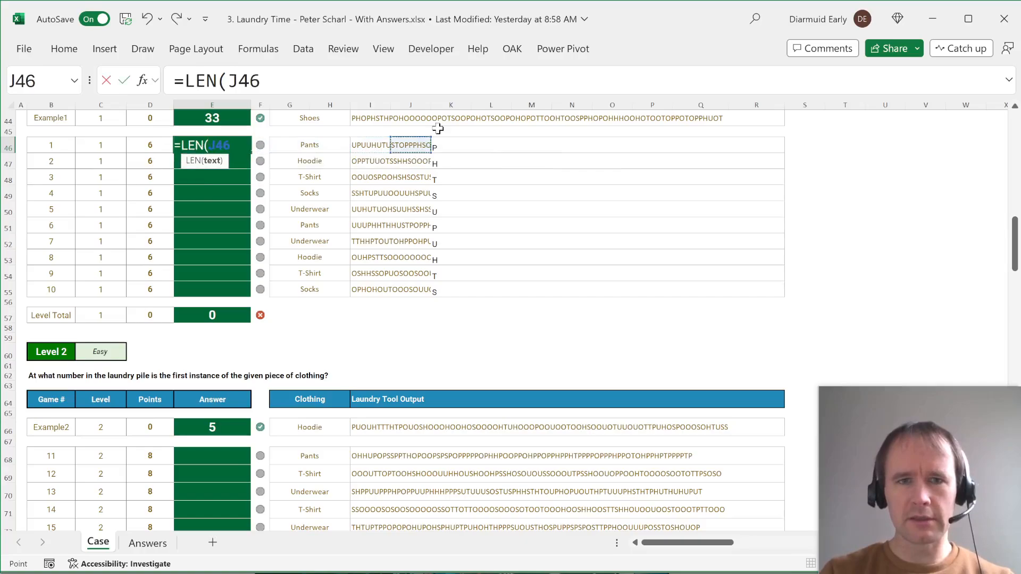
# Step: Spill =LEN(I46)-LEN(SUBSTITUTE(I46,K46,"")) from E46 for Level 1 counts, then switch to TMP.xlsx
pyautogui.write(')-LEN(sub')
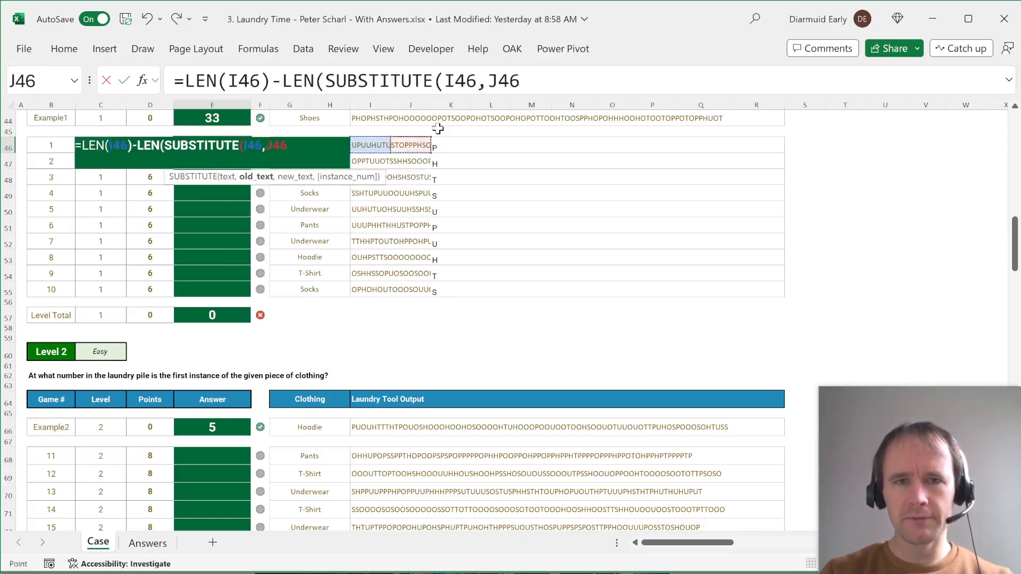
pyautogui.write('K46,""))')
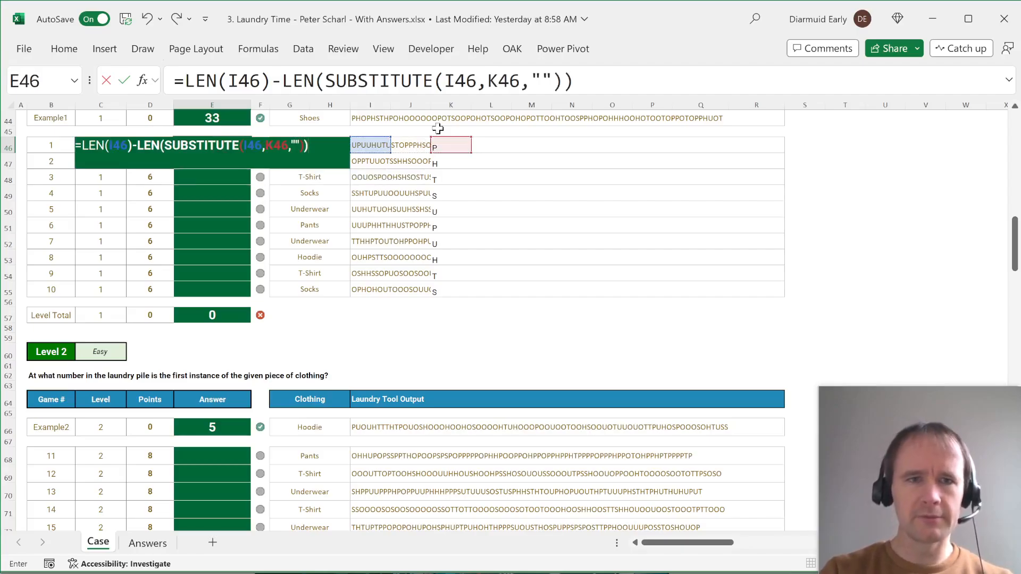
pyautogui.press('Return')
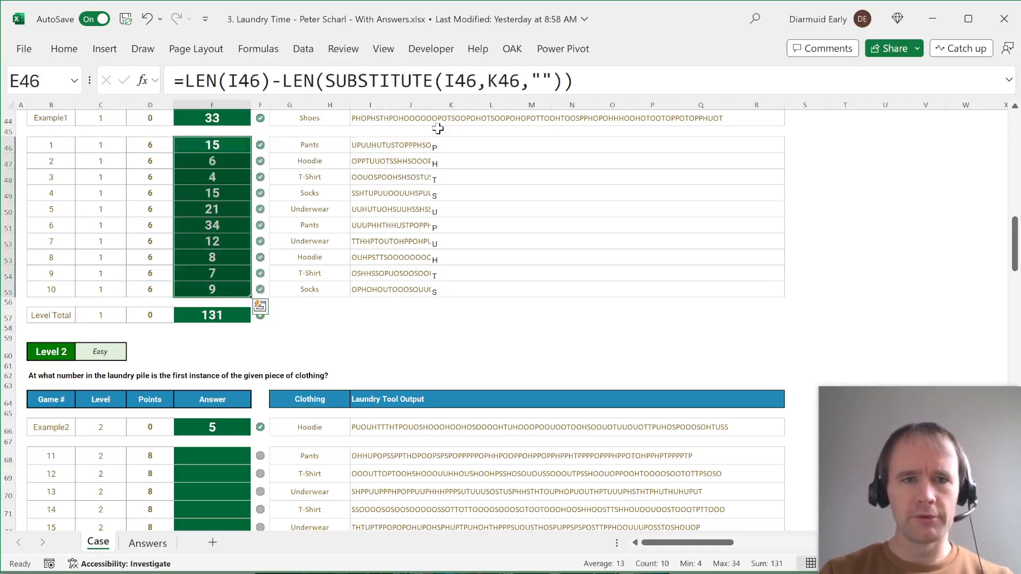
pyautogui.scroll(3)
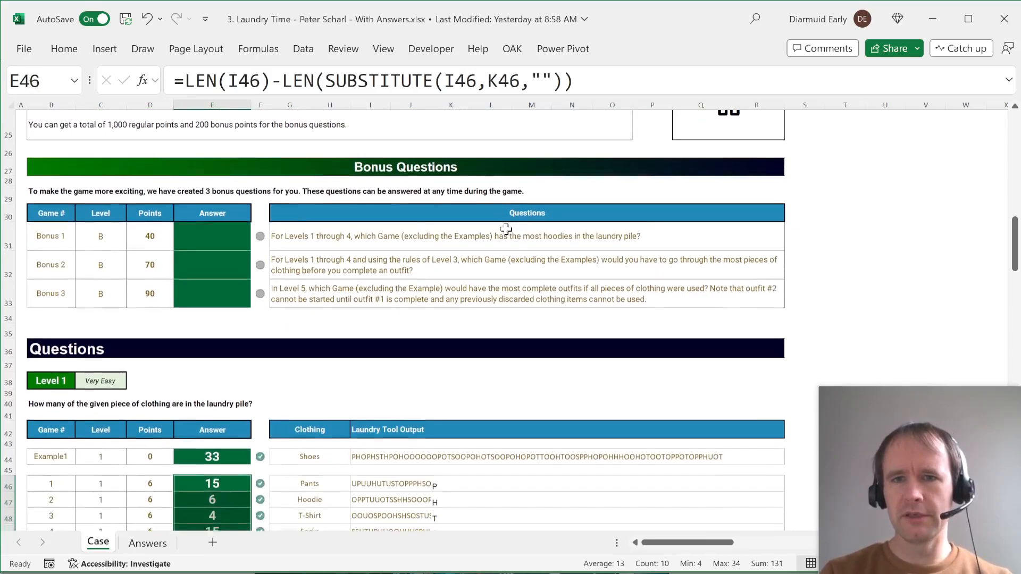
pyautogui.scroll(3)
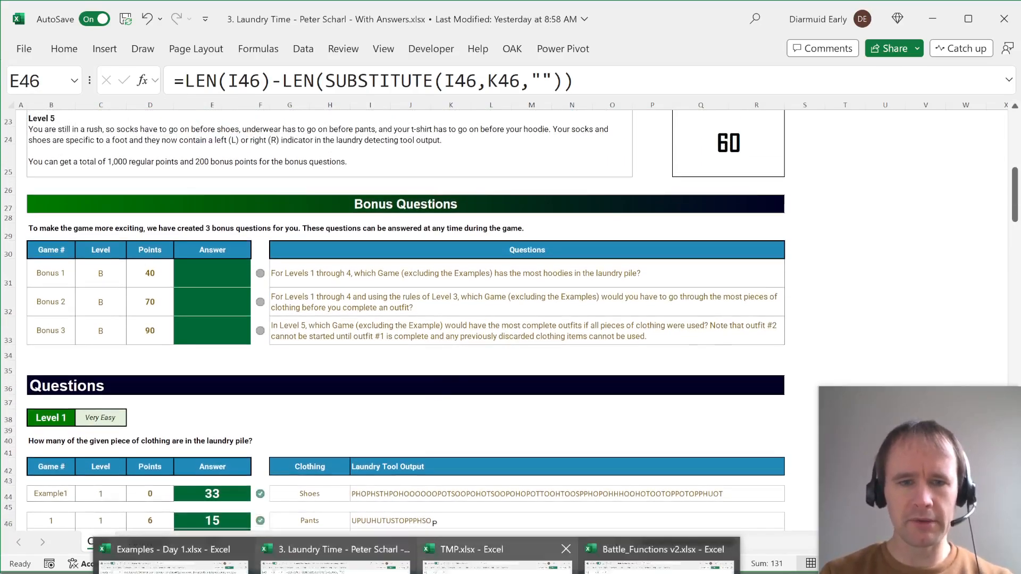
pyautogui.click(481, 549)
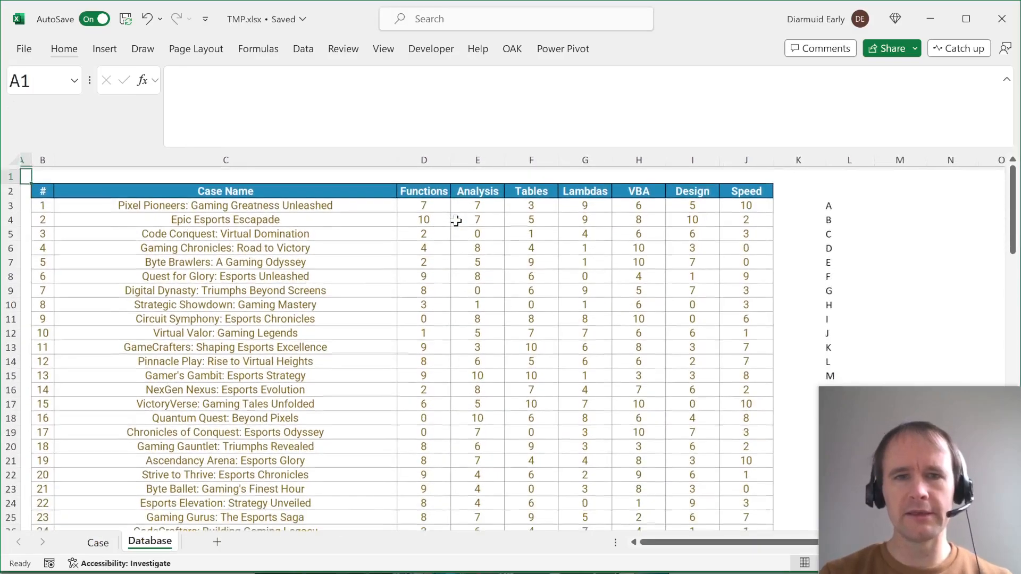
# Step: Review the Case sheet's bonus questions and the Database sheet of case names
pyautogui.click(98, 543)
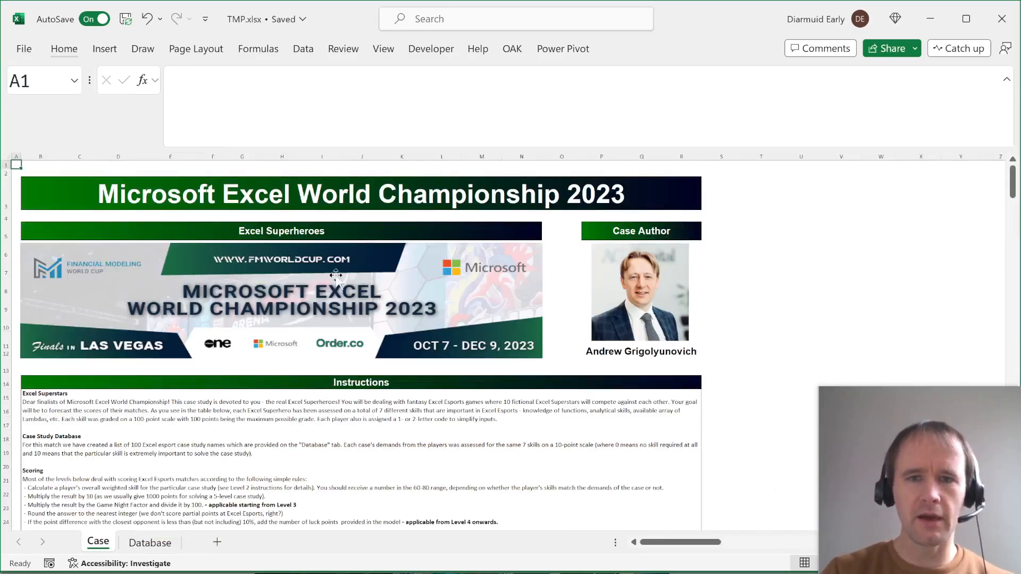
pyautogui.scroll(-3)
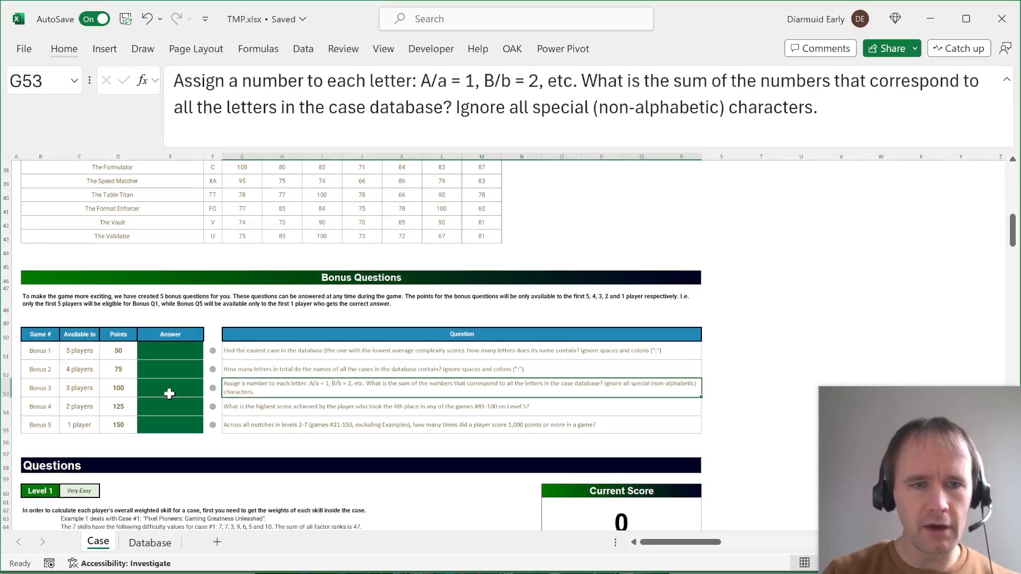
pyautogui.click(150, 542)
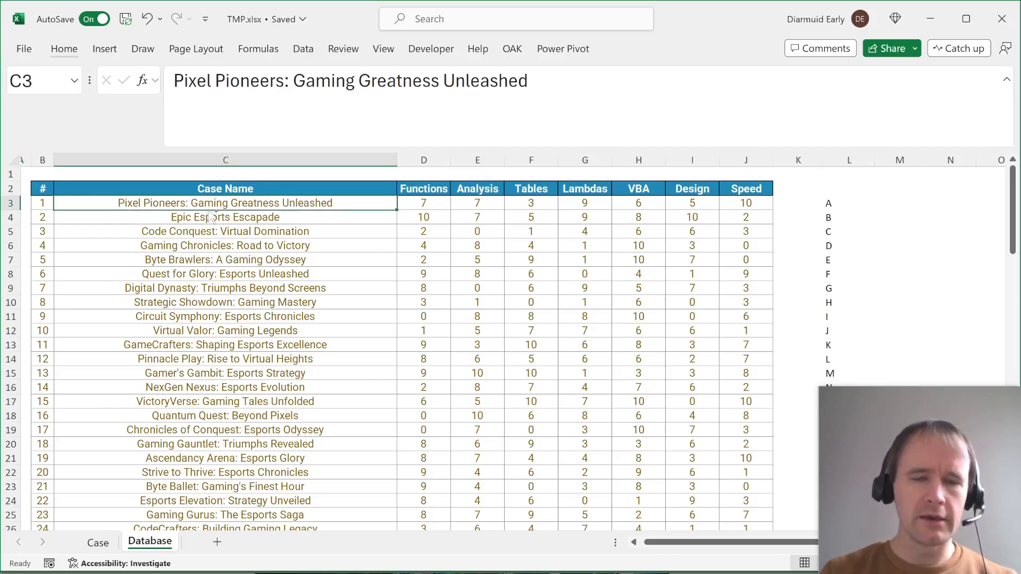
pyautogui.click(97, 542)
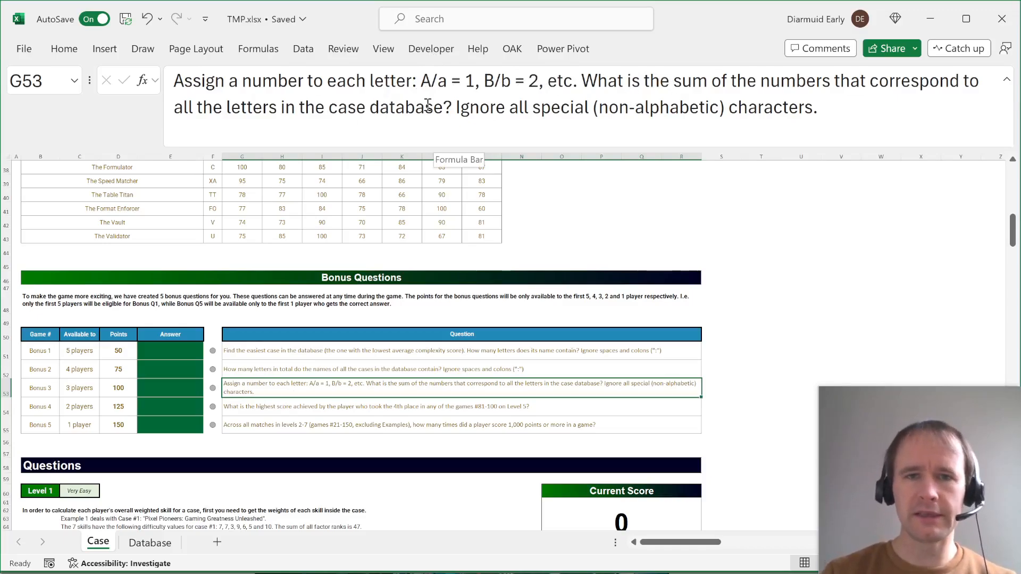
pyautogui.click(149, 543)
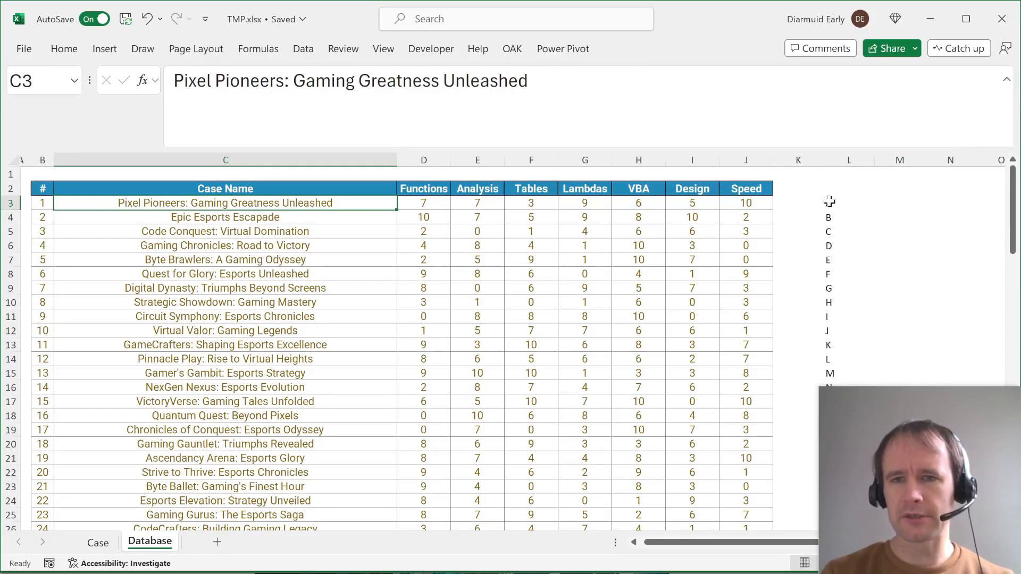
# Step: Enter =CHAR(SEQUENCE(26,,65)) in L2 and =UPPER(CONCAT(C3:C102)) in M2
pyautogui.click(849, 188)
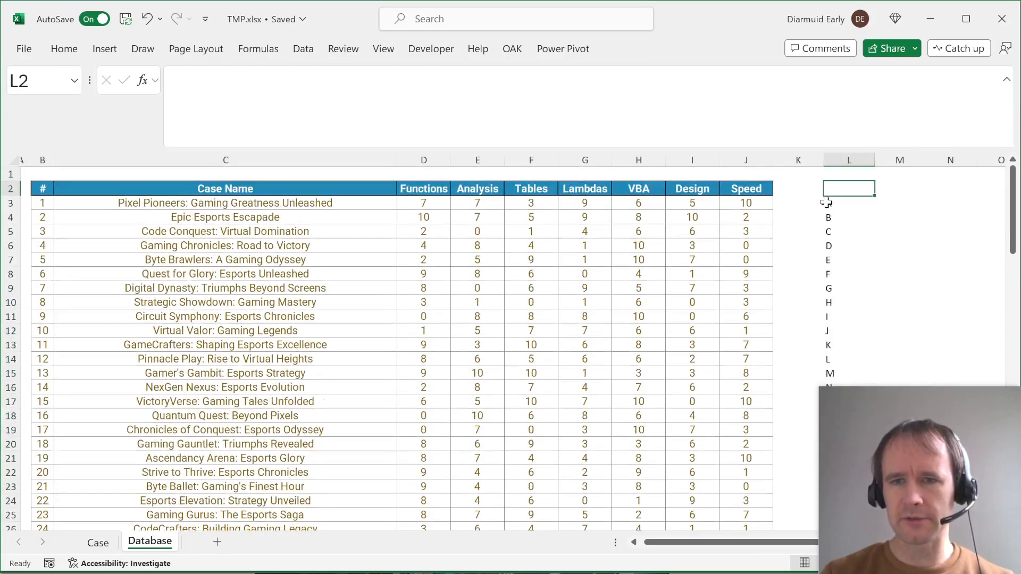
pyautogui.write('=CHAR(SEQUENCE(26,,65))')
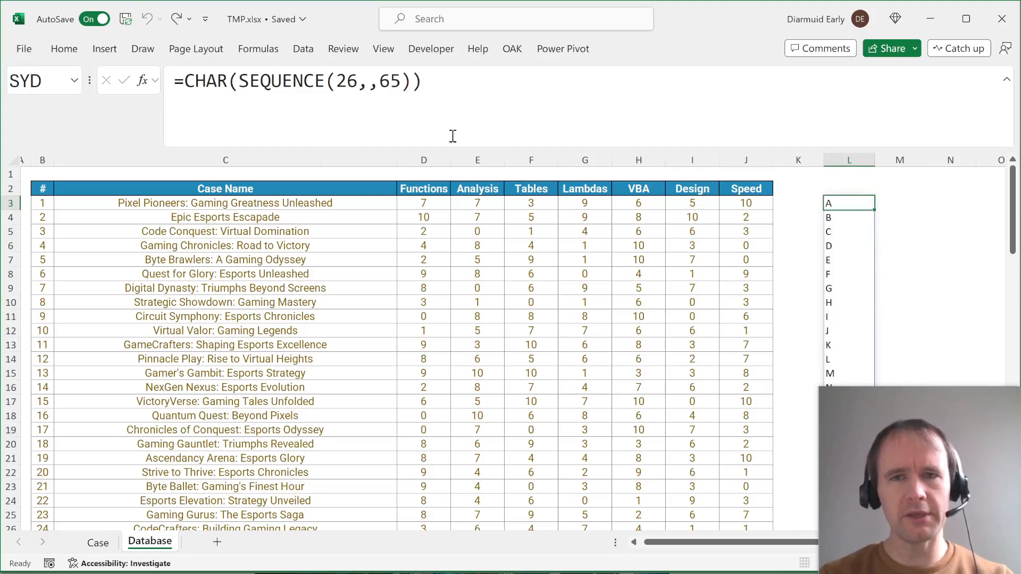
pyautogui.click(899, 189)
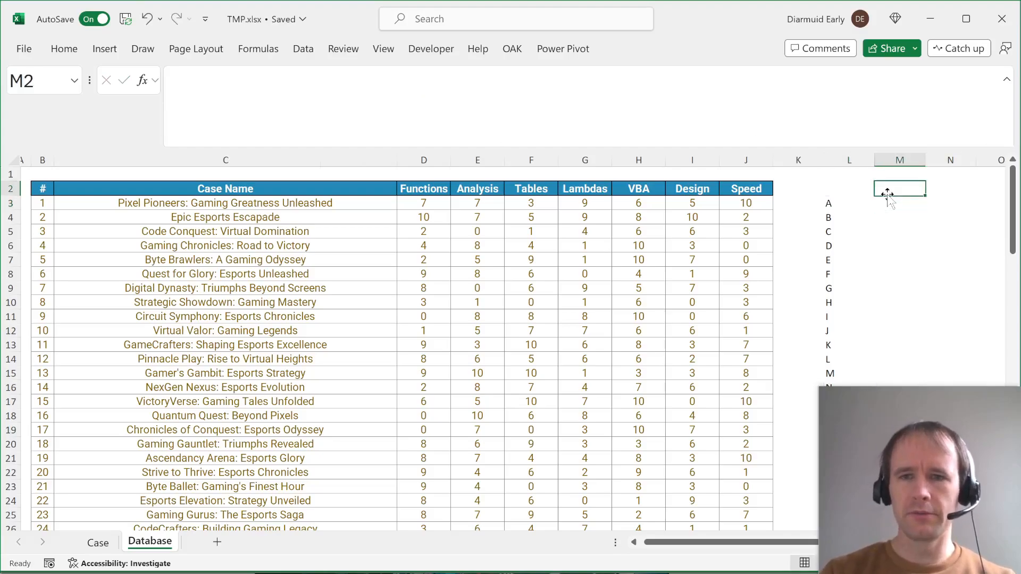
pyautogui.write('=conc')
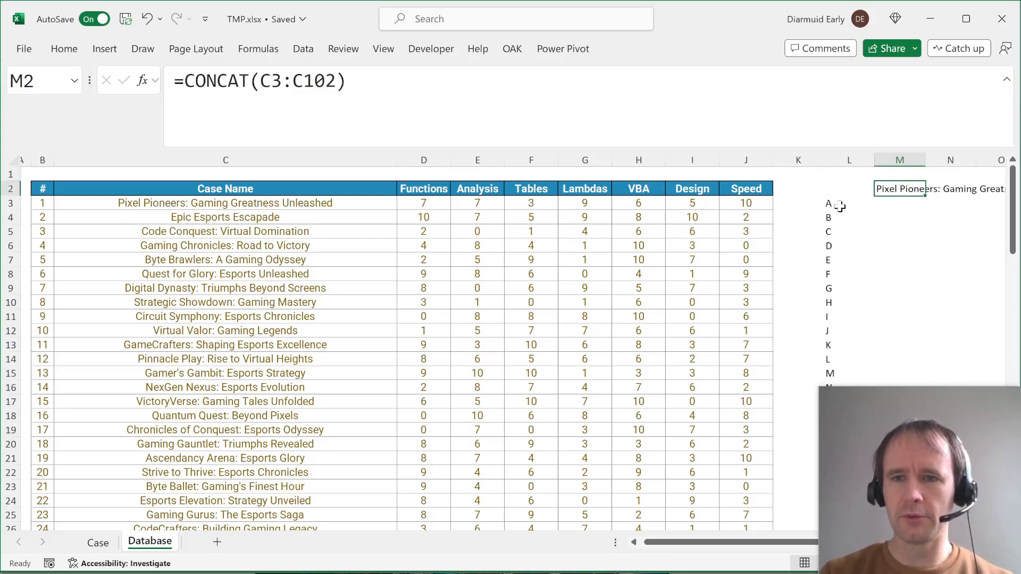
pyautogui.moveTo(748, 146)
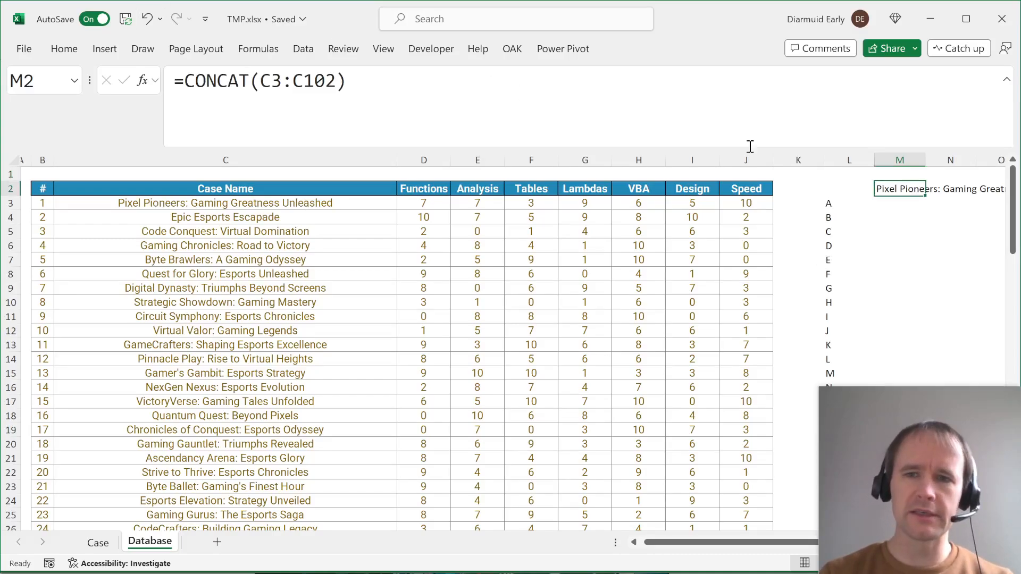
pyautogui.moveTo(514, 141)
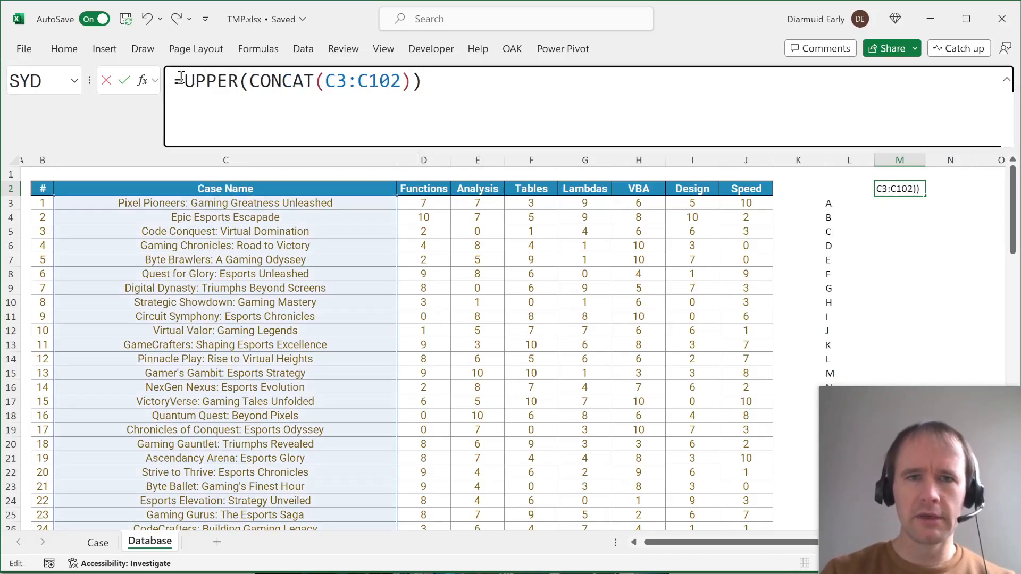
pyautogui.press('Return')
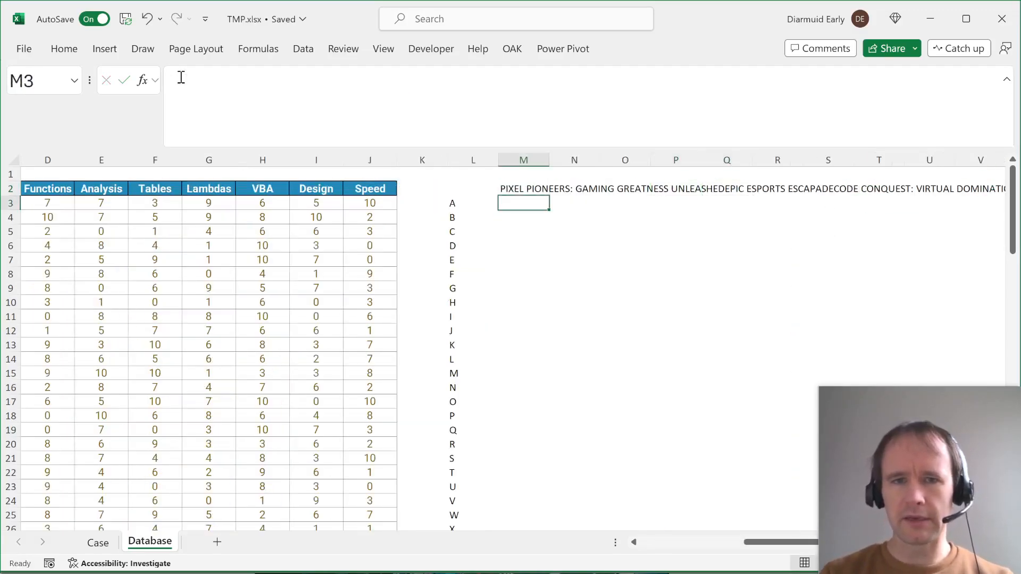
# Step: Count each letter in M2 with LEN/SUBSTITUTE over L3#, add =SEQUENCE(26) letter numbers
pyautogui.write('=SUBSTITUTE(M2')
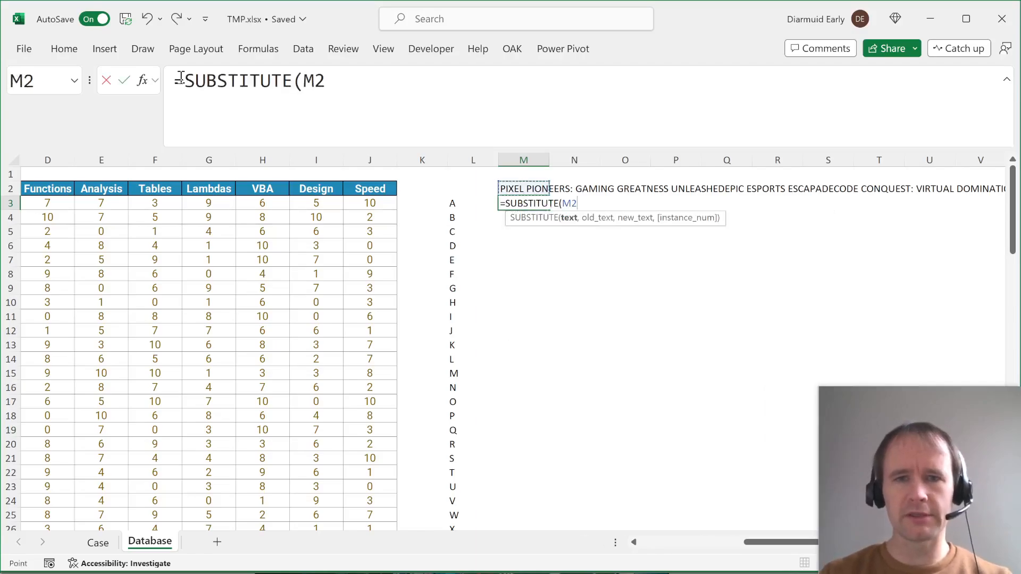
pyautogui.write(',')
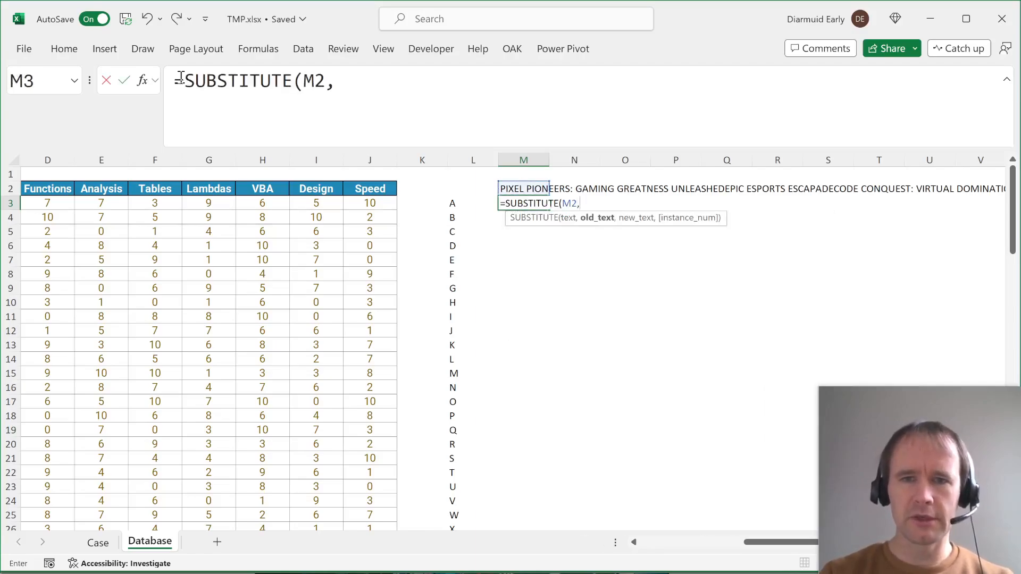
pyautogui.write('L3#,""')
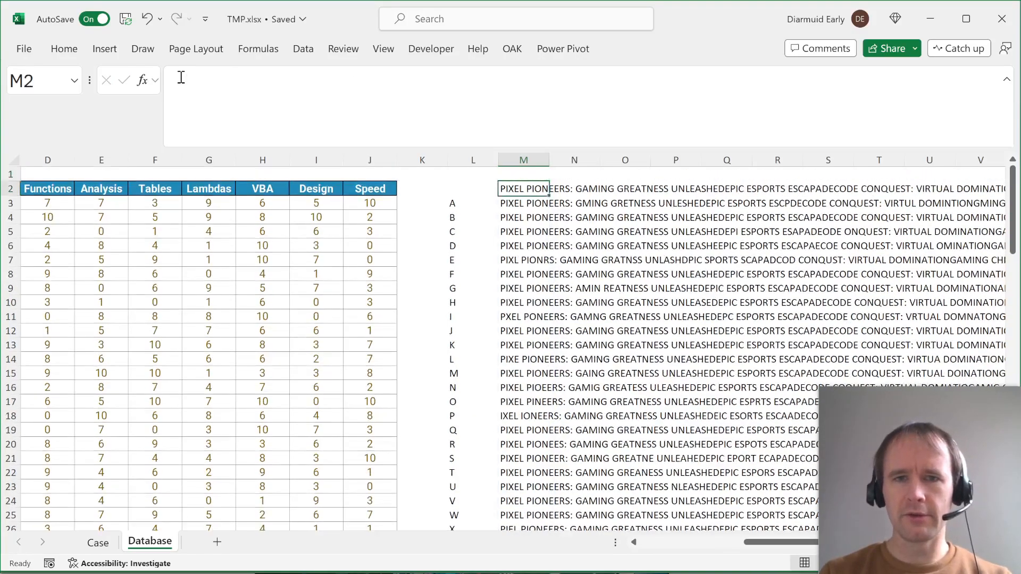
pyautogui.click(523, 202)
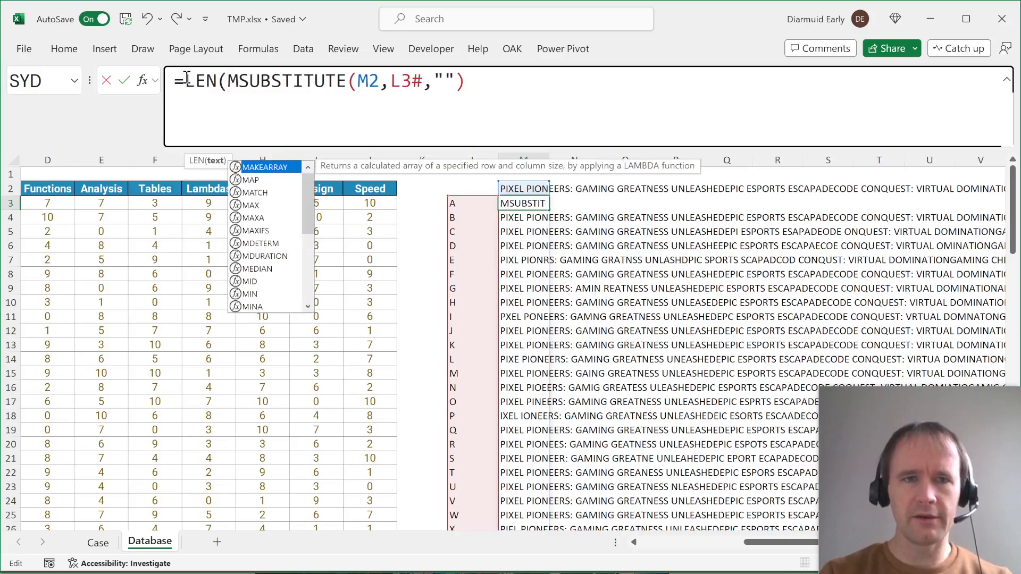
pyautogui.write('=LEN(M2)-LEN(SUBSTITUTE(M2,L3#,"")')
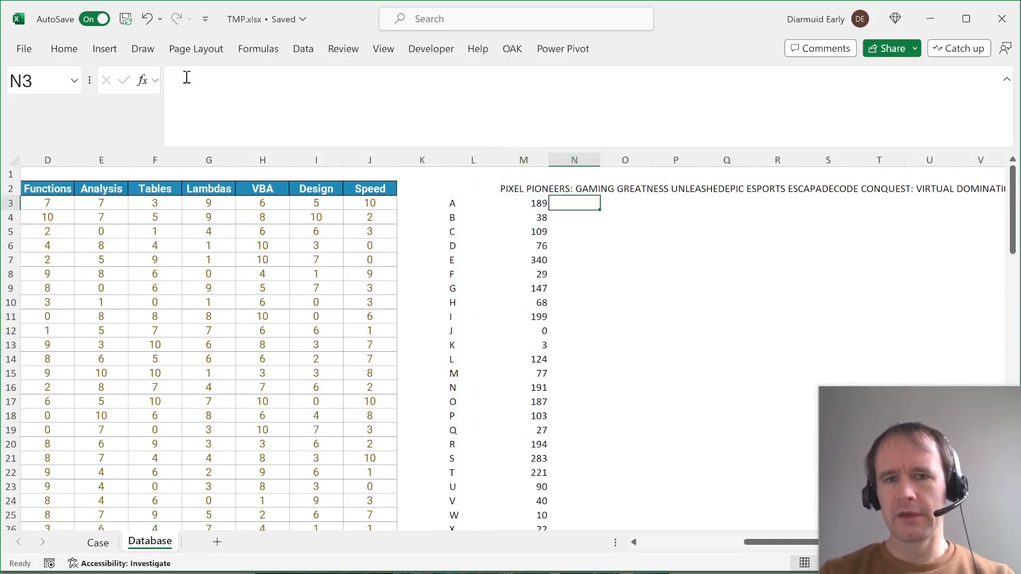
pyautogui.write('=SEQUENCE(26')
pyautogui.write('=SUM(O3#)')
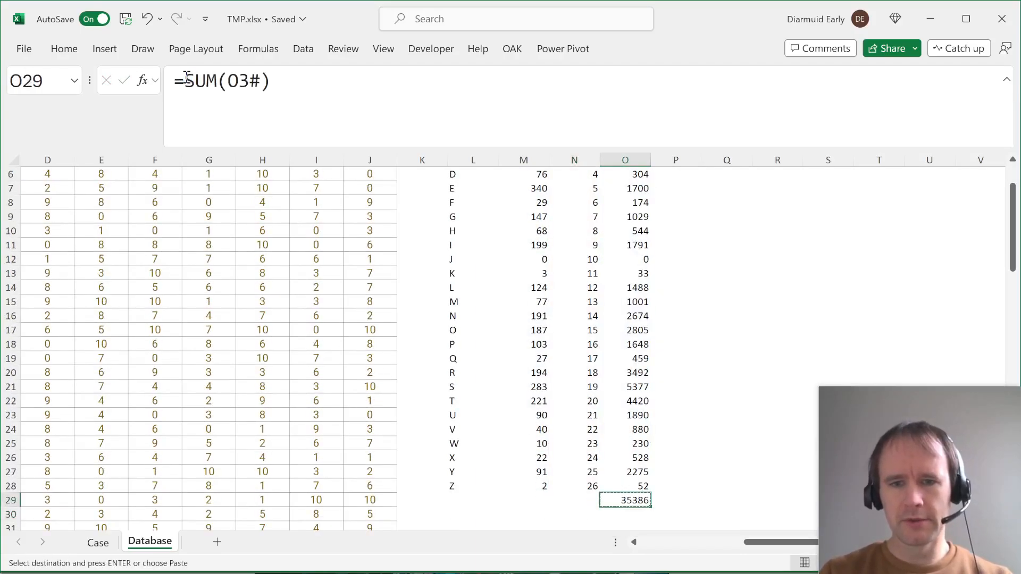
pyautogui.click(98, 542)
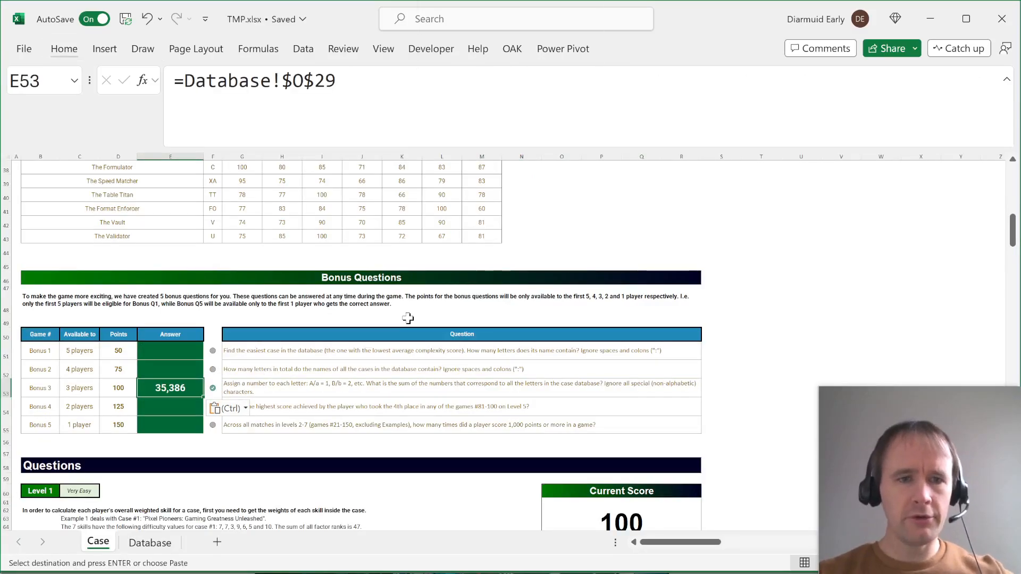
pyautogui.scroll(3)
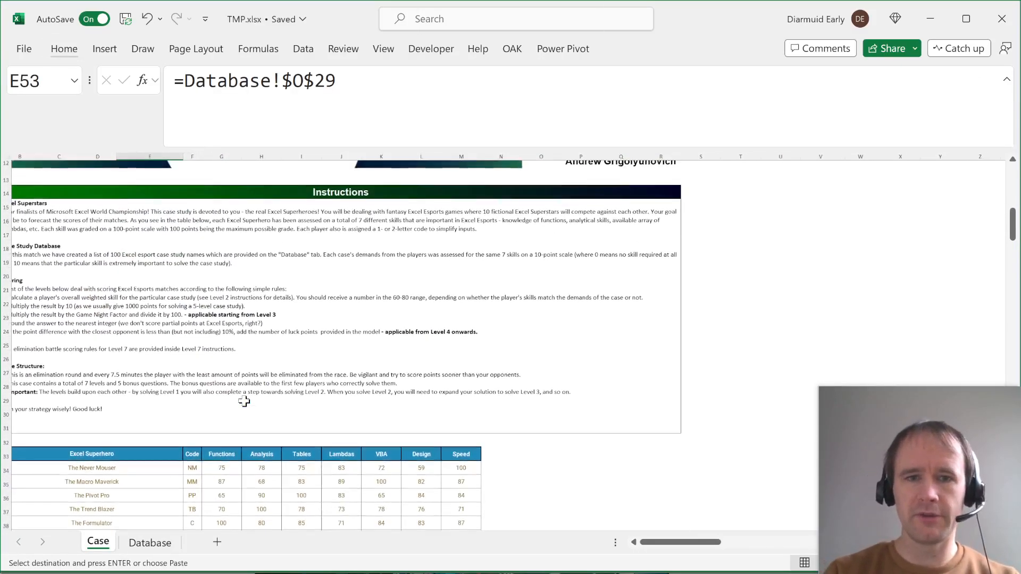
pyautogui.scroll(-3)
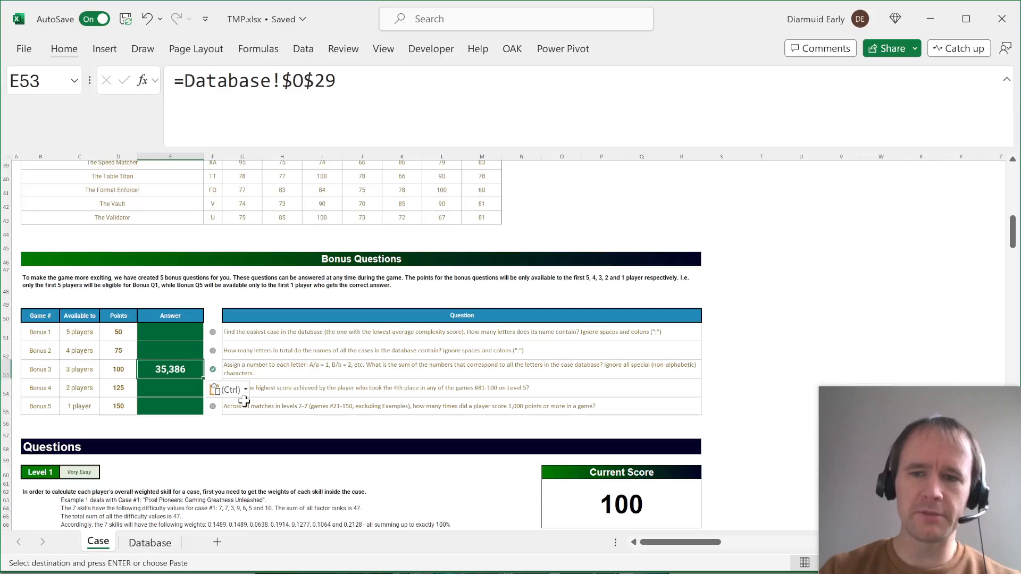
pyautogui.scroll(3)
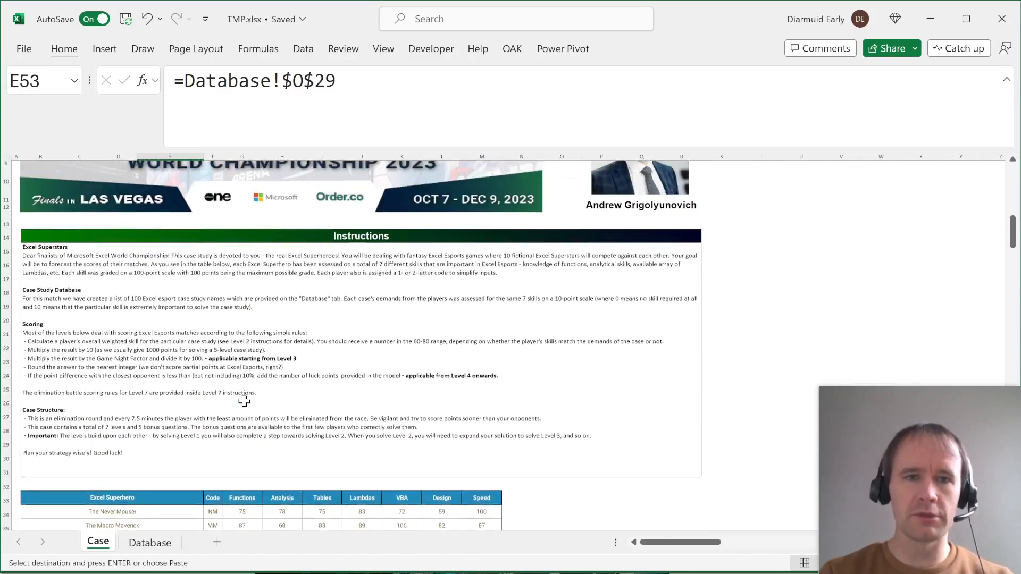
pyautogui.scroll(3)
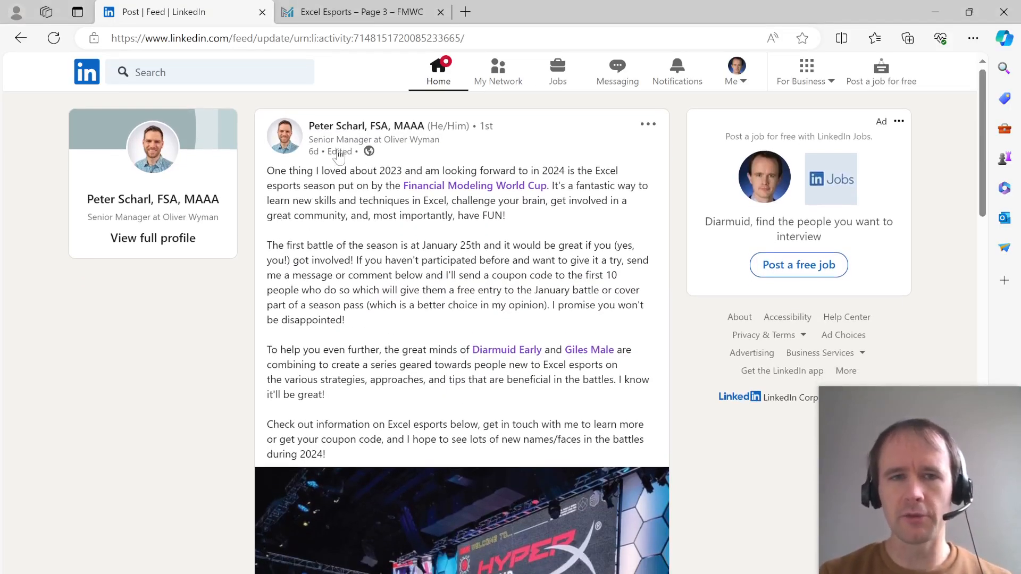
pyautogui.moveTo(326, 303)
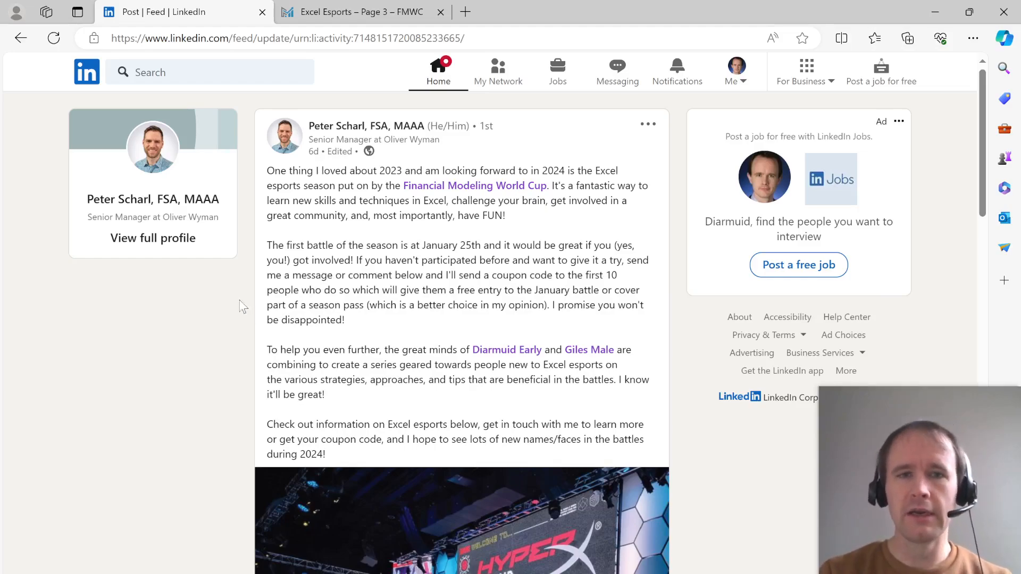
pyautogui.moveTo(300, 201)
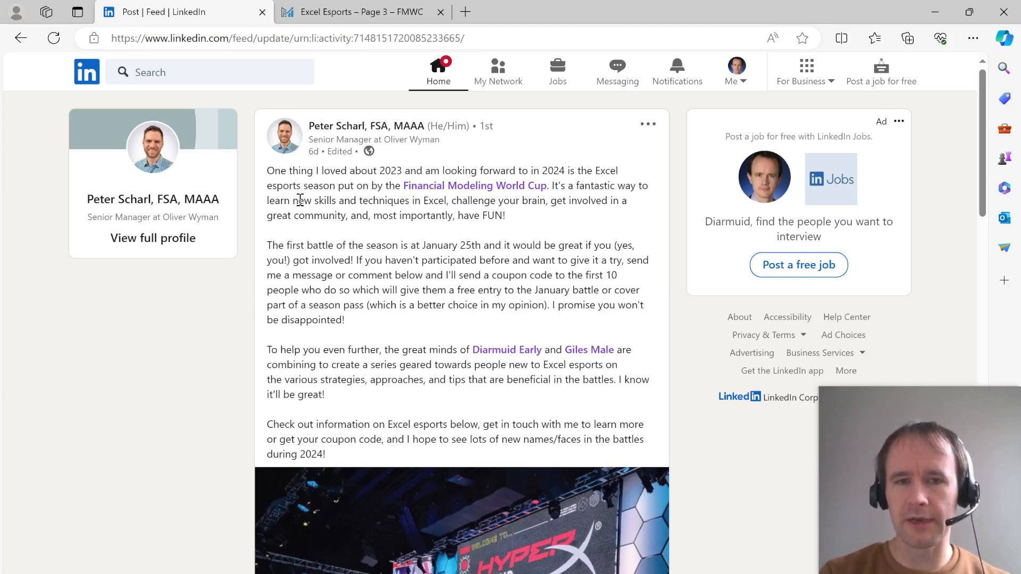
pyautogui.moveTo(392, 329)
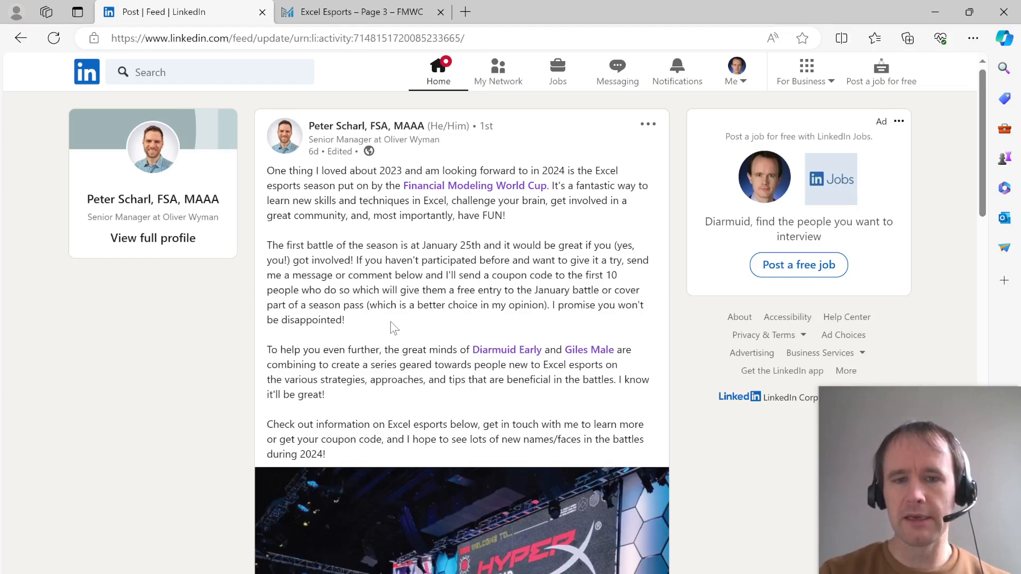
pyautogui.moveTo(392, 262)
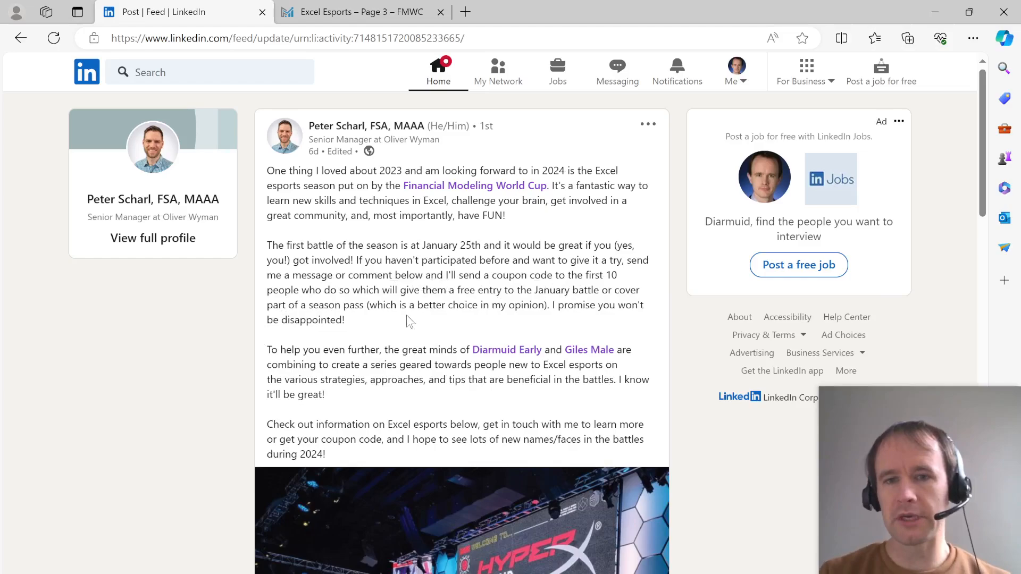
pyautogui.moveTo(345, 230)
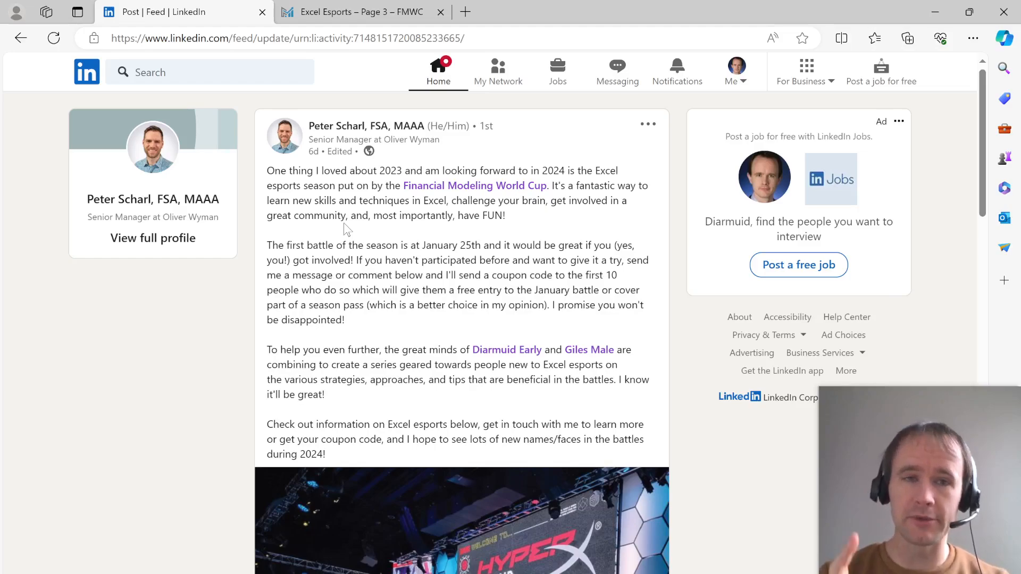
pyautogui.moveTo(355, 126)
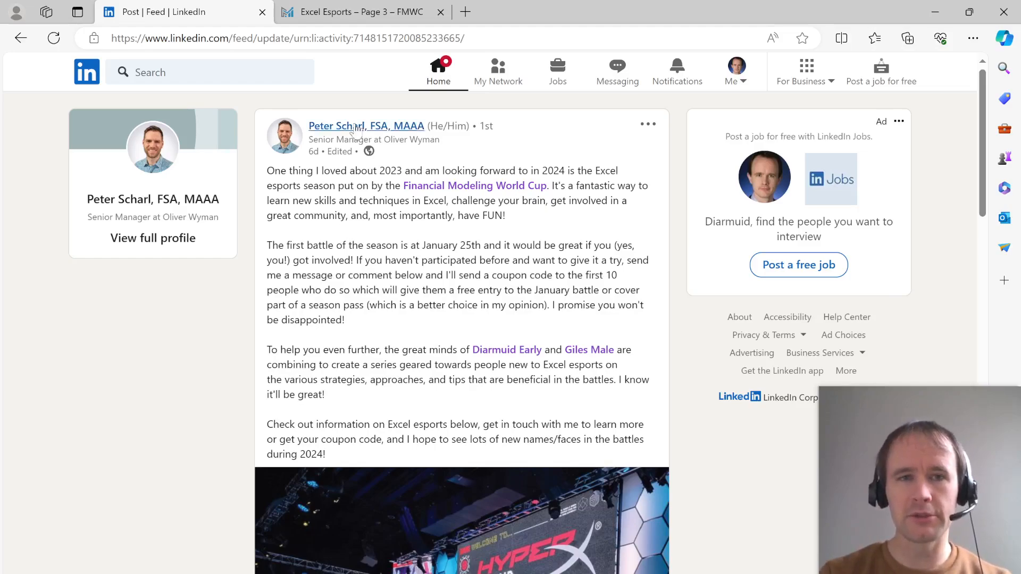
pyautogui.moveTo(319, 239)
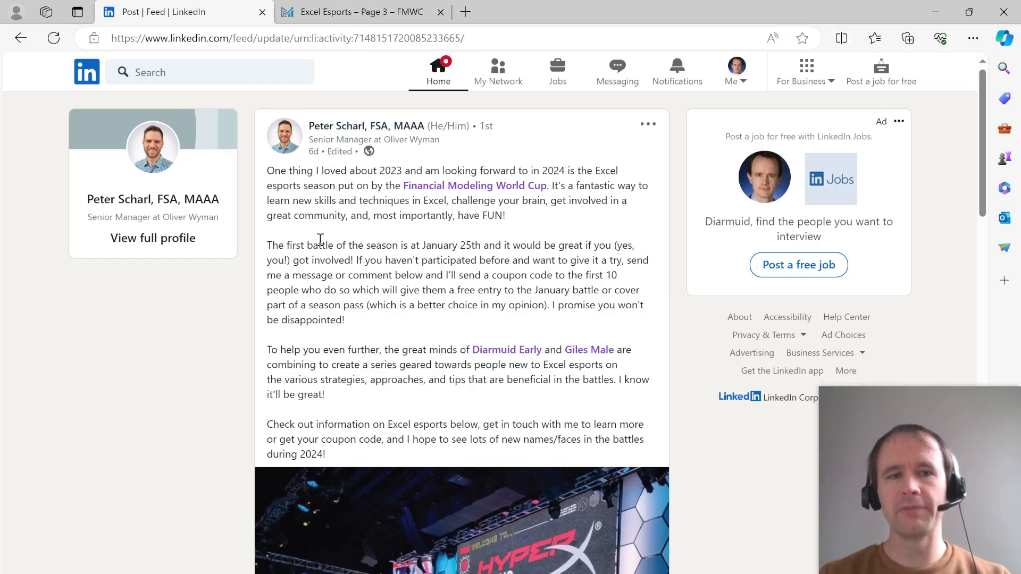
pyautogui.moveTo(319, 240)
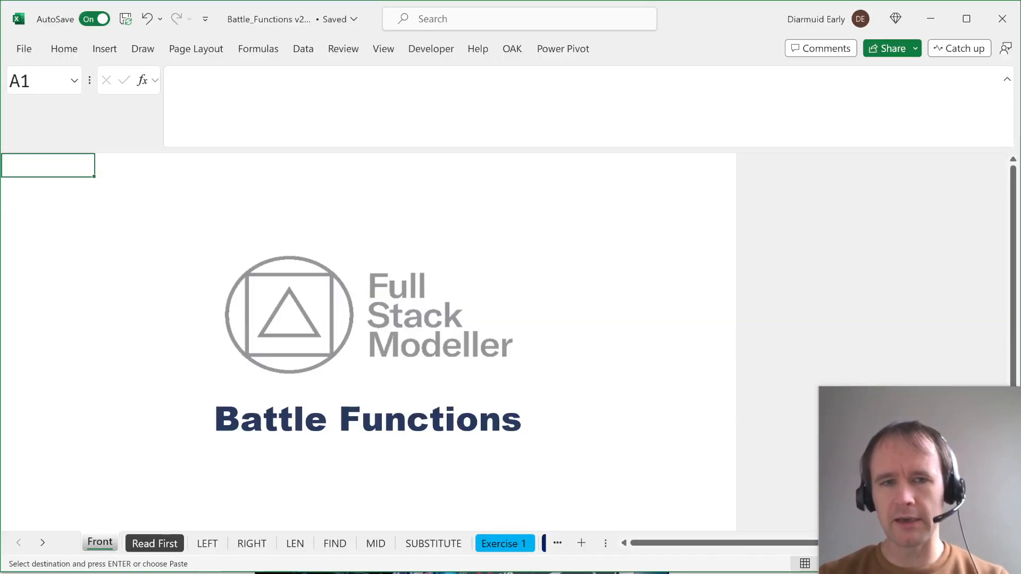
pyautogui.moveTo(523, 336)
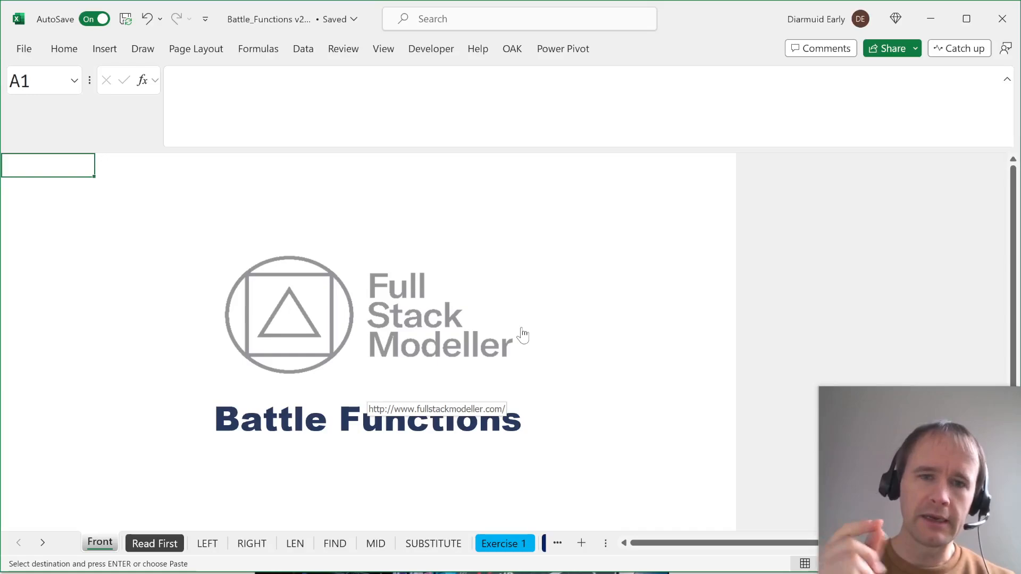
pyautogui.moveTo(80, 191)
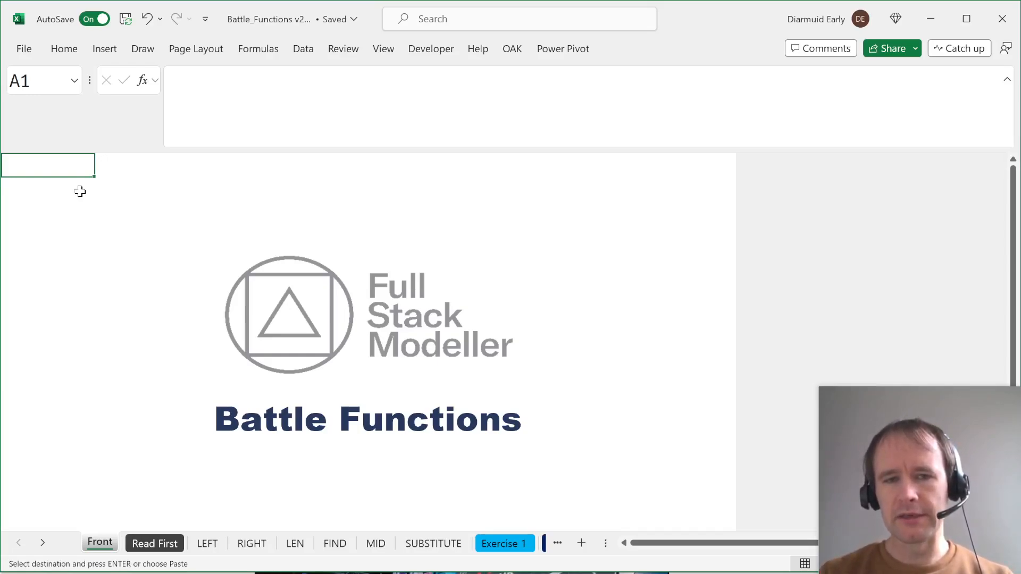
# Step: Show the LEFT sheet with the LEFT function's syntax and key points
pyautogui.click(207, 543)
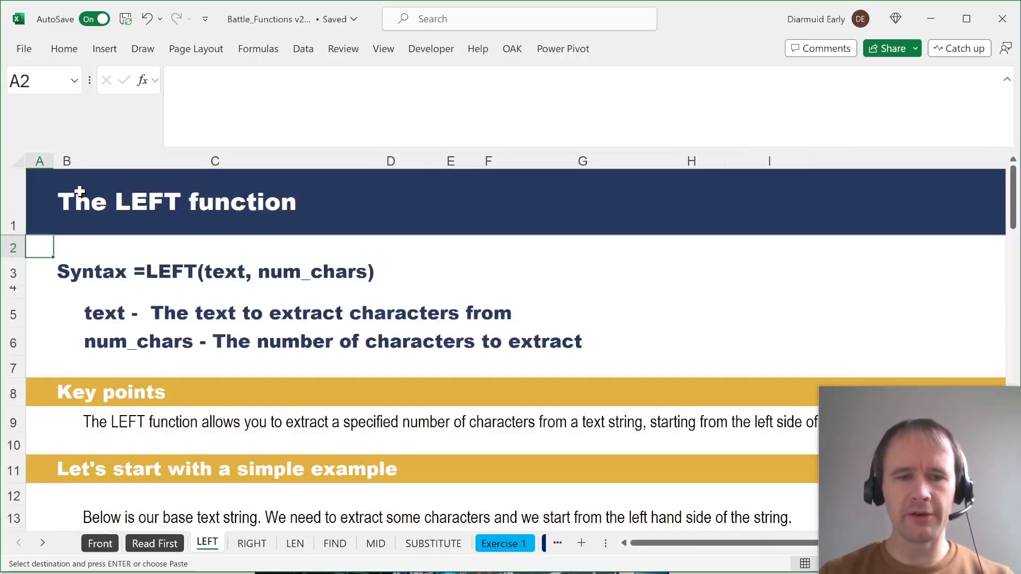
# Step: Browse the MATCH function sheet, then move to the Exercise 8 weekly revenue sheet
pyautogui.scroll(-3)
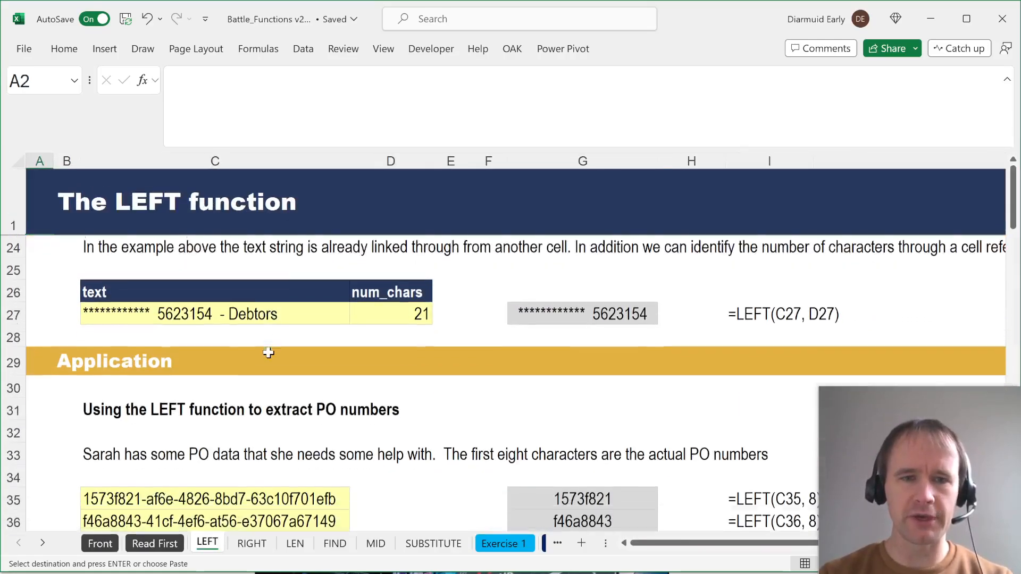
pyautogui.scroll(-3)
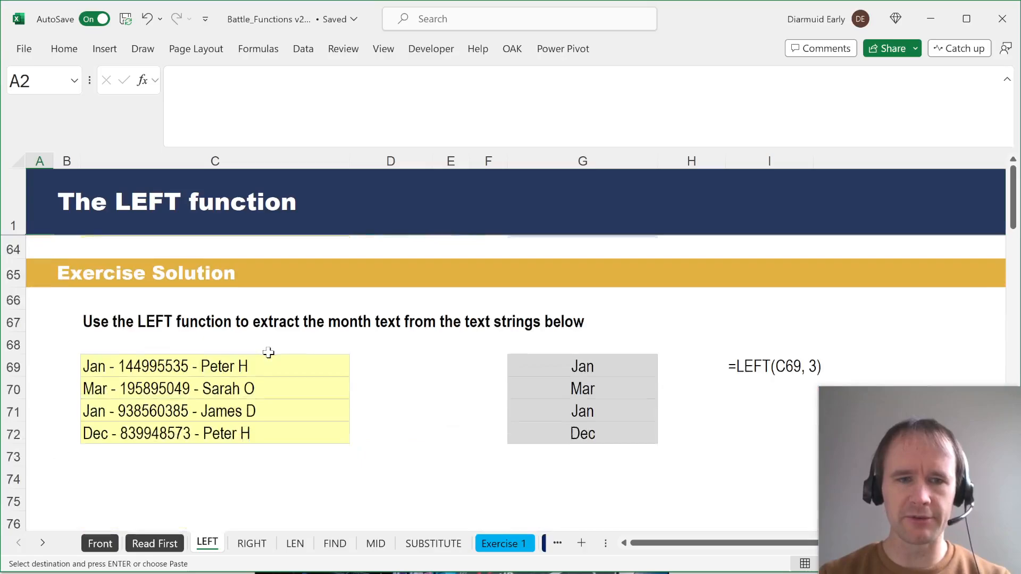
pyautogui.scroll(3)
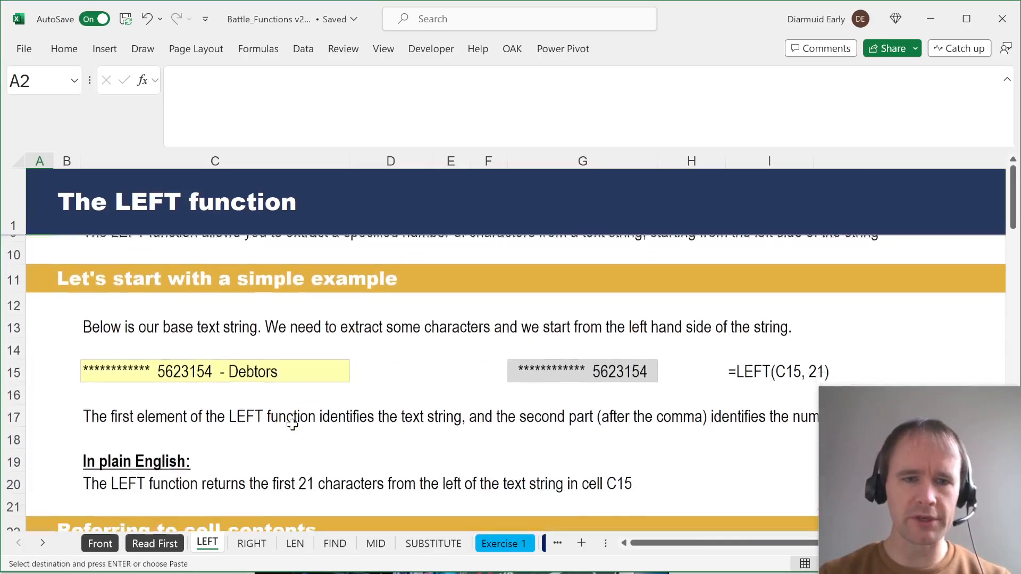
pyautogui.scroll(-3)
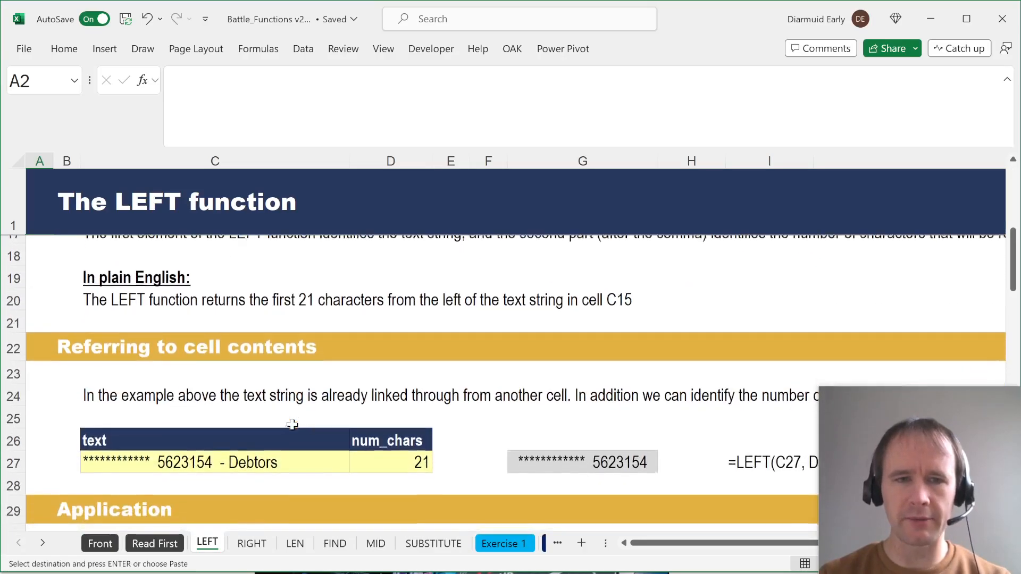
pyautogui.scroll(-3)
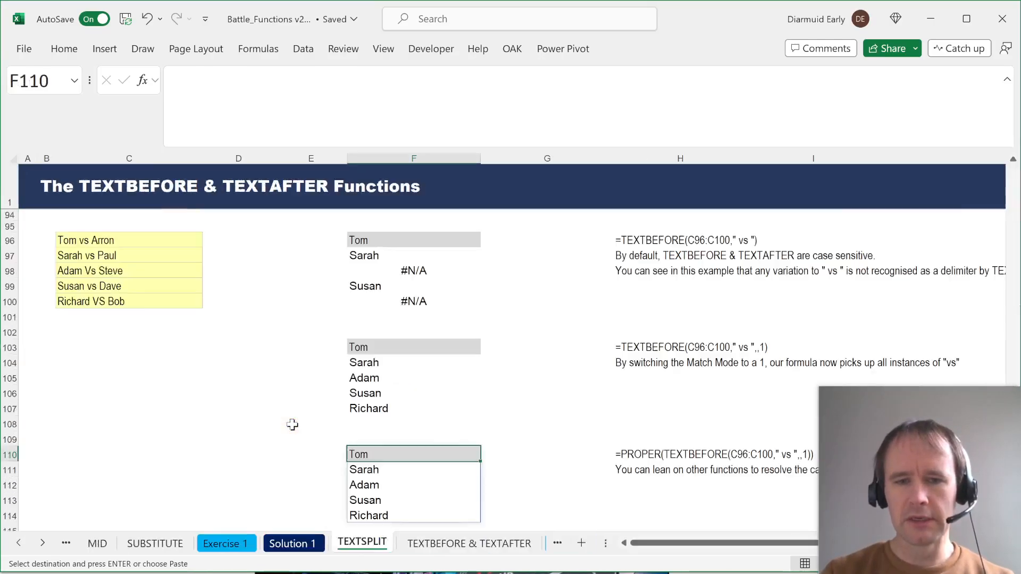
pyautogui.click(476, 543)
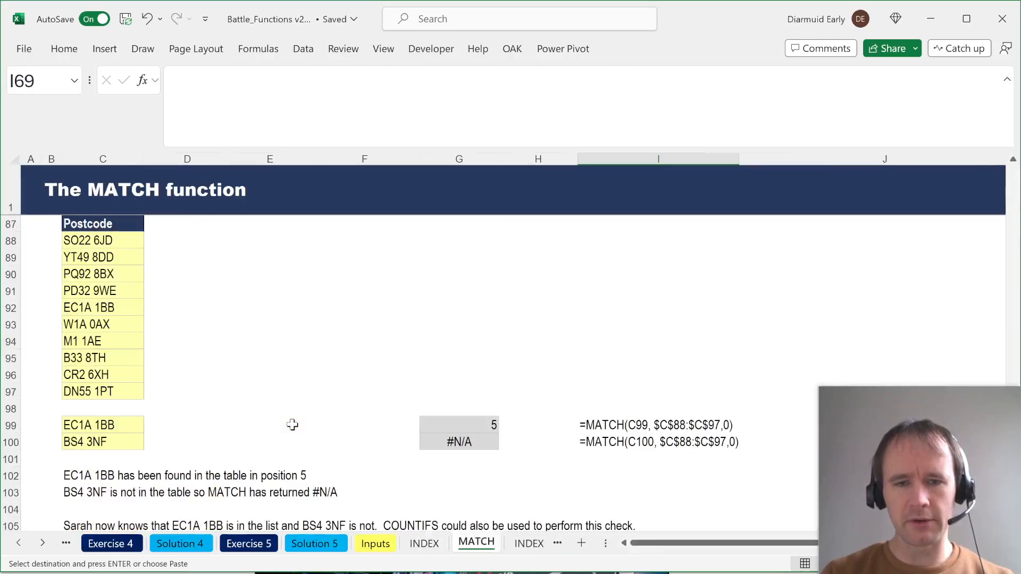
pyautogui.click(457, 542)
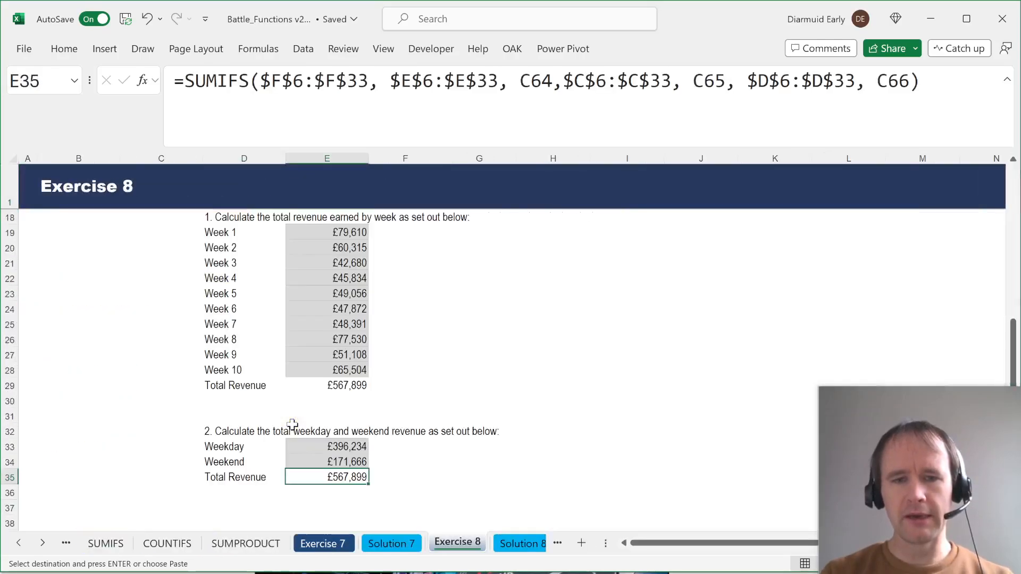
pyautogui.click(451, 543)
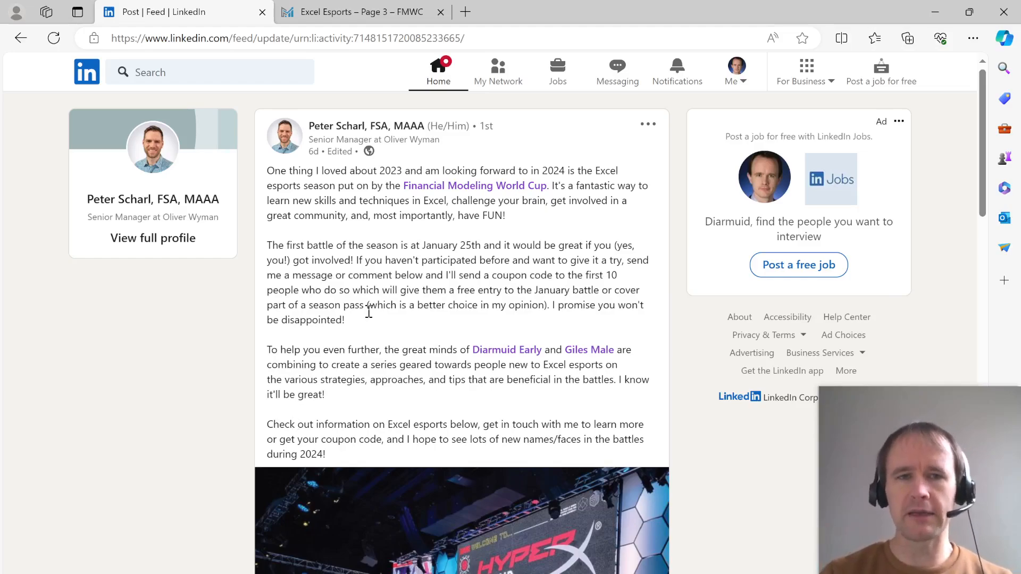
pyautogui.moveTo(417, 324)
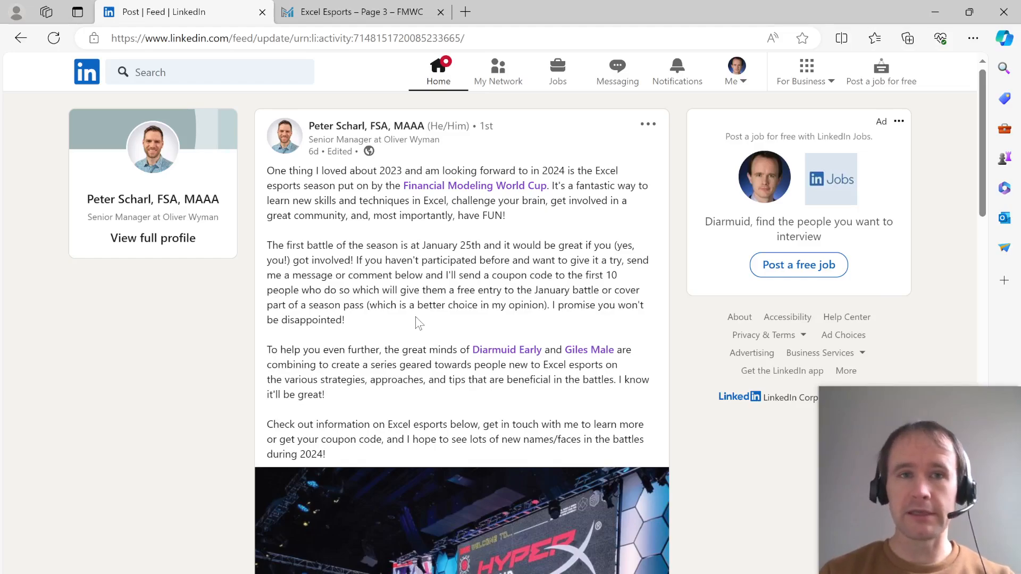
# Step: On the FMWC site, revisit Excel Esports cases page 2, then return to page 3
pyautogui.click(360, 12)
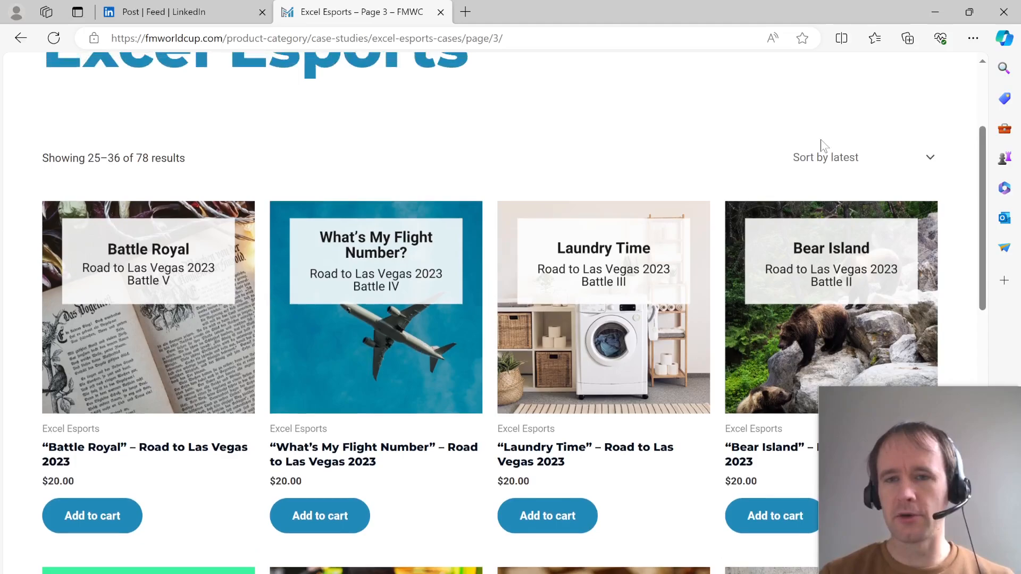
pyautogui.moveTo(583, 145)
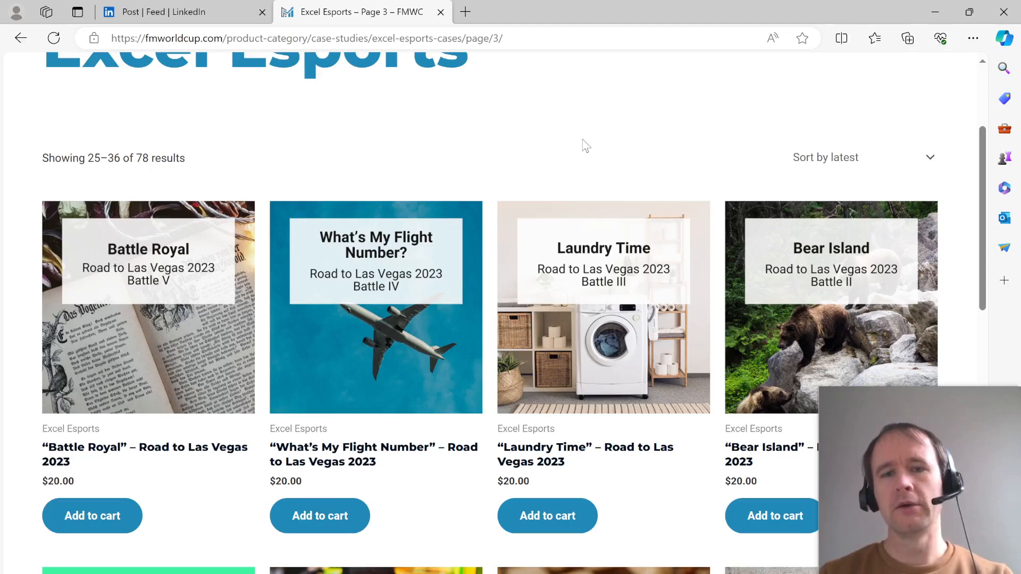
pyautogui.moveTo(728, 105)
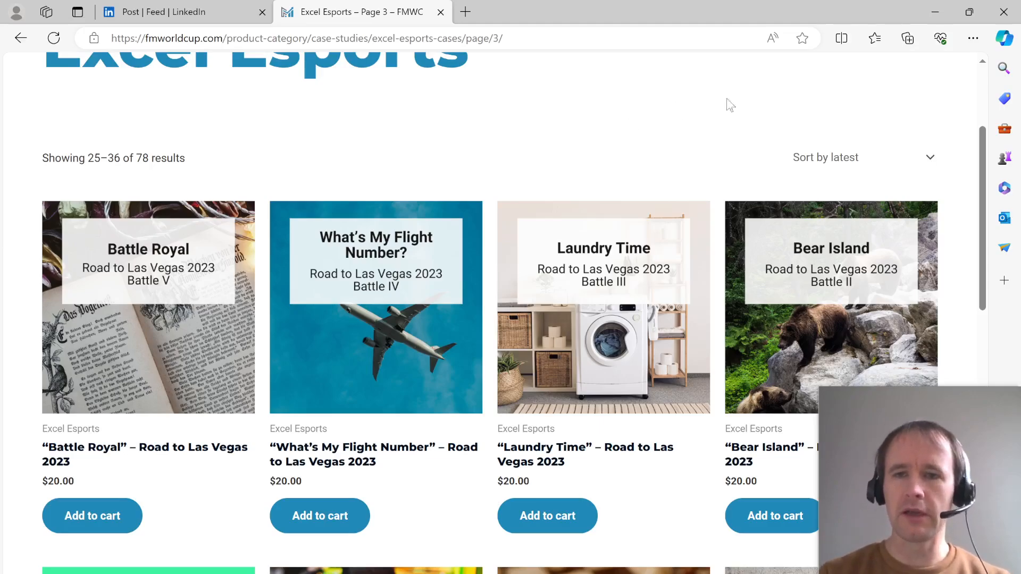
pyautogui.moveTo(595, 133)
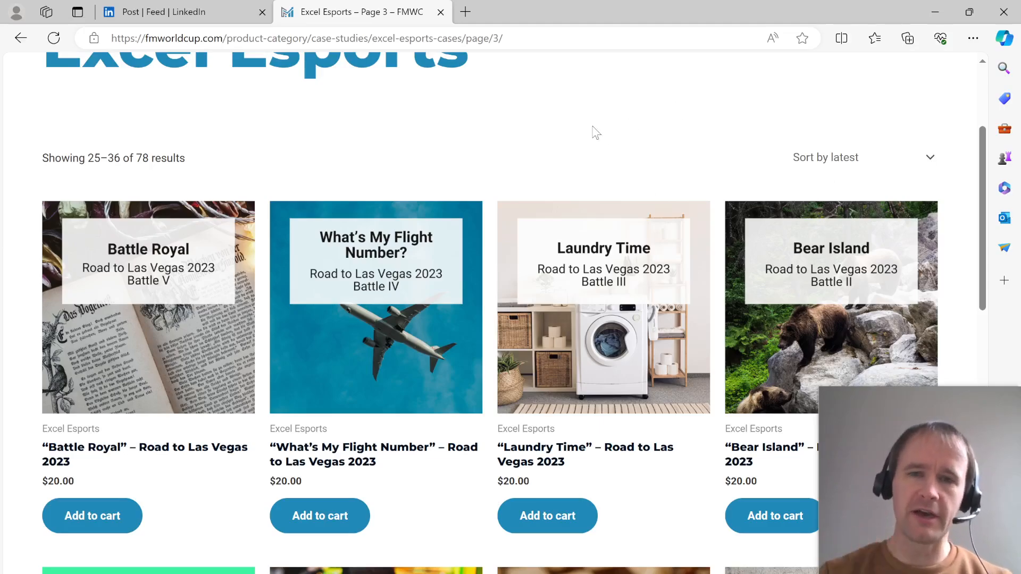
pyautogui.moveTo(721, 177)
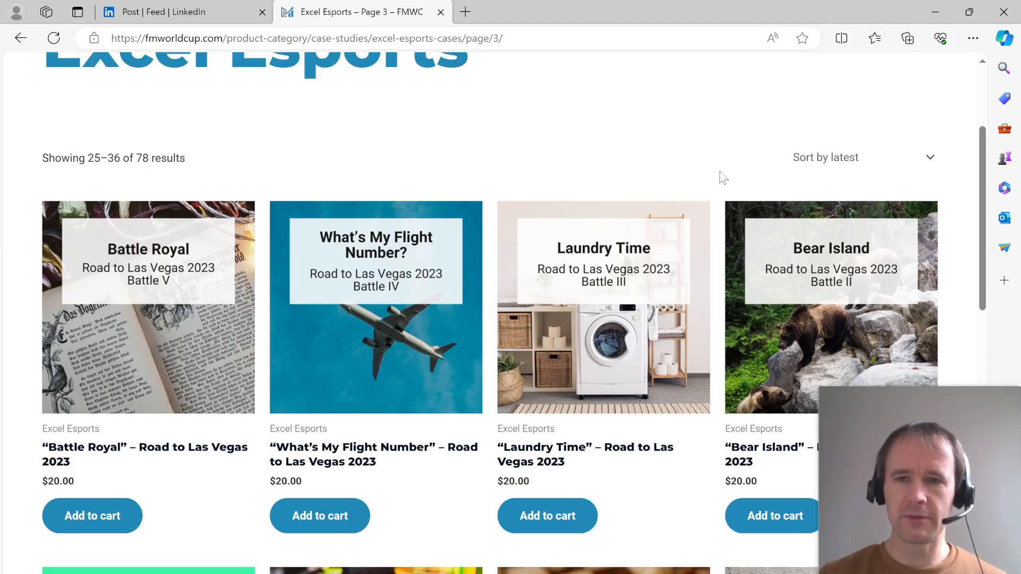
pyautogui.moveTo(402, 294)
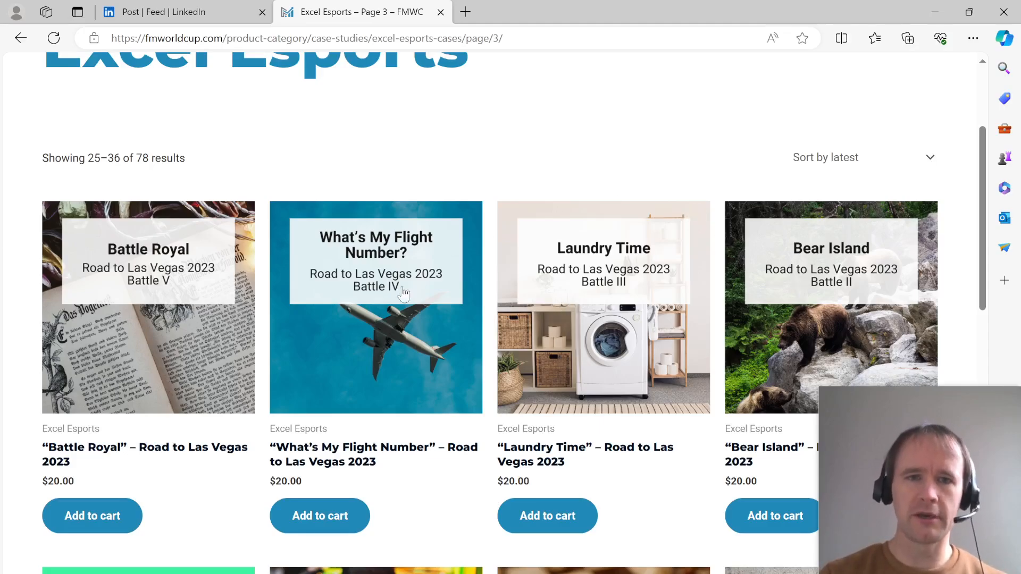
pyautogui.click(20, 38)
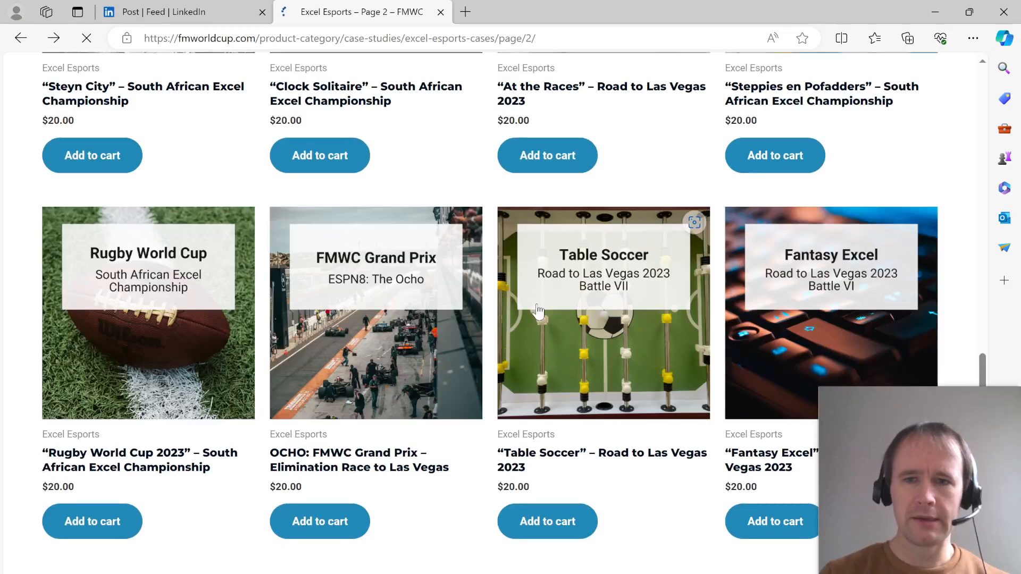
pyautogui.scroll(-3)
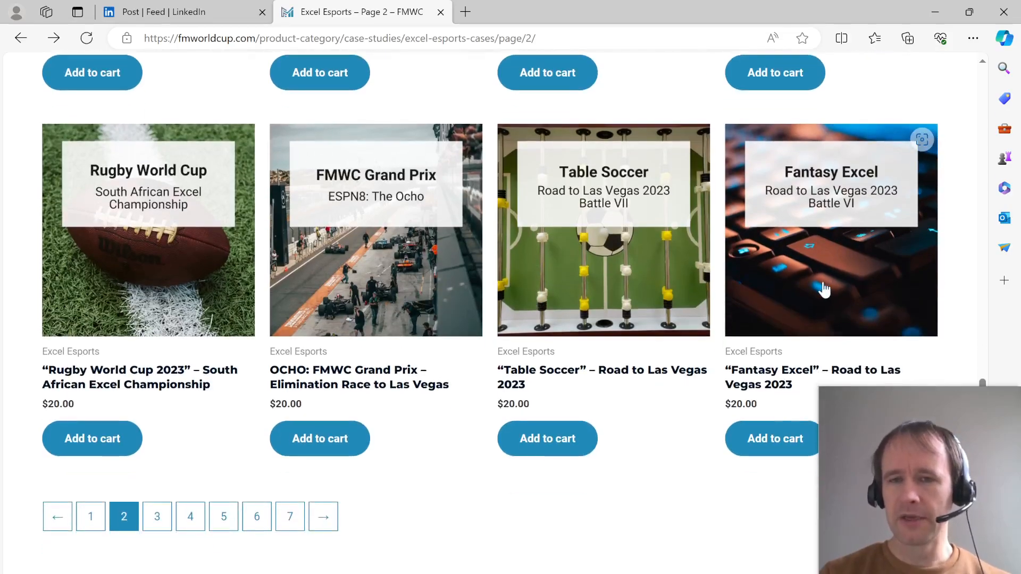
pyautogui.click(338, 37)
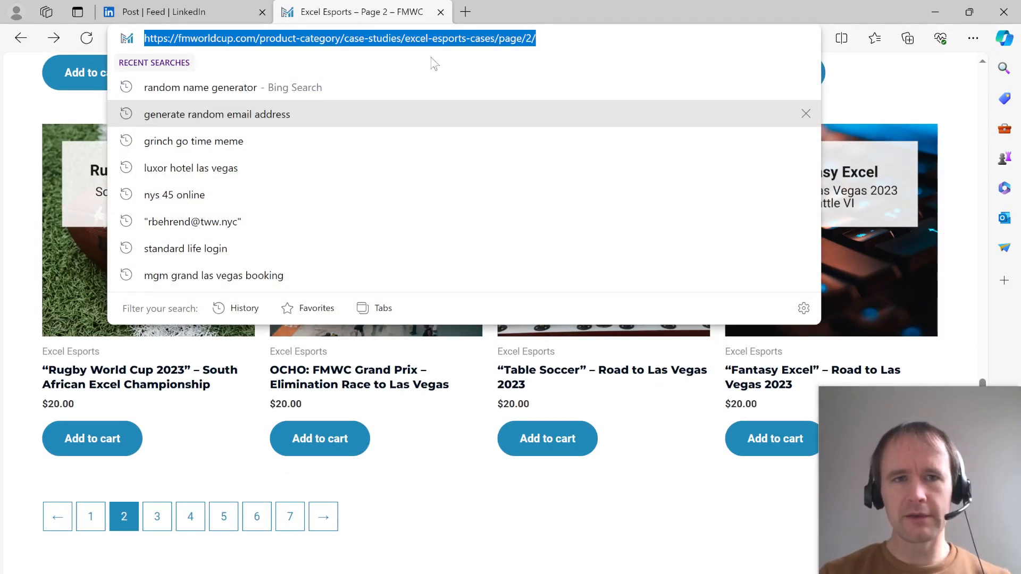
pyautogui.click(156, 516)
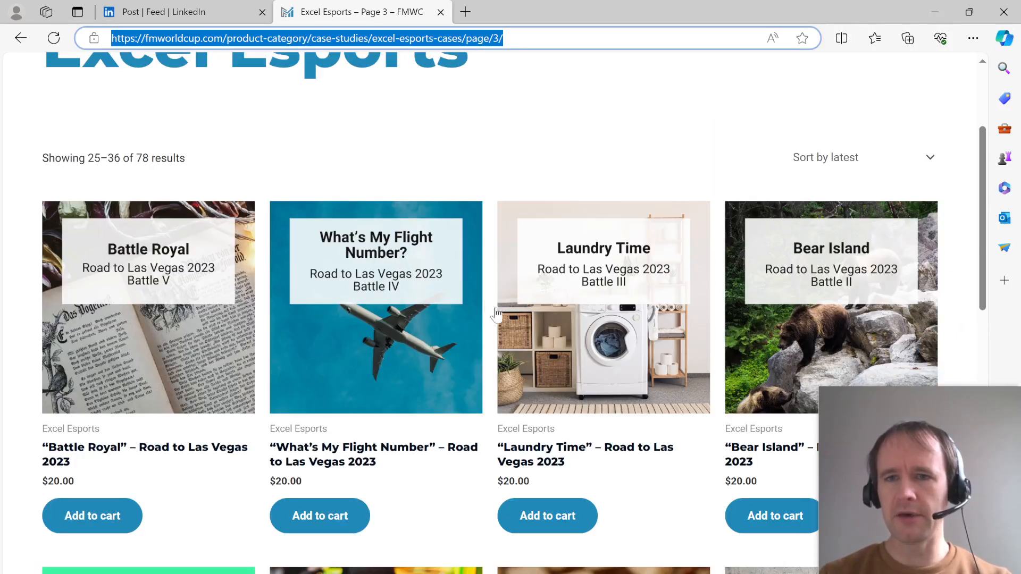
pyautogui.moveTo(517, 207)
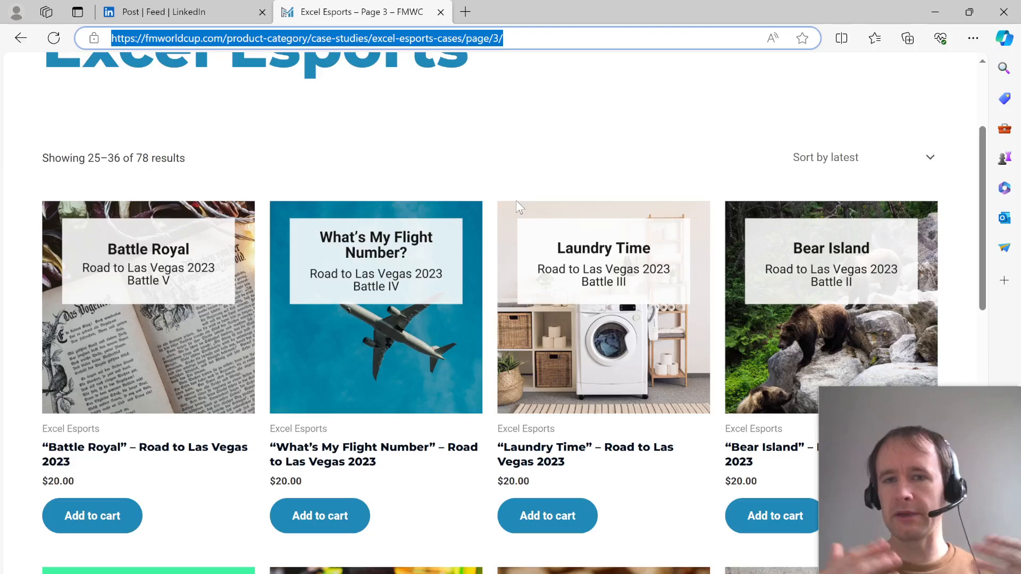
pyautogui.moveTo(550, 236)
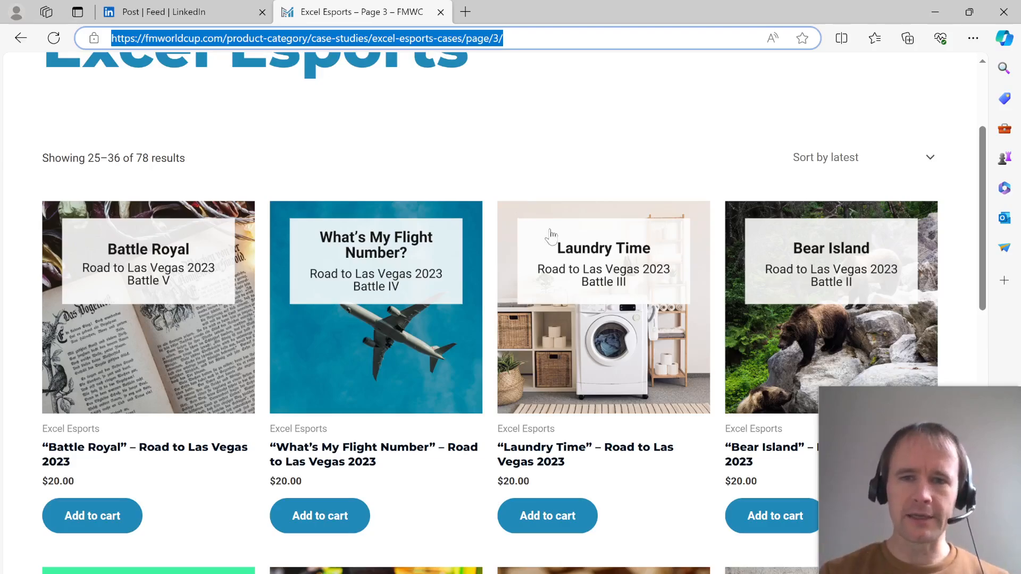
pyautogui.moveTo(632, 143)
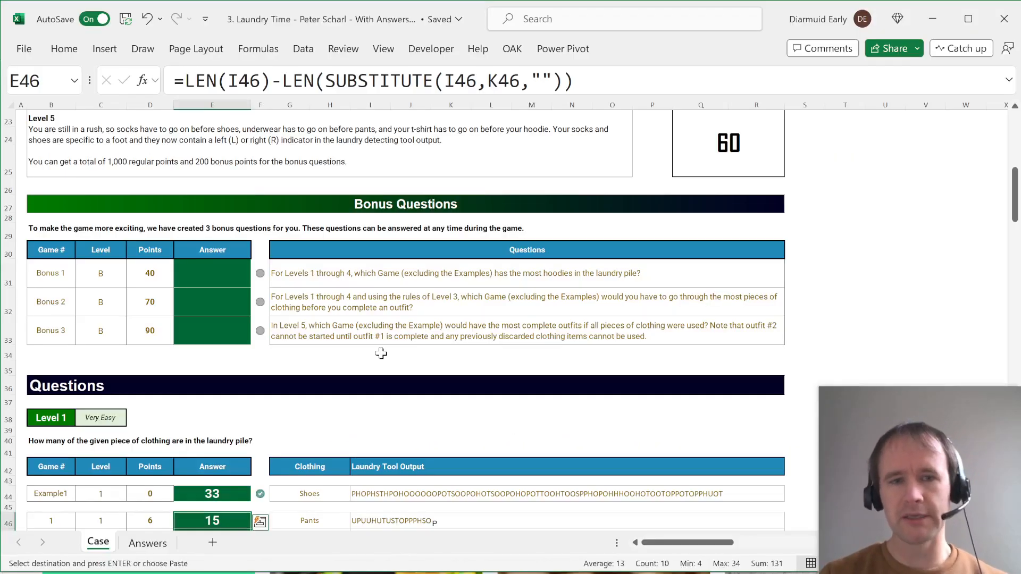
# Step: Check Level 1's answers and the Hoodie row's XLOOKUP letter code in K47, then return to FMWC
pyautogui.scroll(-3)
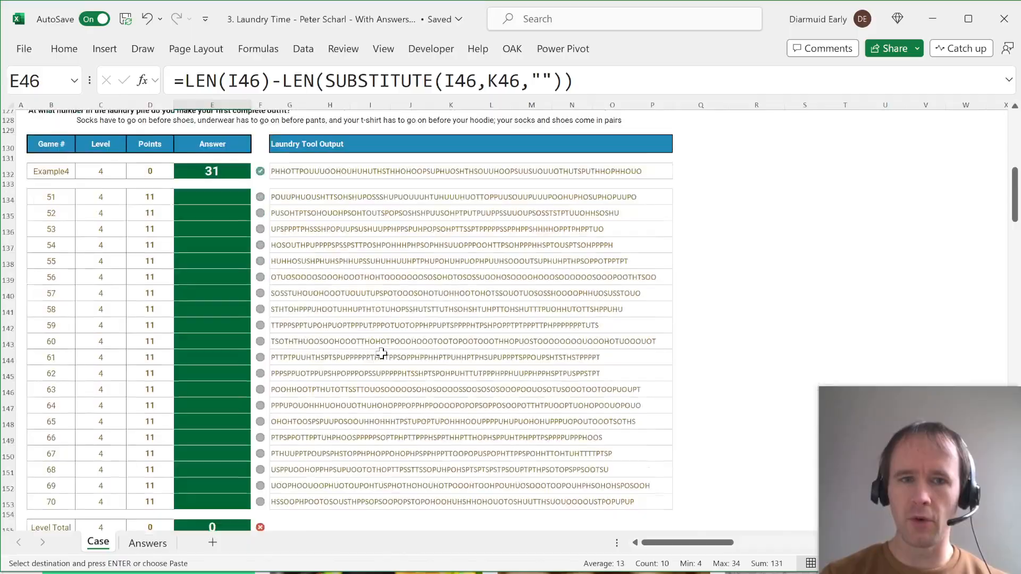
pyautogui.scroll(3)
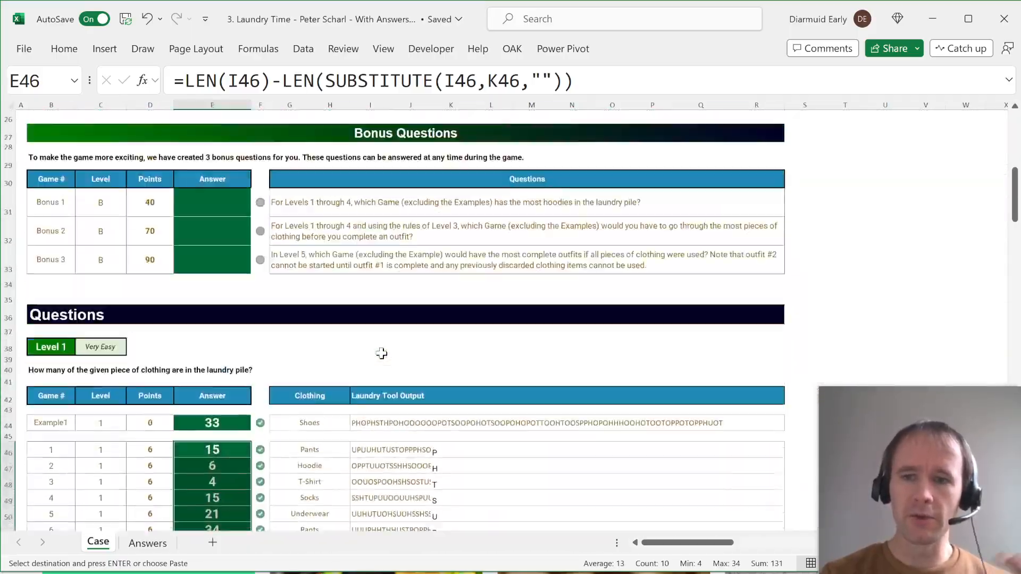
pyautogui.scroll(-3)
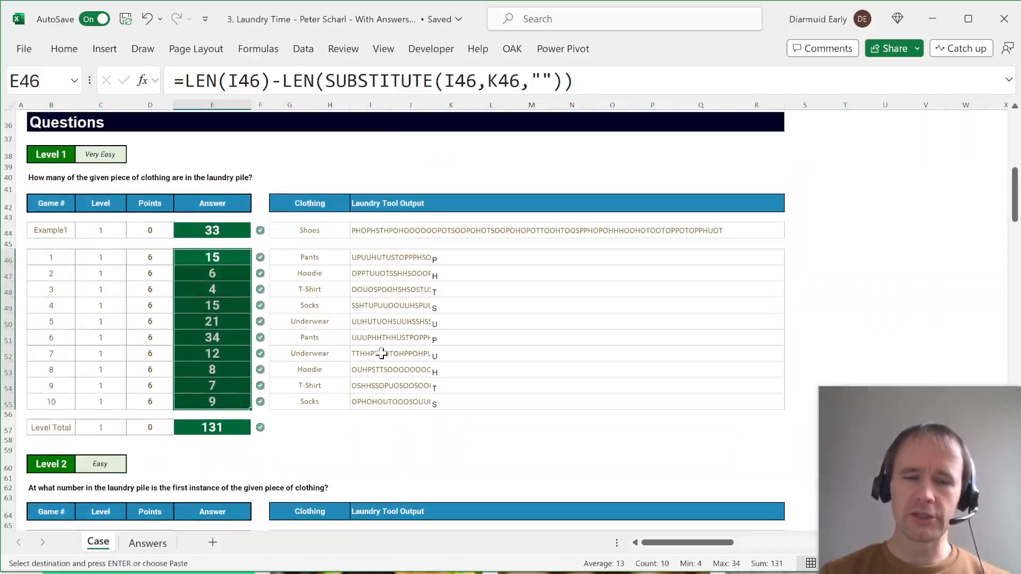
pyautogui.scroll(-3)
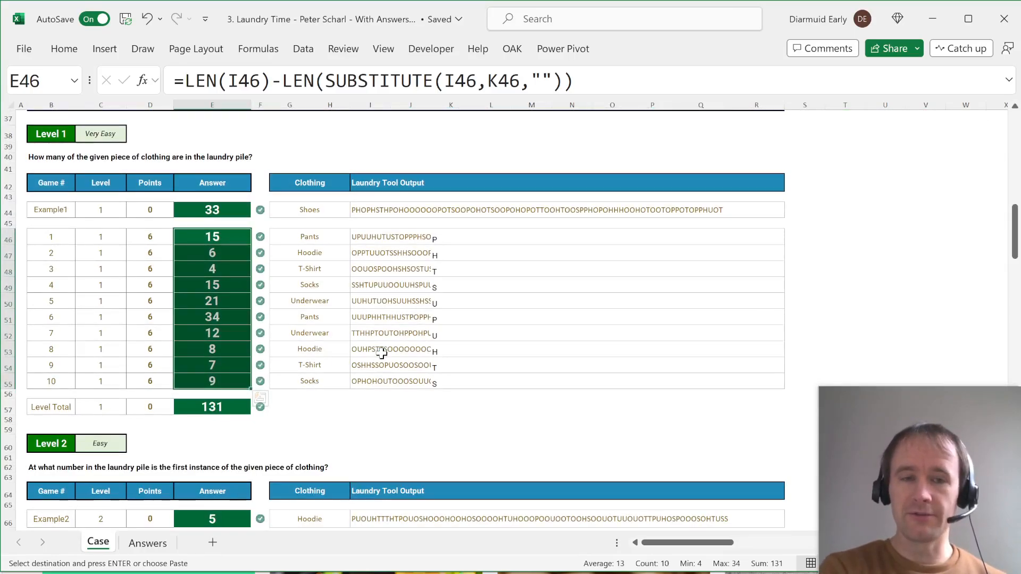
pyautogui.moveTo(319, 246)
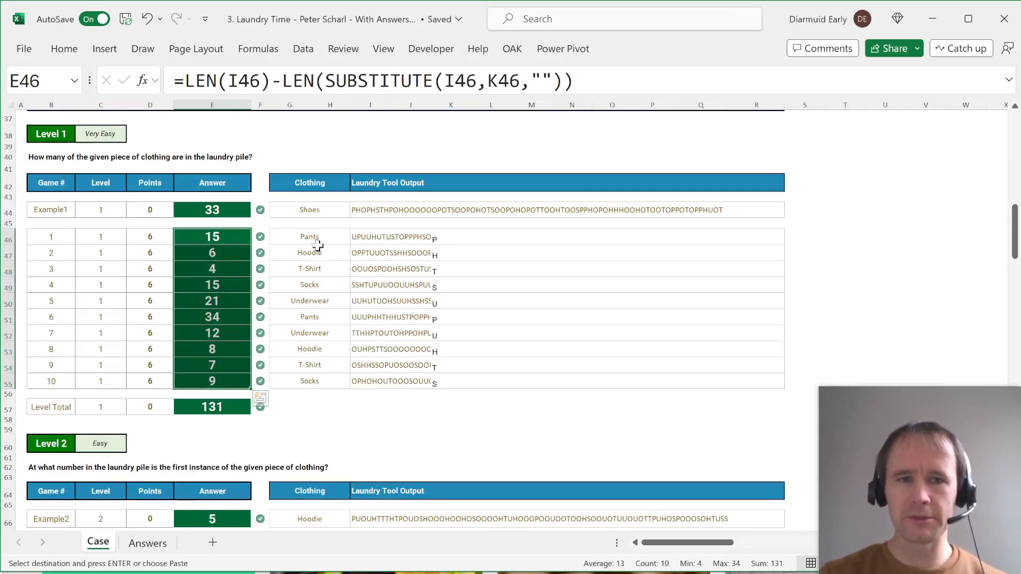
pyautogui.click(450, 253)
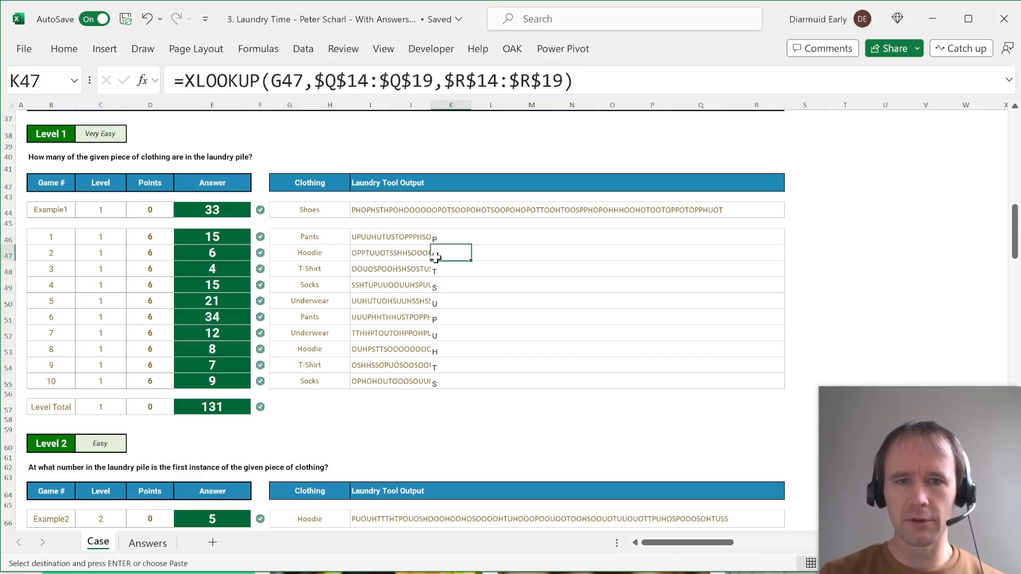
pyautogui.scroll(3)
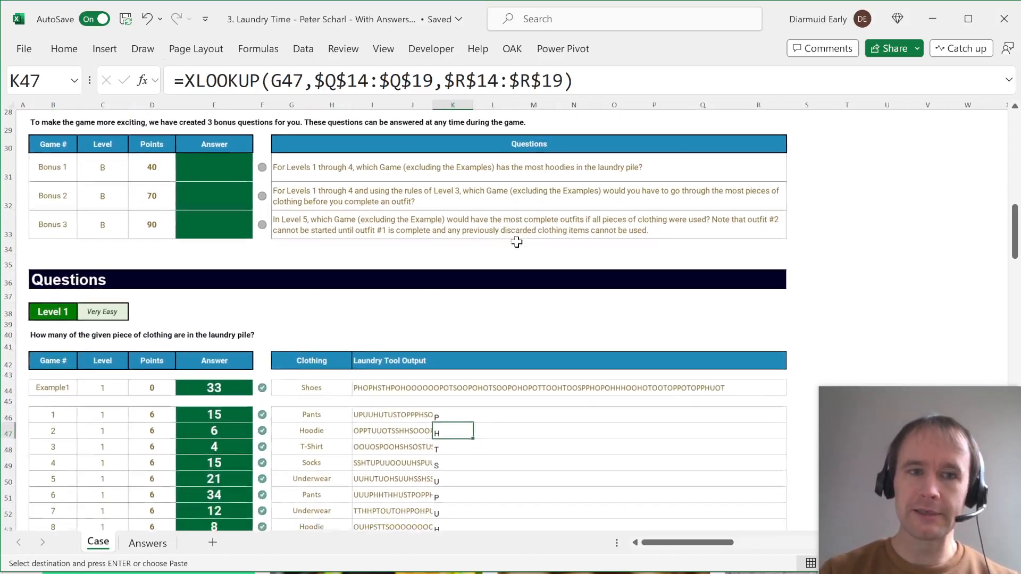
pyautogui.scroll(-3)
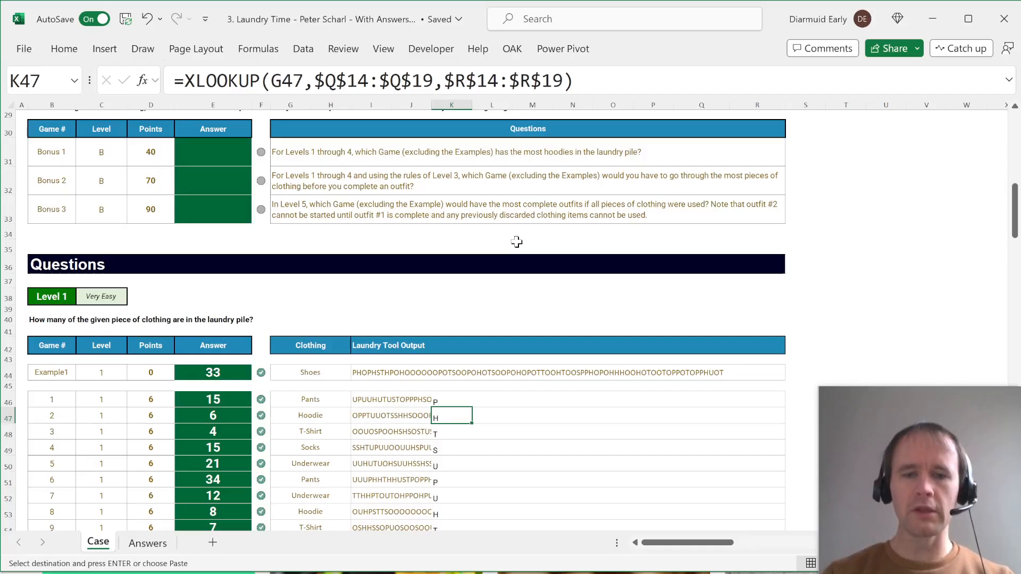
pyautogui.click(354, 11)
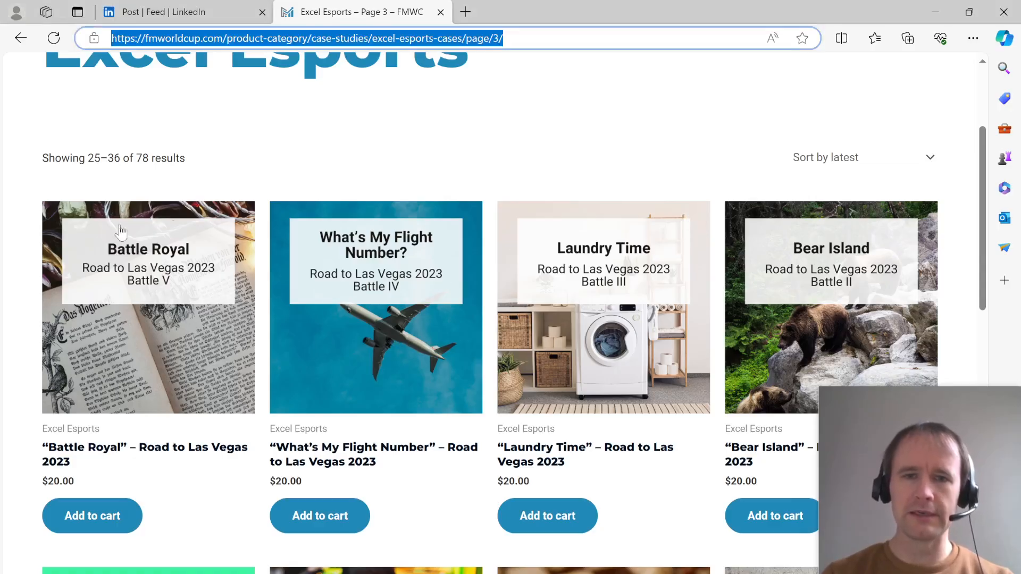
pyautogui.moveTo(397, 287)
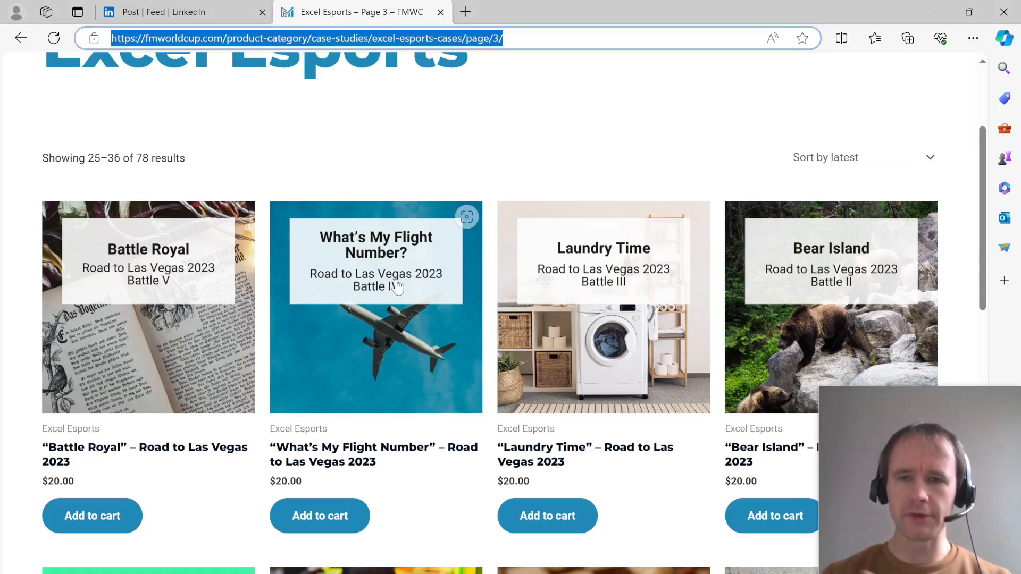